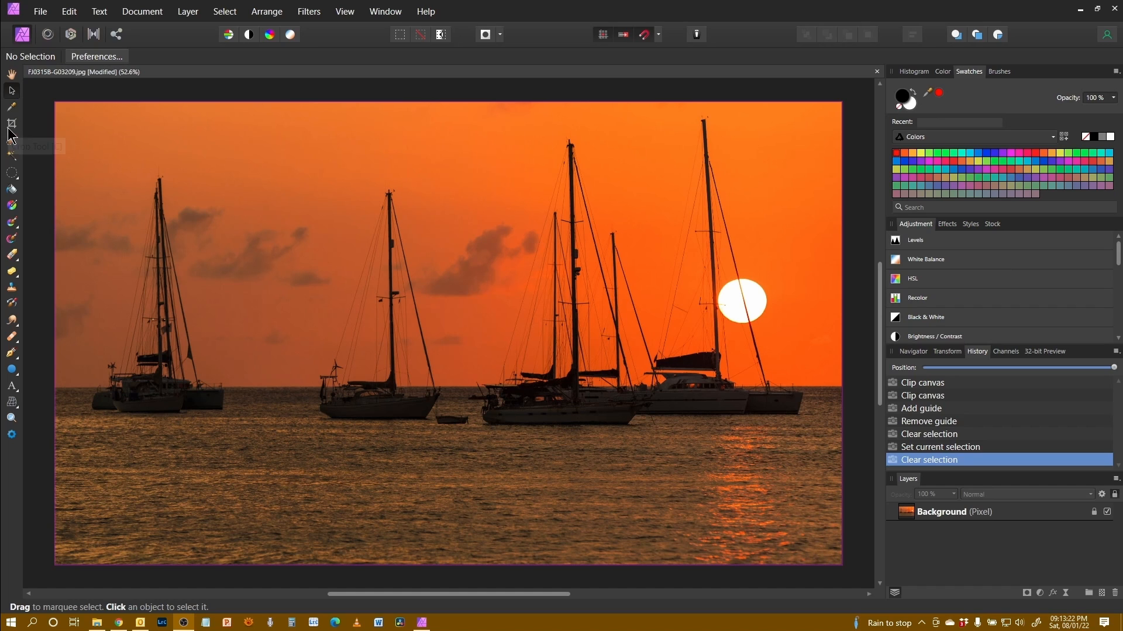
pyautogui.moveTo(12, 124)
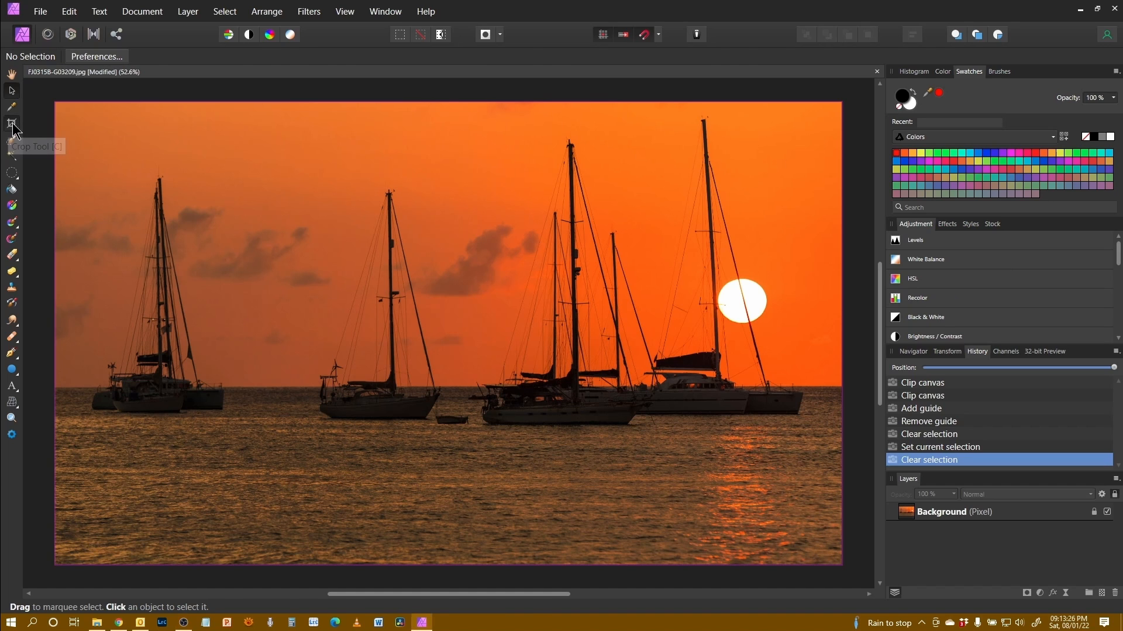
# Start a crop and resize the thirds-grid crop frame around the boats and sun
pyautogui.click(12, 124)
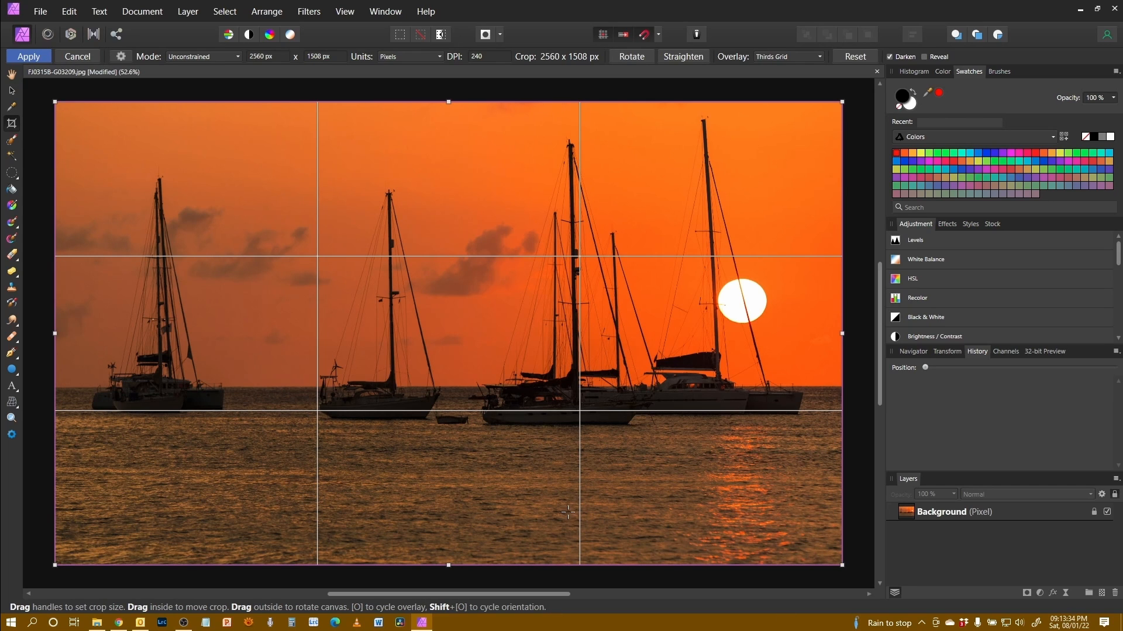
pyautogui.moveTo(374, 337)
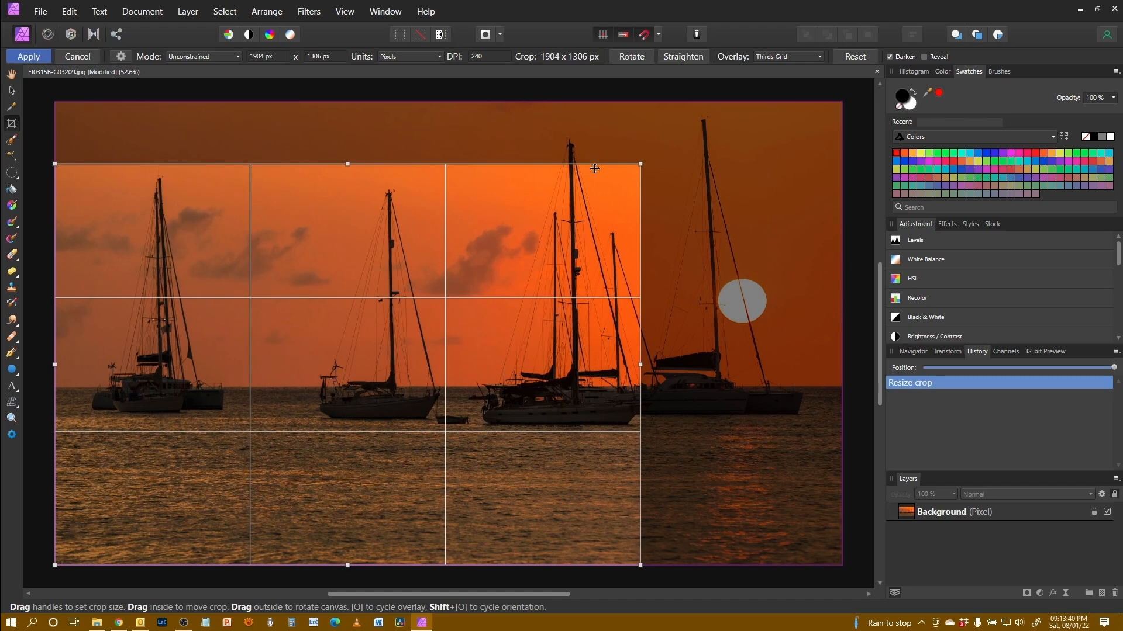
pyautogui.moveTo(315, 163)
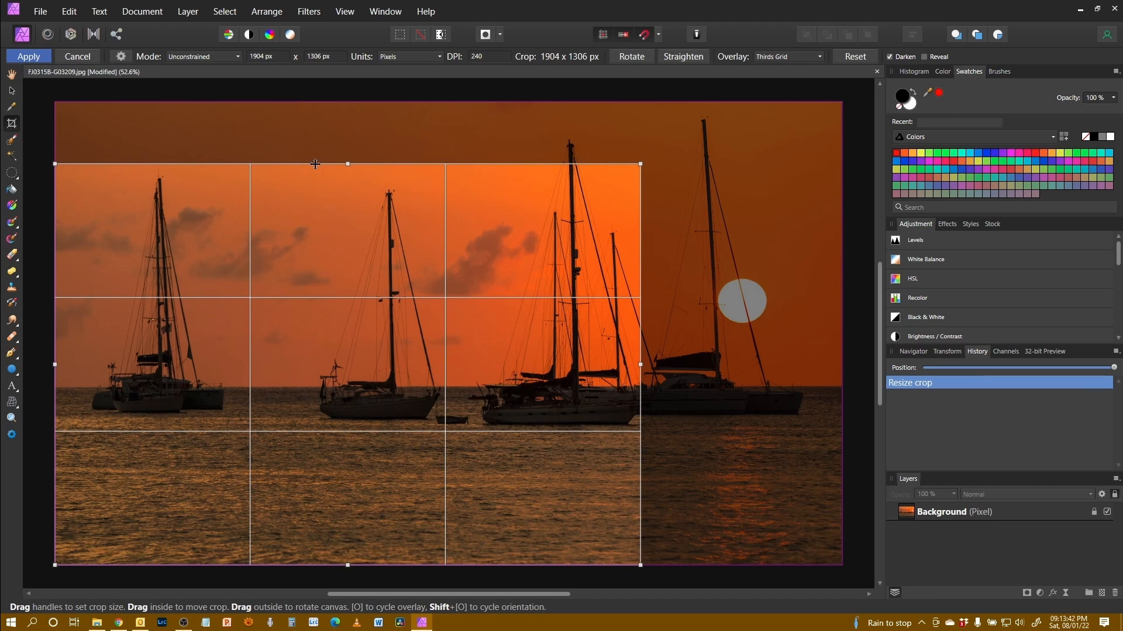
pyautogui.moveTo(347, 163); pyautogui.dragTo(348, 240)
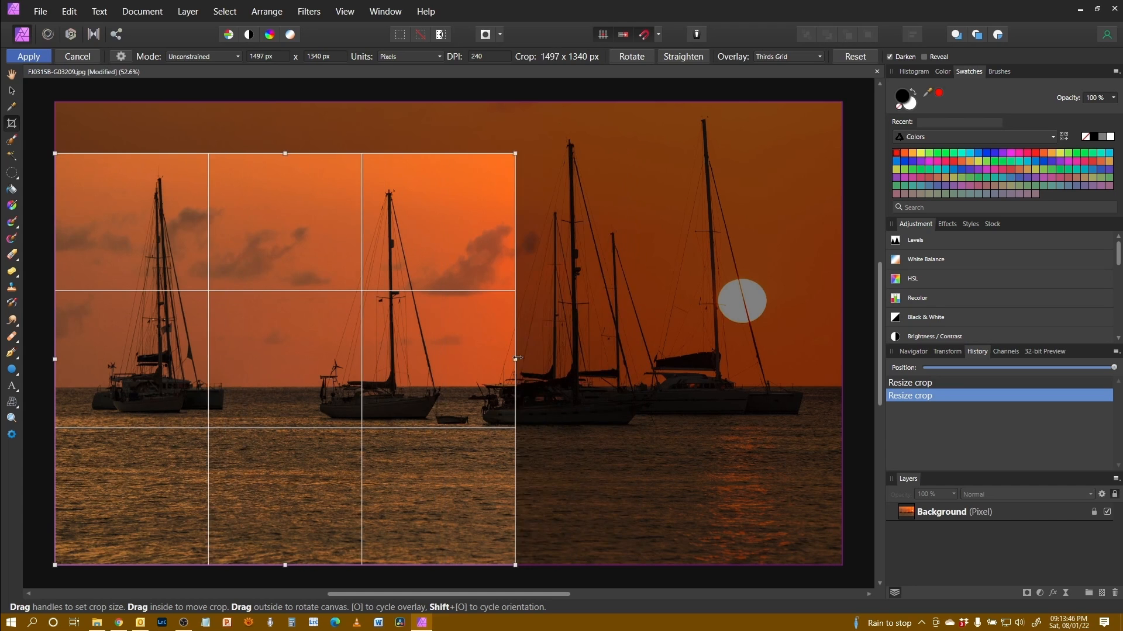
pyautogui.moveTo(515, 358); pyautogui.dragTo(673, 359)
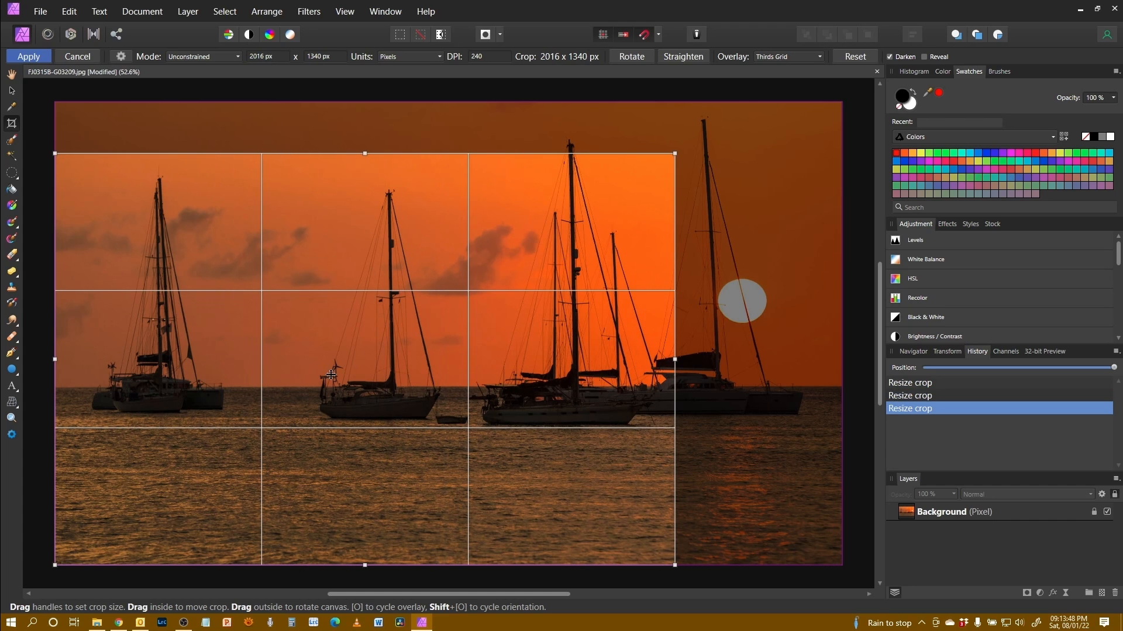
pyautogui.moveTo(330, 375); pyautogui.dragTo(467, 332)
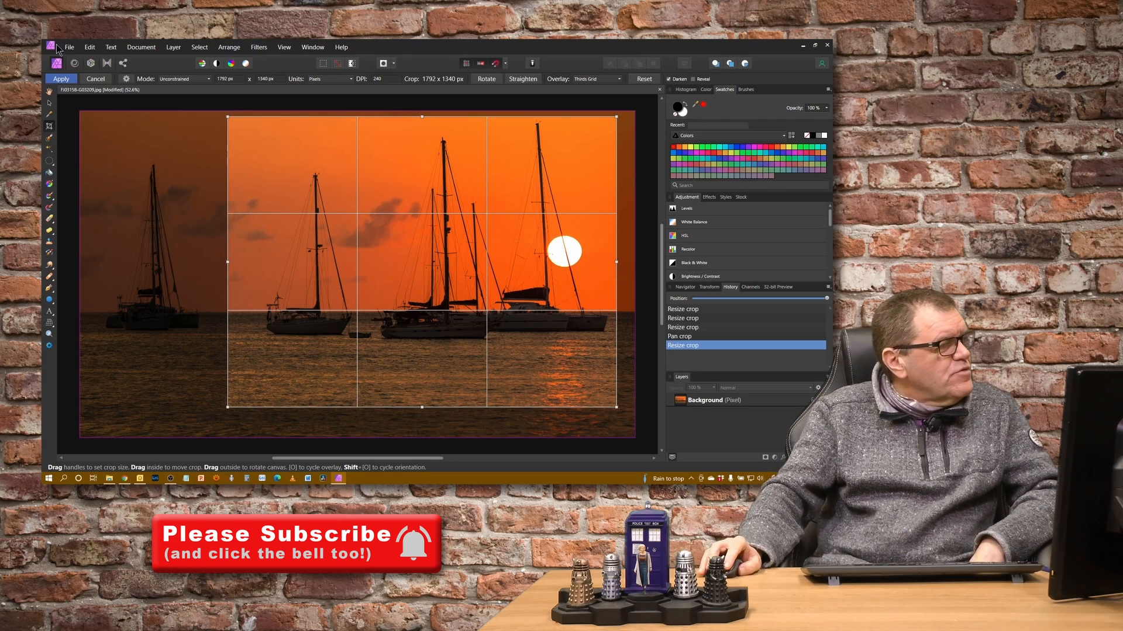
# Apply the crop, trimming the photo to 1792 × 1340 px
pyautogui.click(61, 79)
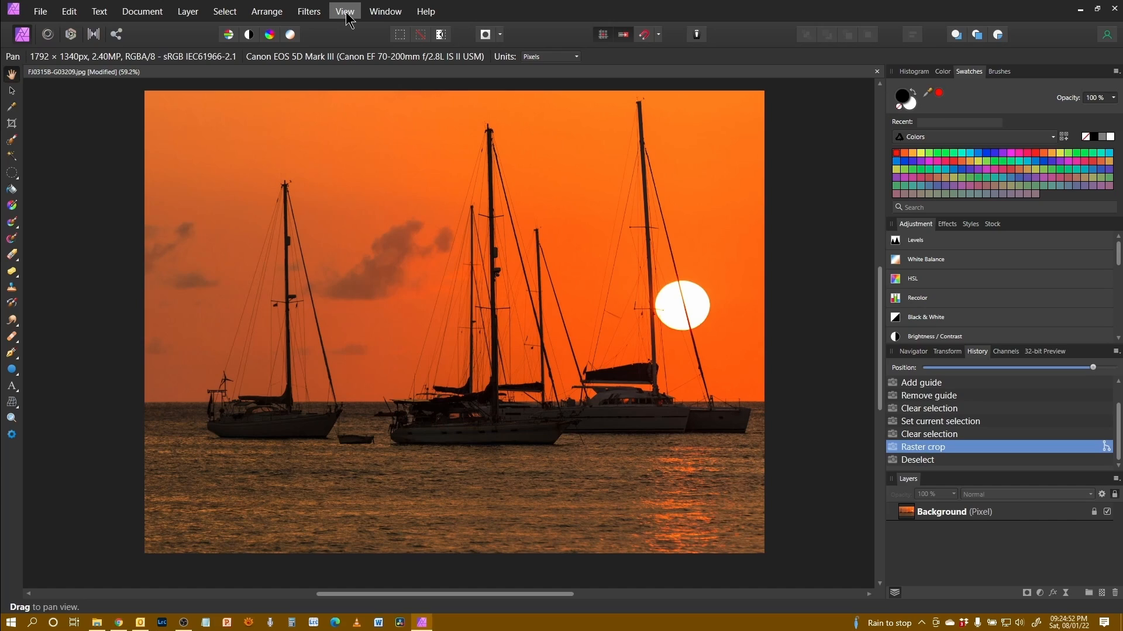
# Turn on pixel rulers from the View menu
pyautogui.click(344, 10)
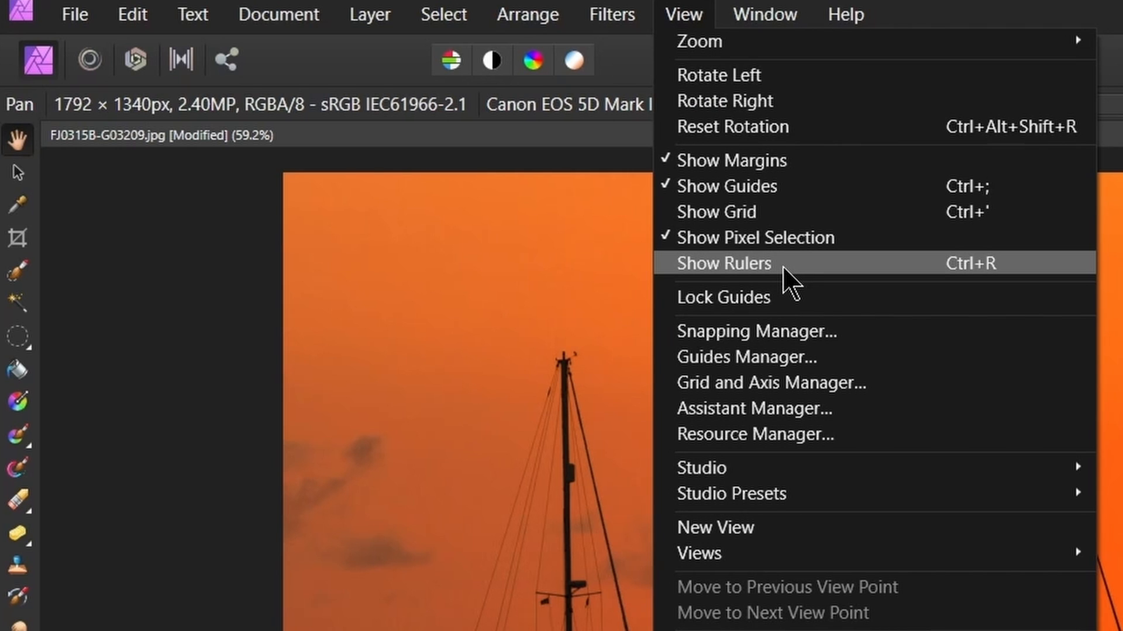
pyautogui.click(723, 264)
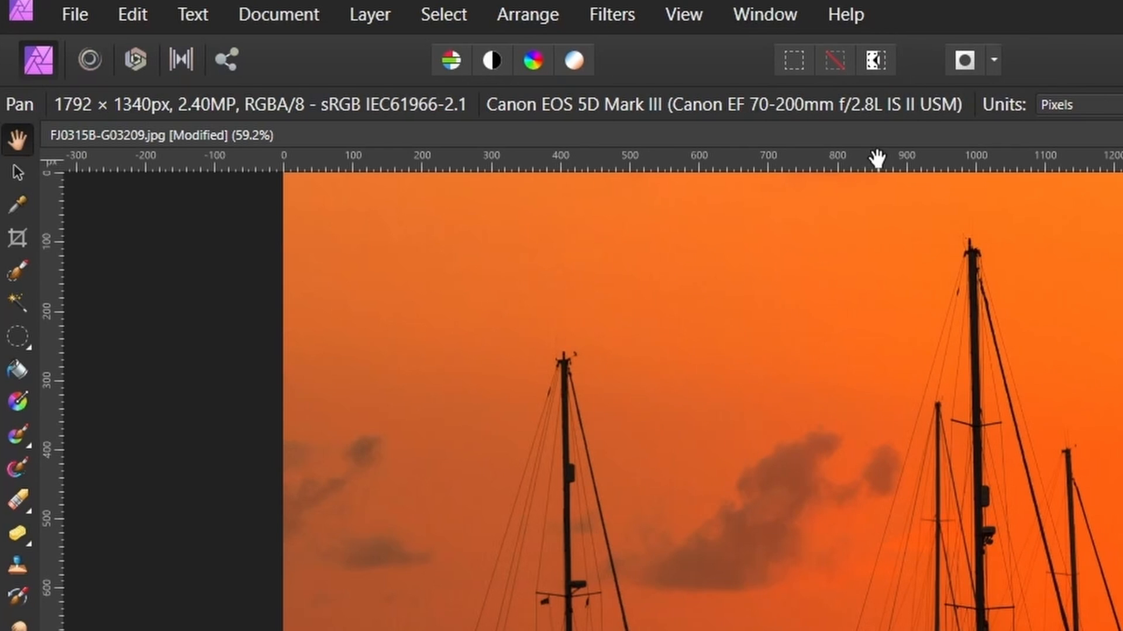
pyautogui.moveTo(44, 220)
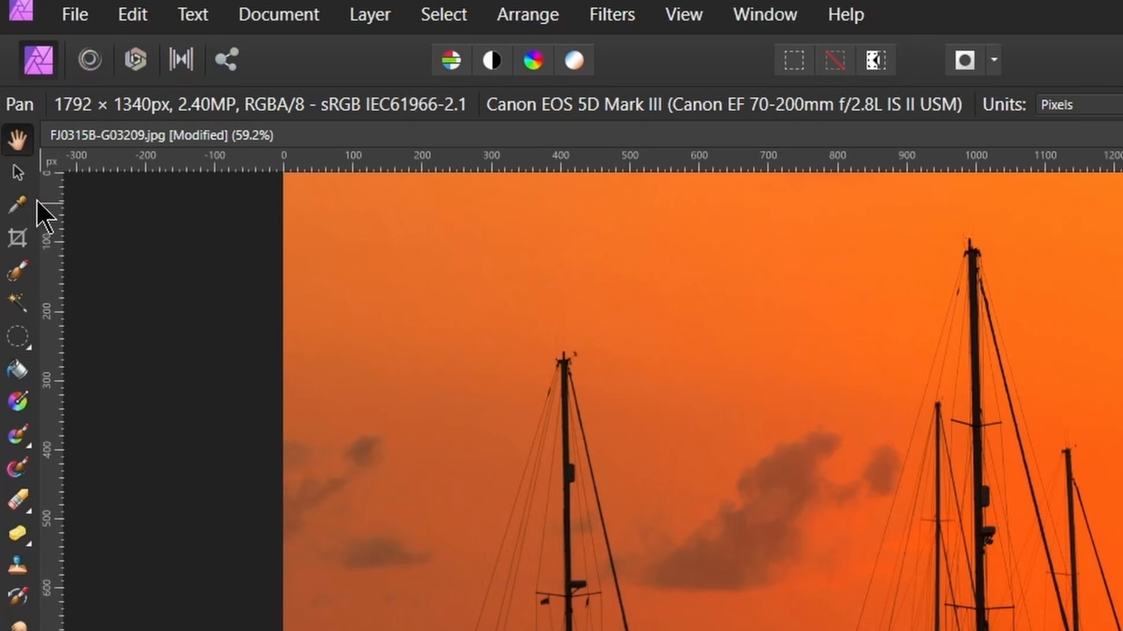
pyautogui.moveTo(16, 172)
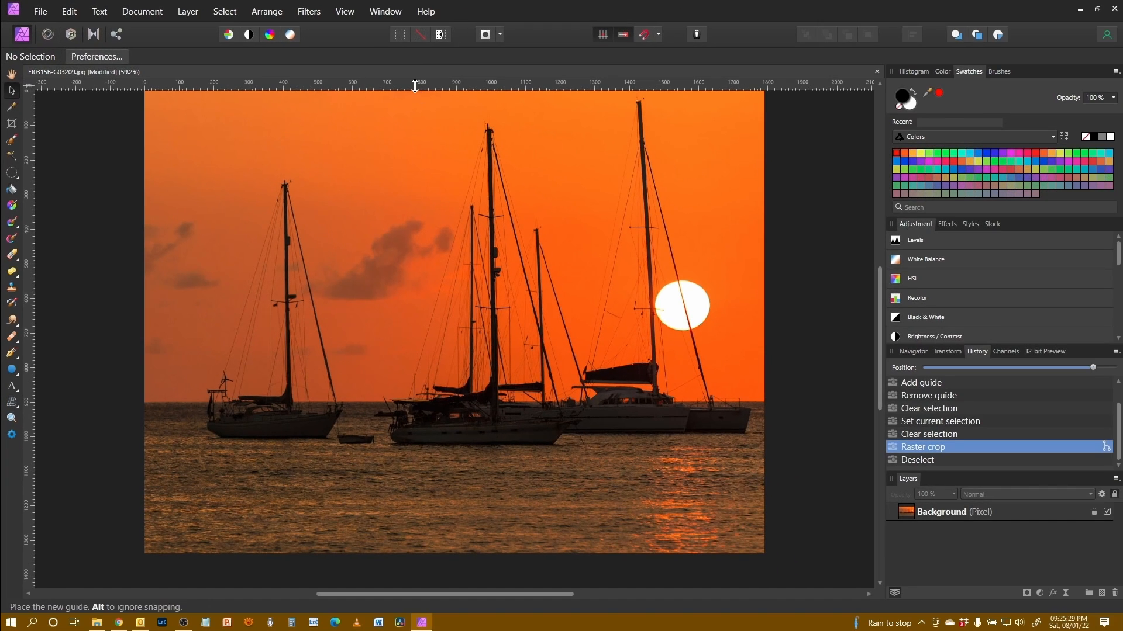
# Place a horizontal guide near the boat hulls and a vertical guide near the left edge
pyautogui.moveTo(414, 85); pyautogui.dragTo(411, 440)
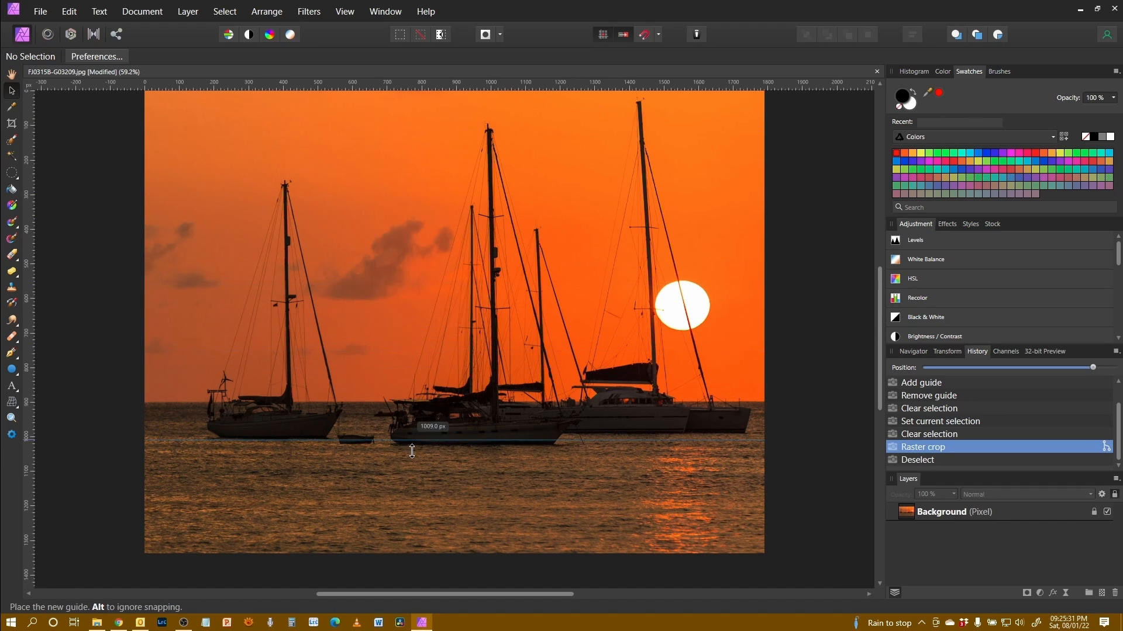
pyautogui.moveTo(412, 440); pyautogui.dragTo(420, 495)
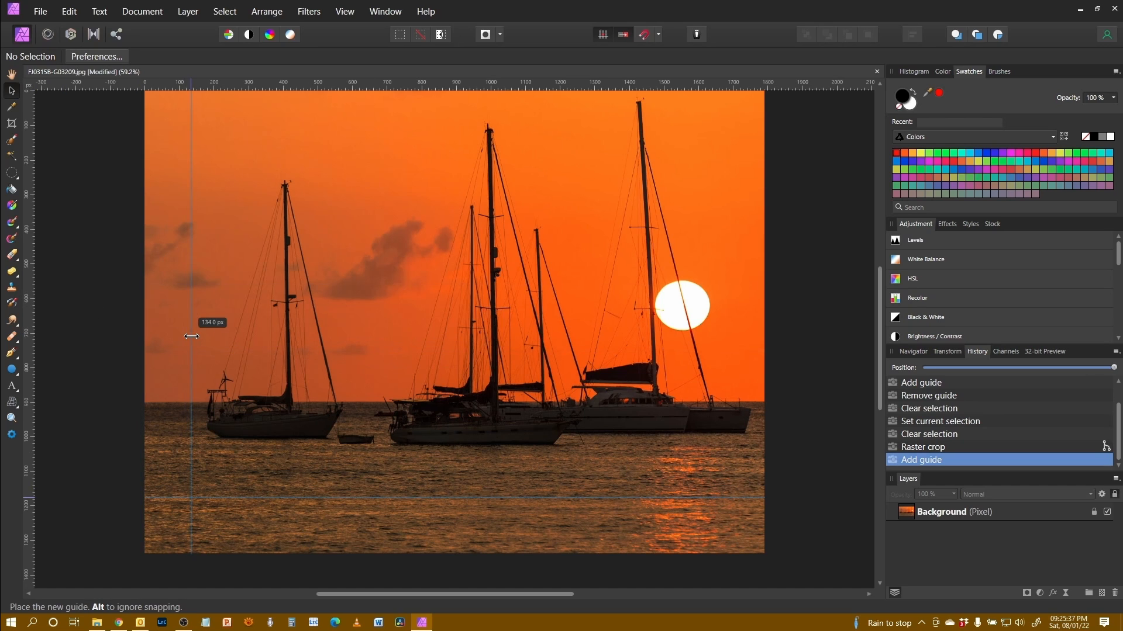
pyautogui.moveTo(192, 337); pyautogui.dragTo(169, 335)
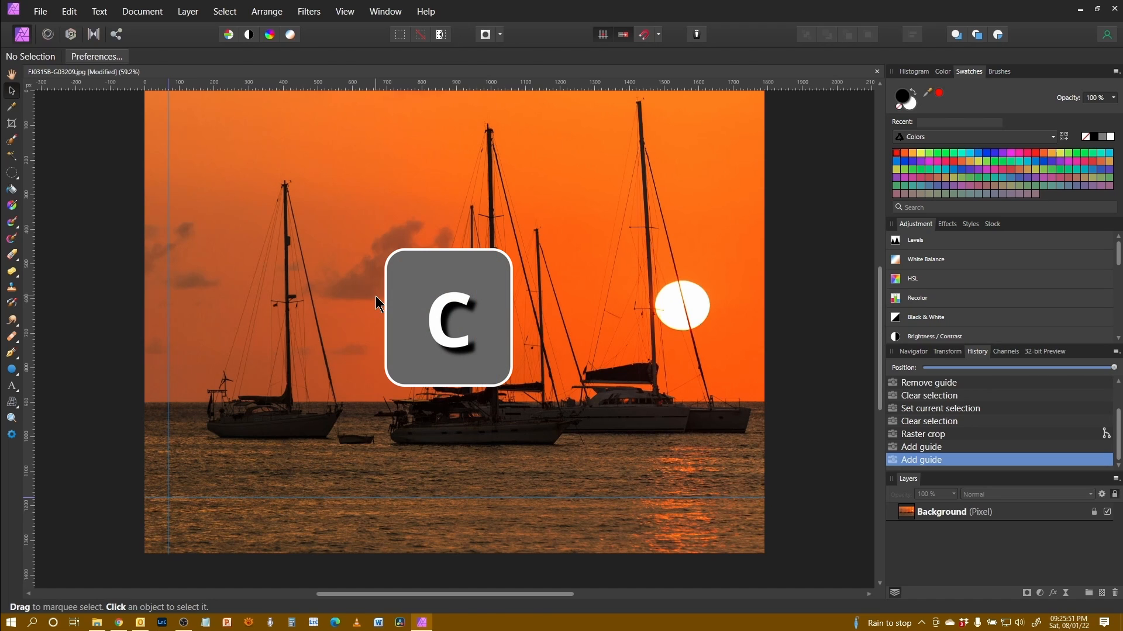
# Reopen the Crop Tool and pan the view around the photo
pyautogui.click(12, 123)
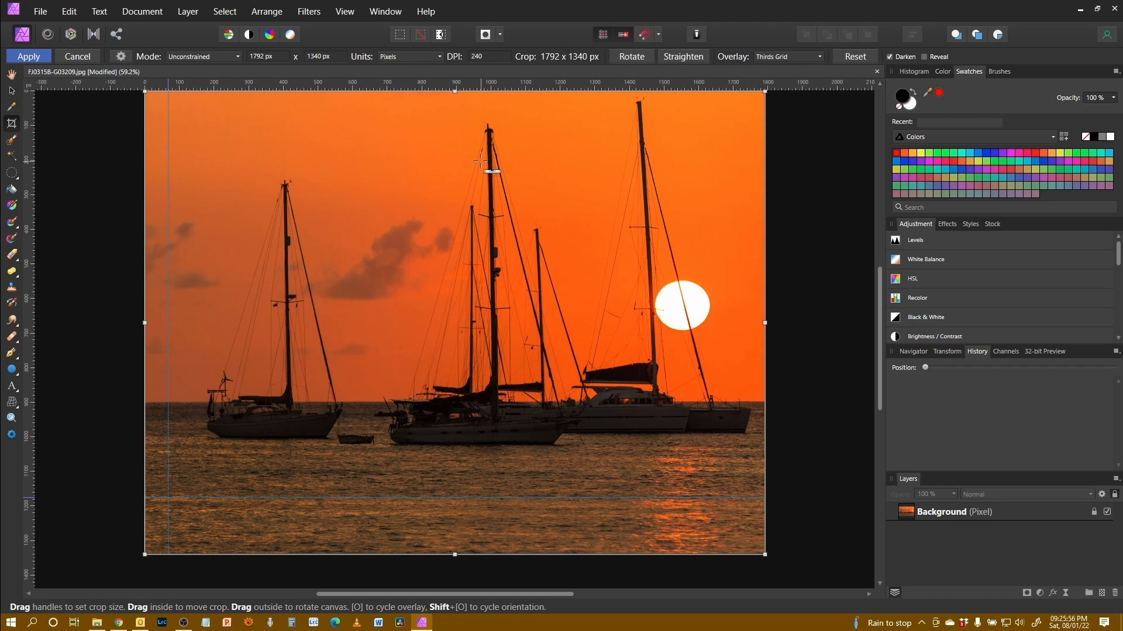
pyautogui.scroll(-3)
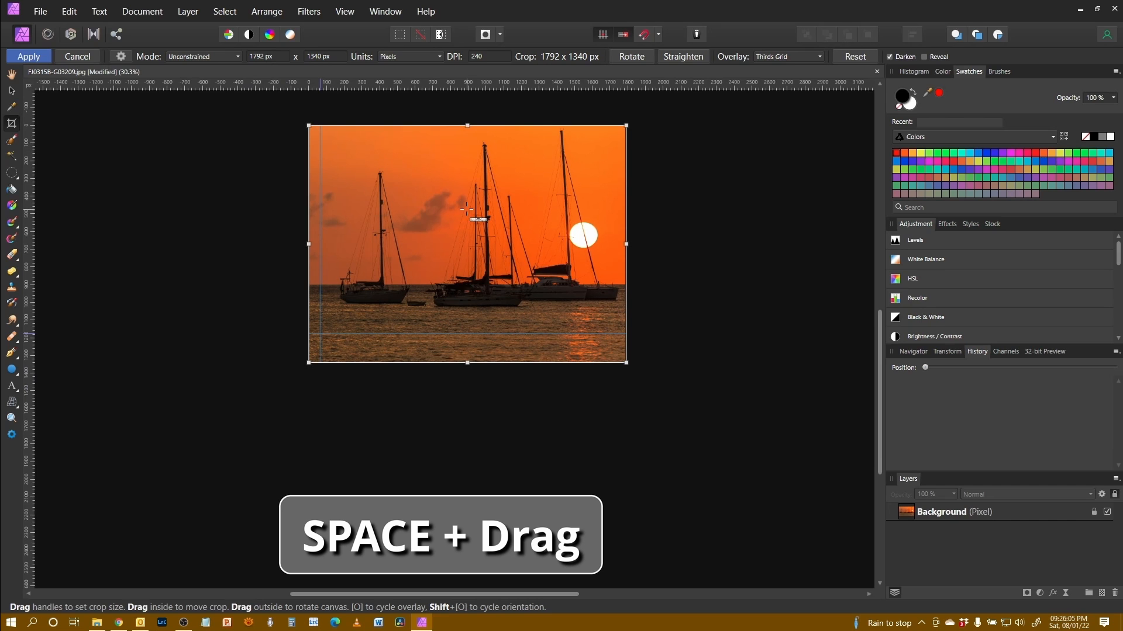
pyautogui.moveTo(465, 243); pyautogui.dragTo(536, 314)
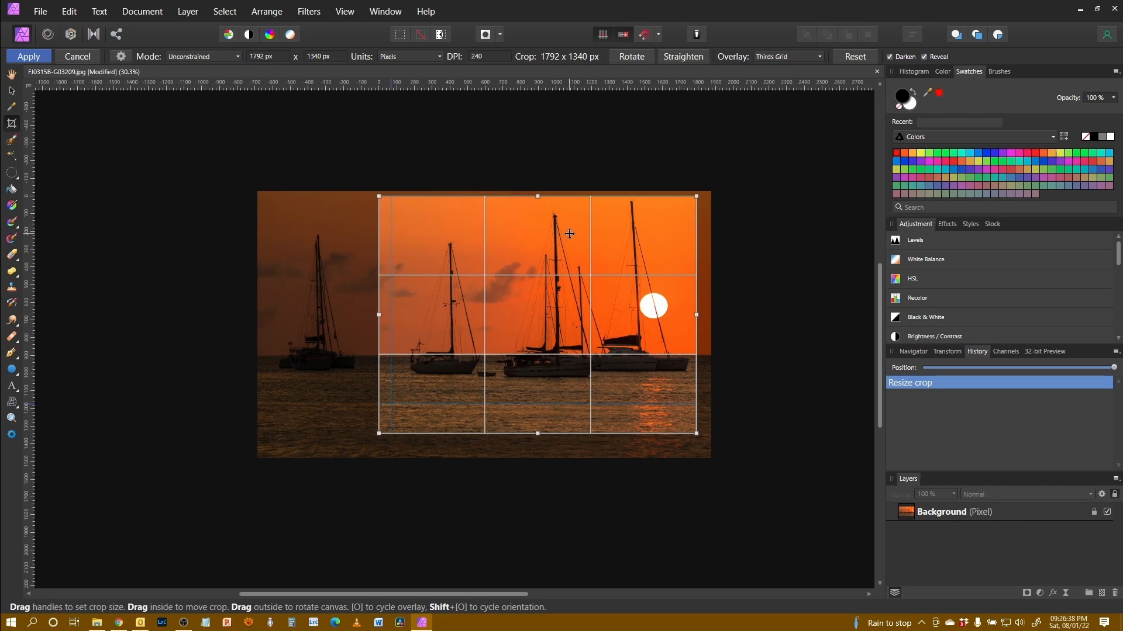
pyautogui.moveTo(528, 411)
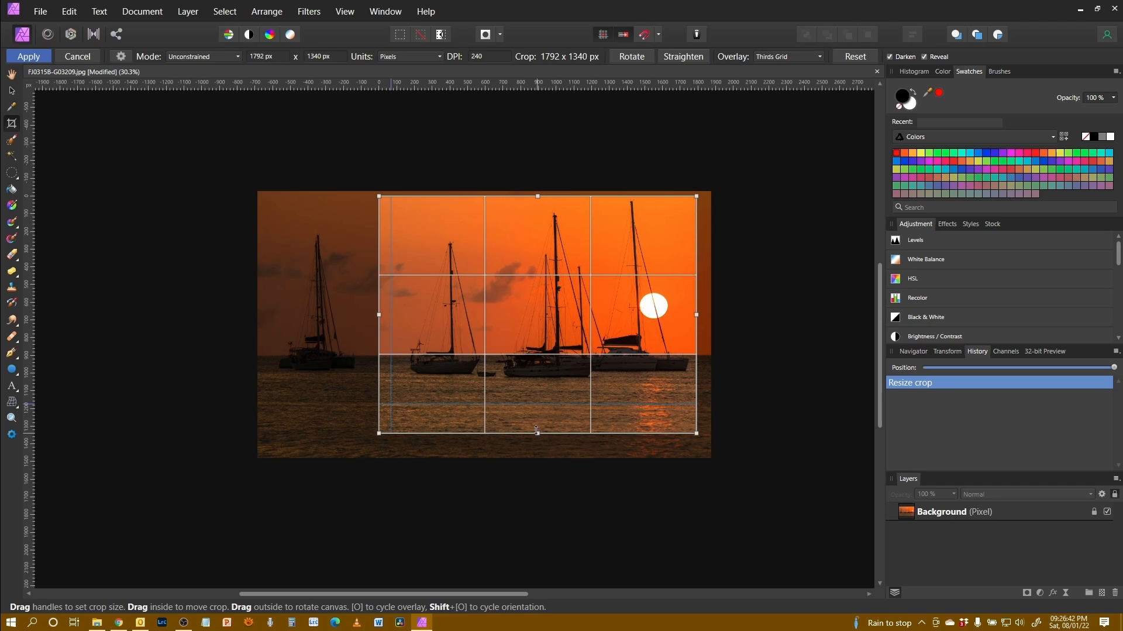
# Fine-tune the crop's bottom edge so the frame measures 1792 × 1304 px
pyautogui.moveTo(536, 430); pyautogui.dragTo(536, 413)
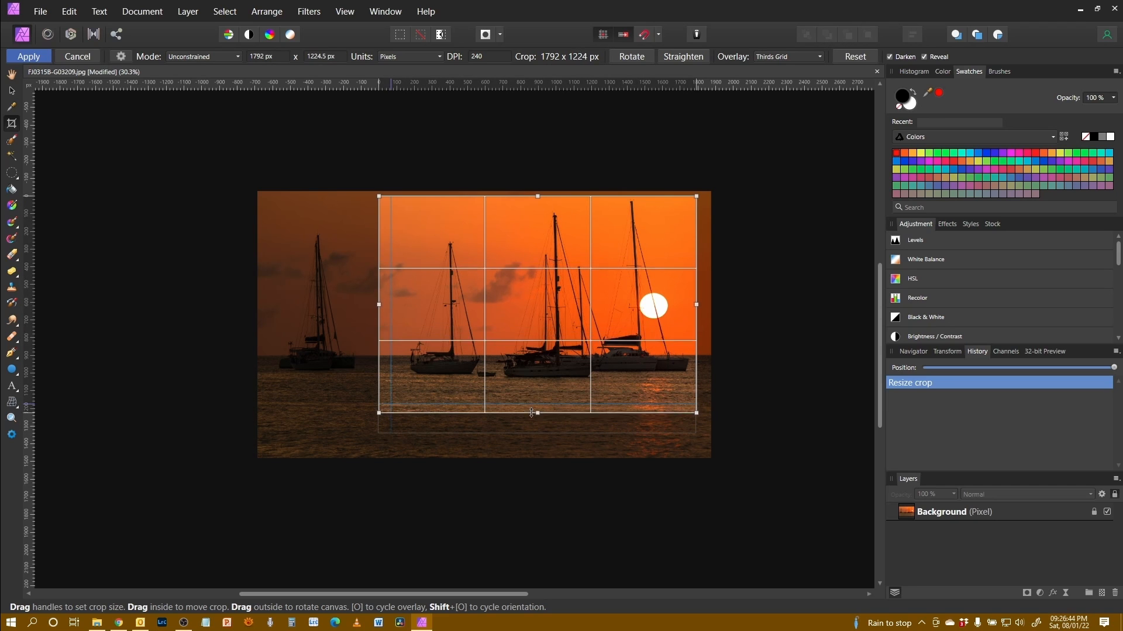
pyautogui.moveTo(535, 412); pyautogui.dragTo(535, 418)
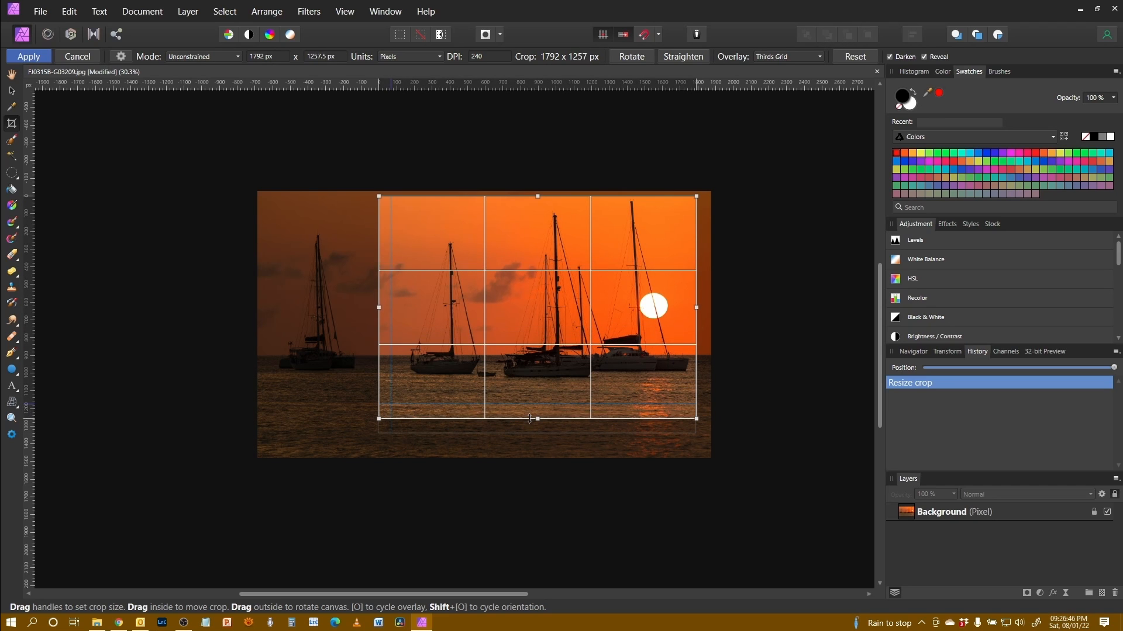
pyautogui.moveTo(535, 419); pyautogui.dragTo(536, 435)
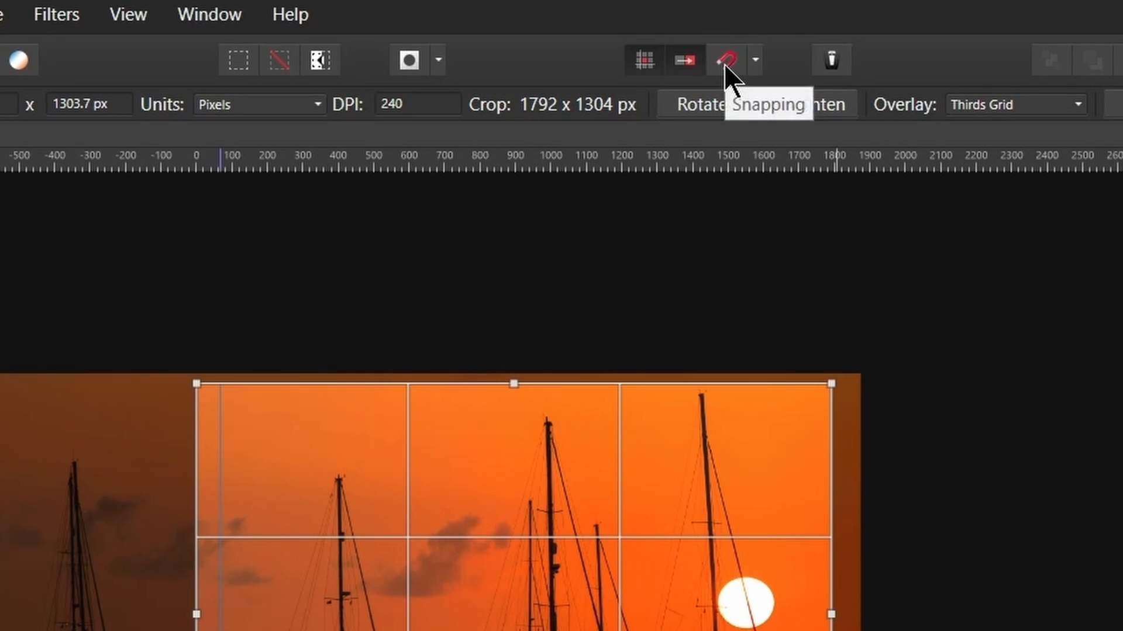
# Toggle crop snapping and raise the crop's bottom edge to 1175 px height
pyautogui.click(727, 59)
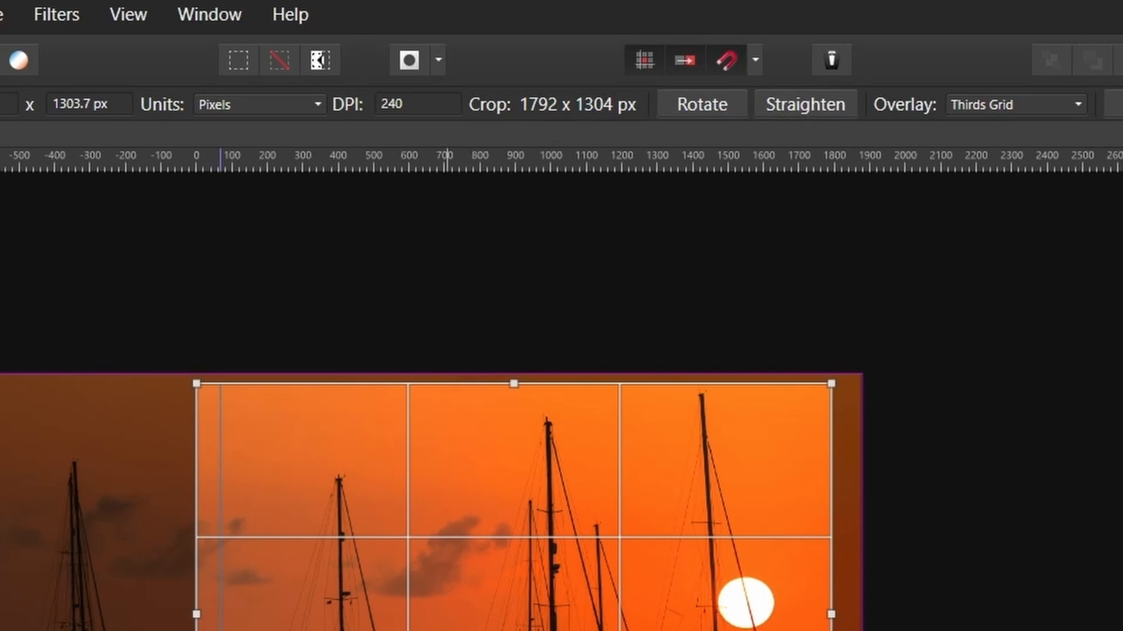
pyautogui.moveTo(535, 612); pyautogui.dragTo(536, 434)
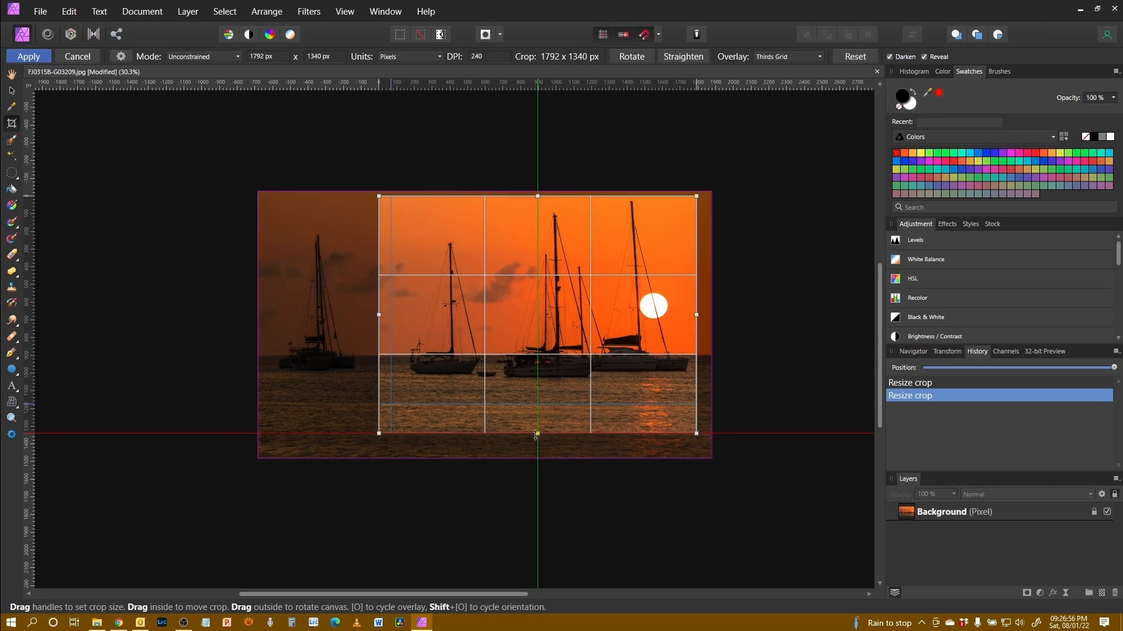
pyautogui.moveTo(537, 434); pyautogui.dragTo(538, 405)
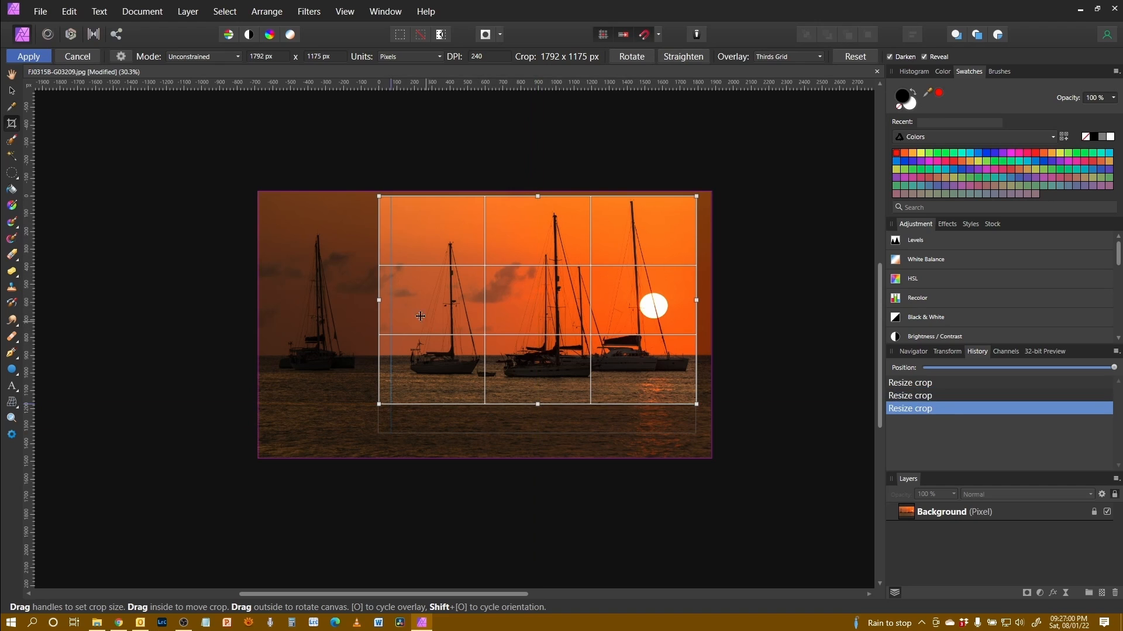
# Narrow the crop from the left to 1724 px, excluding the left boat, and re-show the outside area
pyautogui.moveTo(380, 301); pyautogui.dragTo(390, 300)
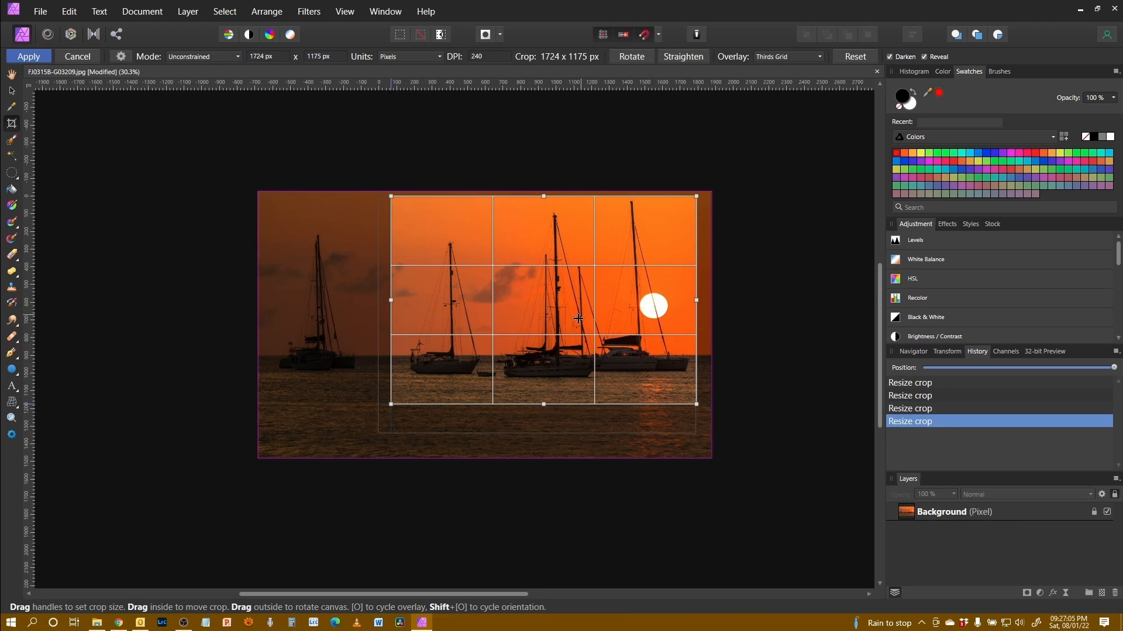
pyautogui.moveTo(408, 205)
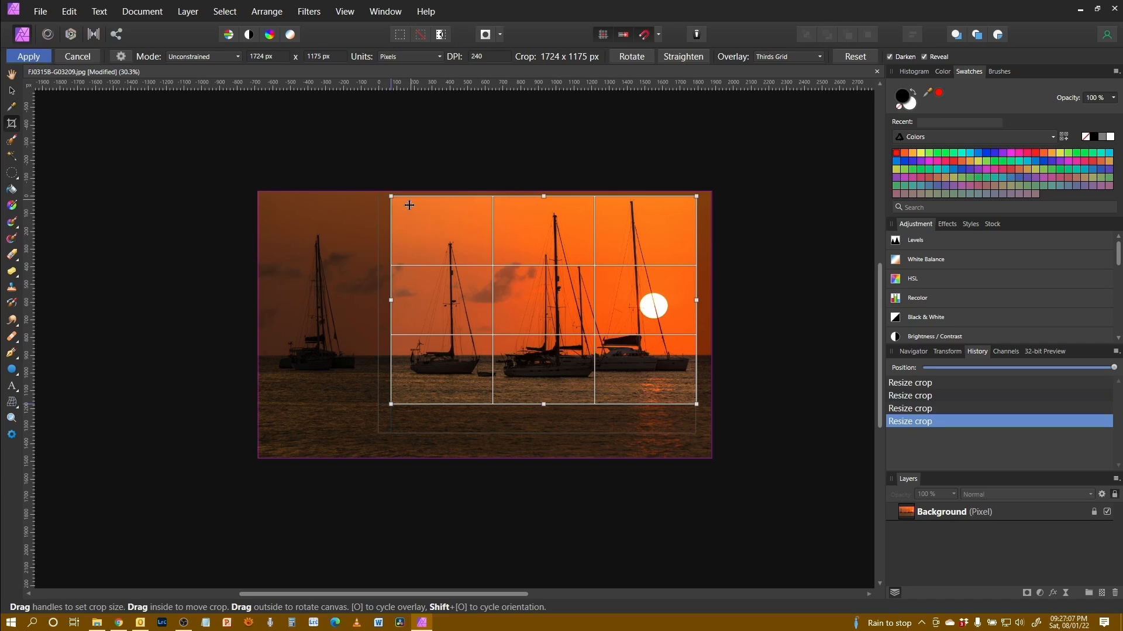
pyautogui.moveTo(377, 207)
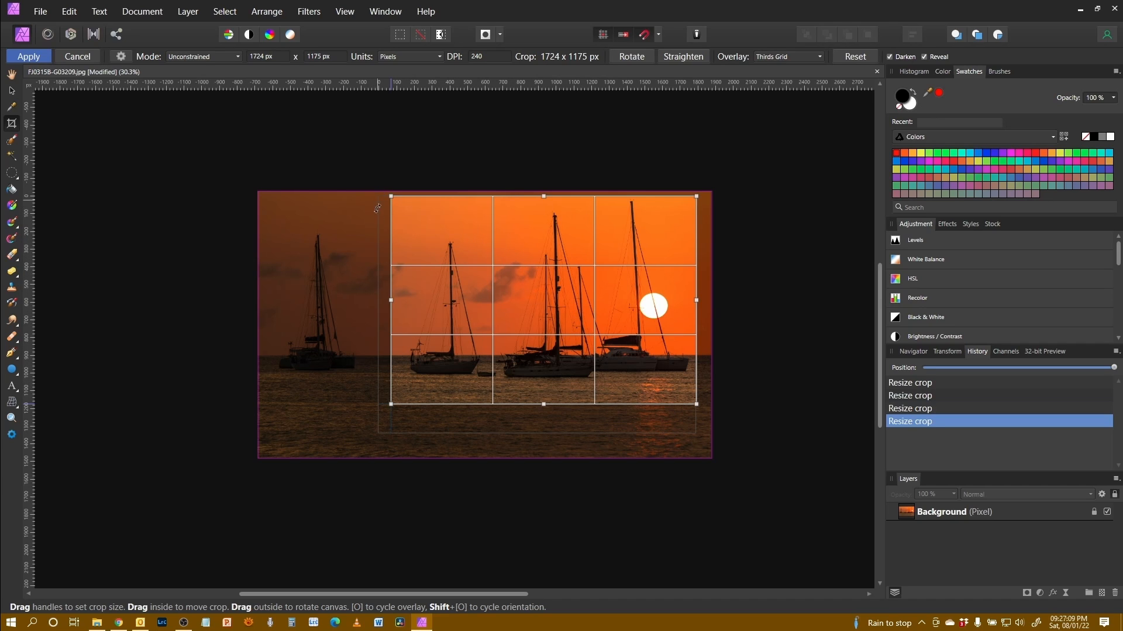
pyautogui.moveTo(639, 422)
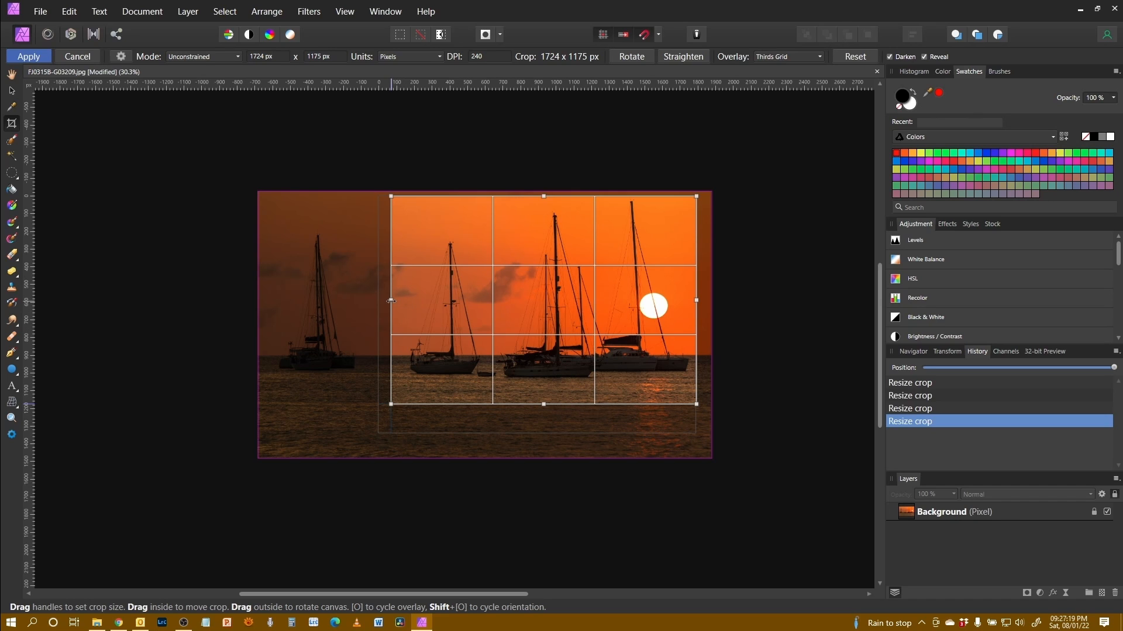
pyautogui.moveTo(392, 300); pyautogui.dragTo(380, 301)
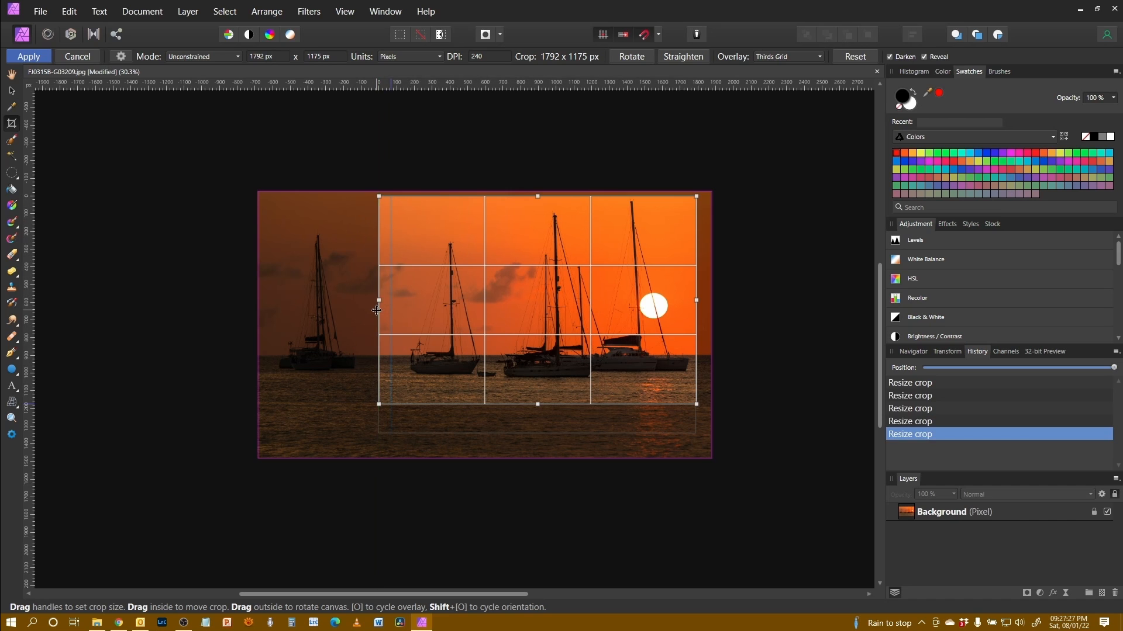
pyautogui.moveTo(270, 459)
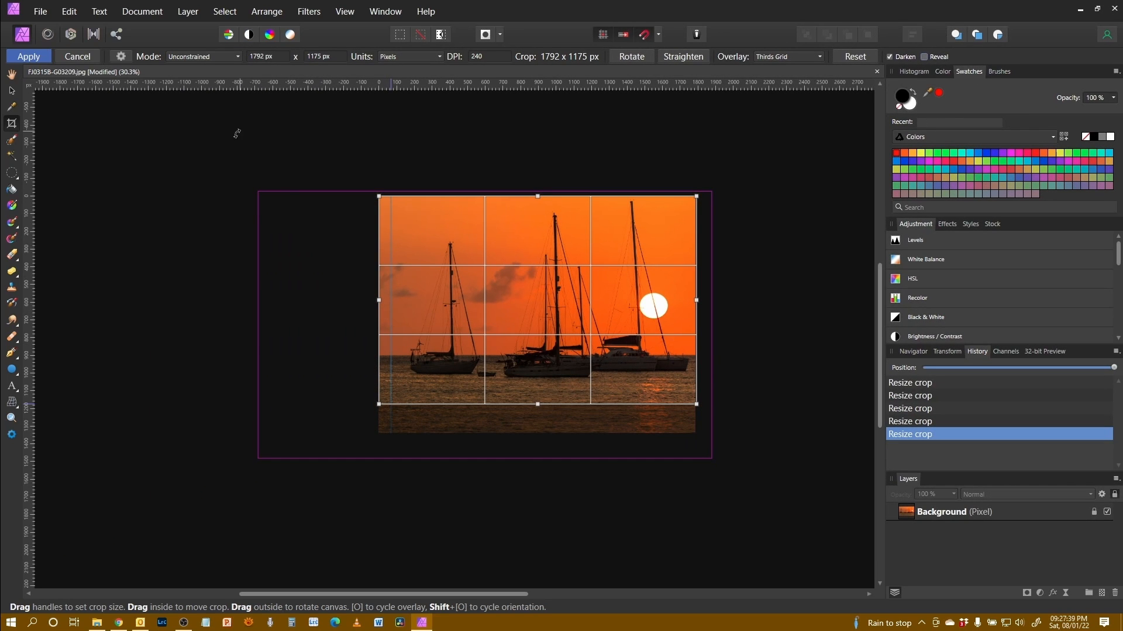
pyautogui.moveTo(732, 197)
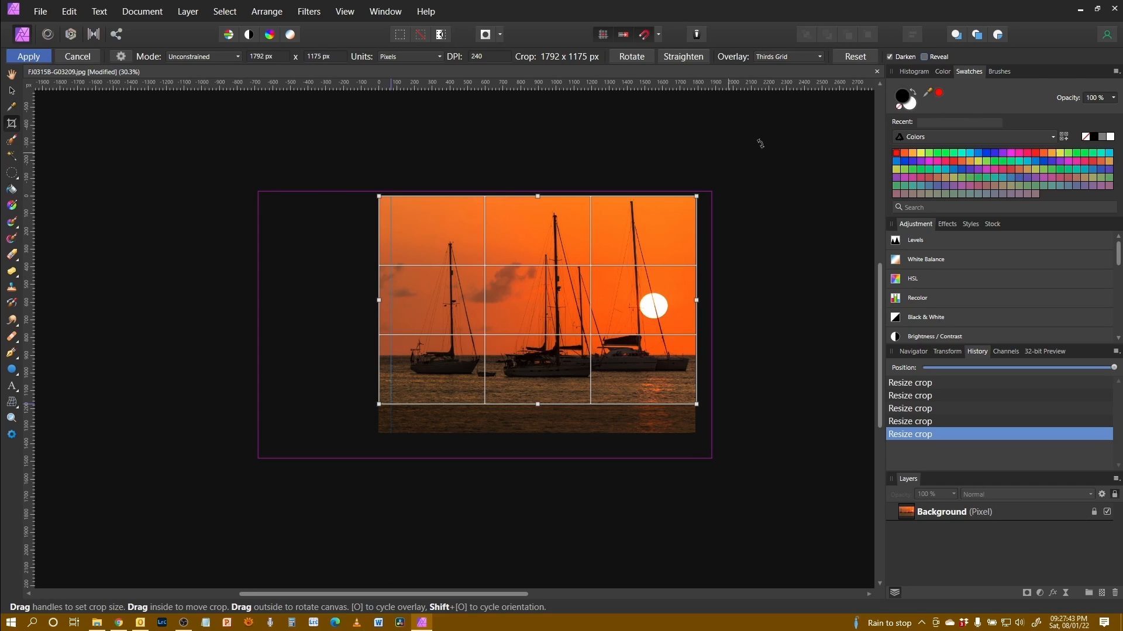
pyautogui.click(925, 57)
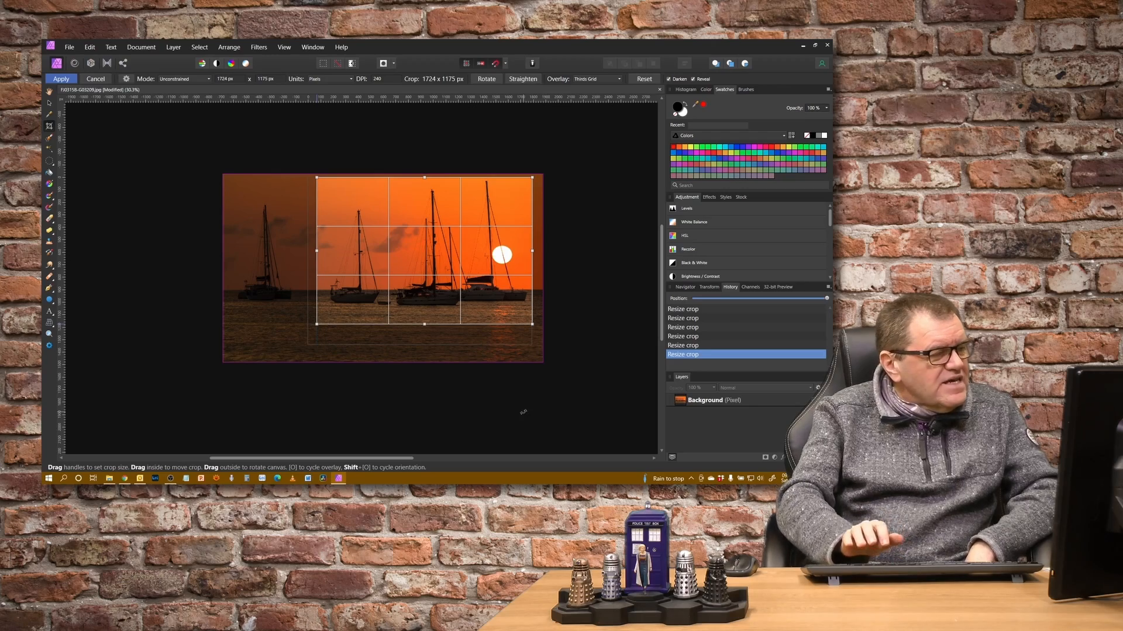
# Apply the crop, leaving the photo at 1724 × 1175 px
pyautogui.click(61, 79)
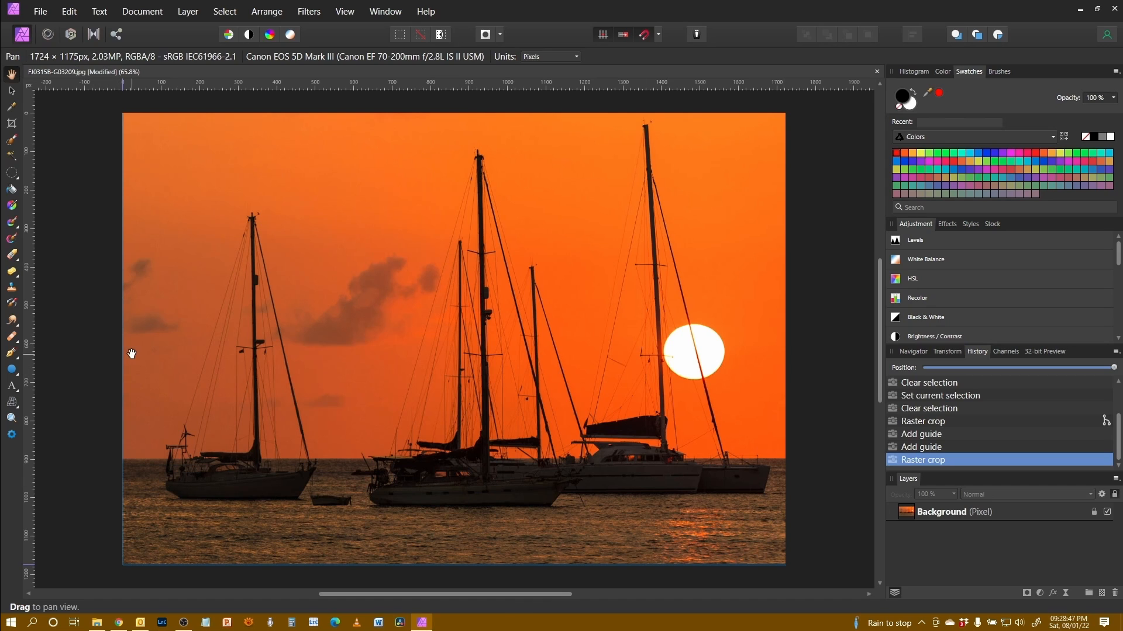
# Cancel the crop in progress and unclip the canvas back to the full 2560 × 1508 px
pyautogui.press('c')
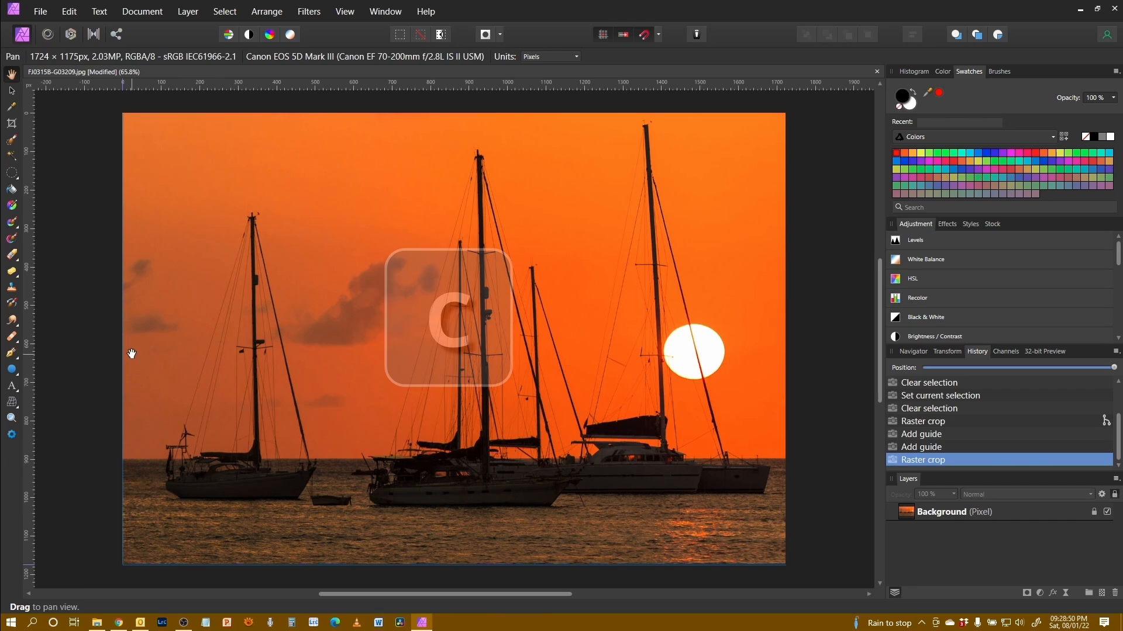
pyautogui.click(11, 123)
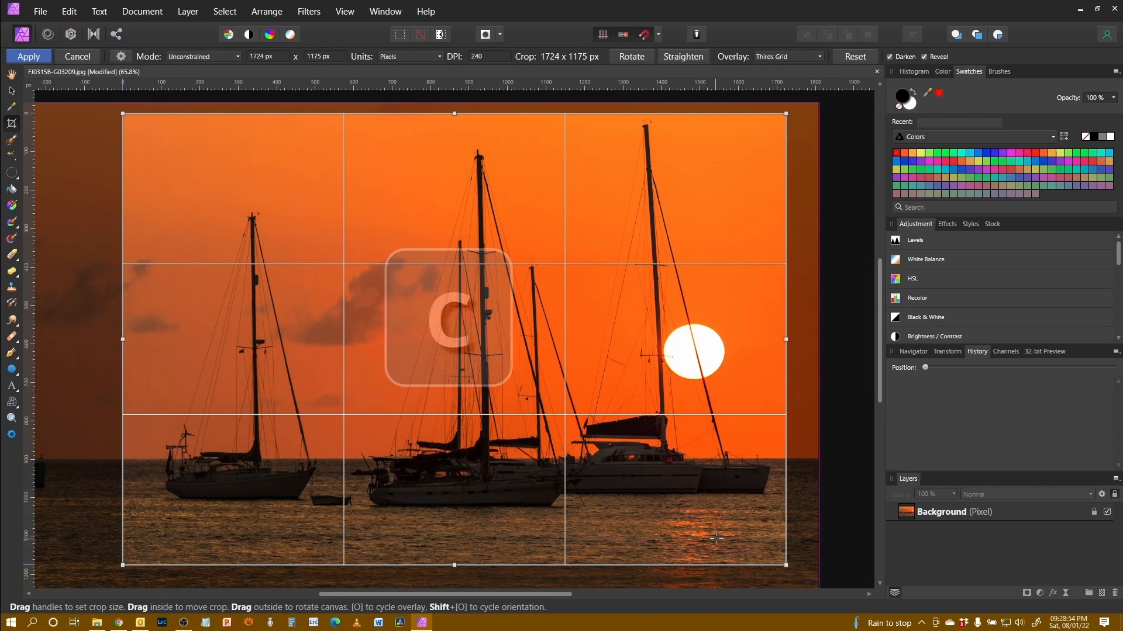
pyautogui.click(28, 56)
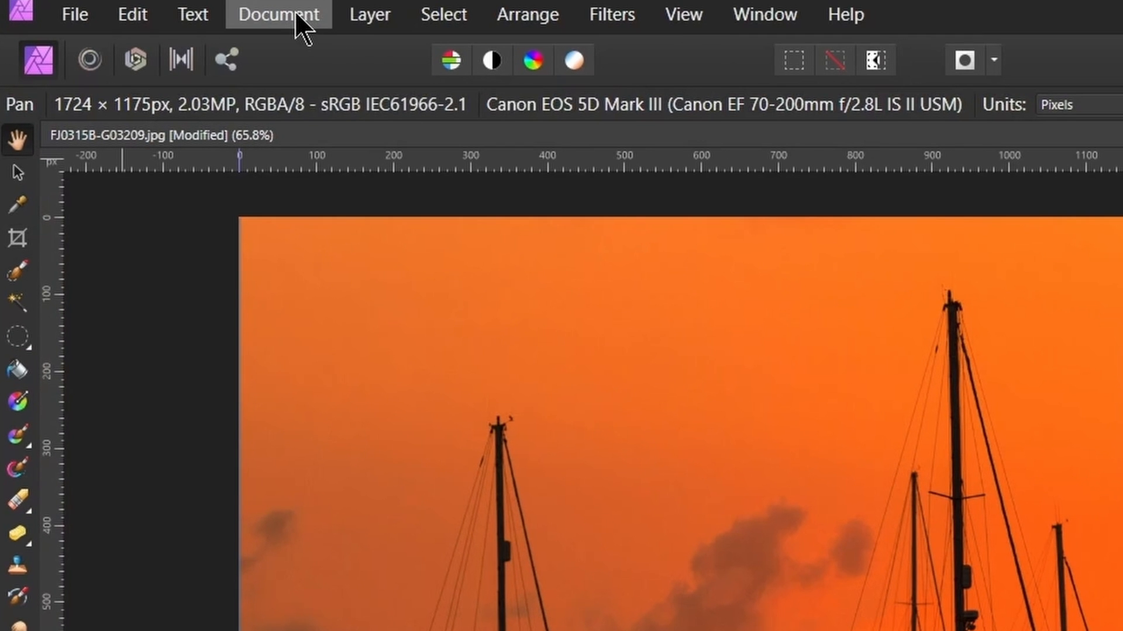
pyautogui.click(278, 13)
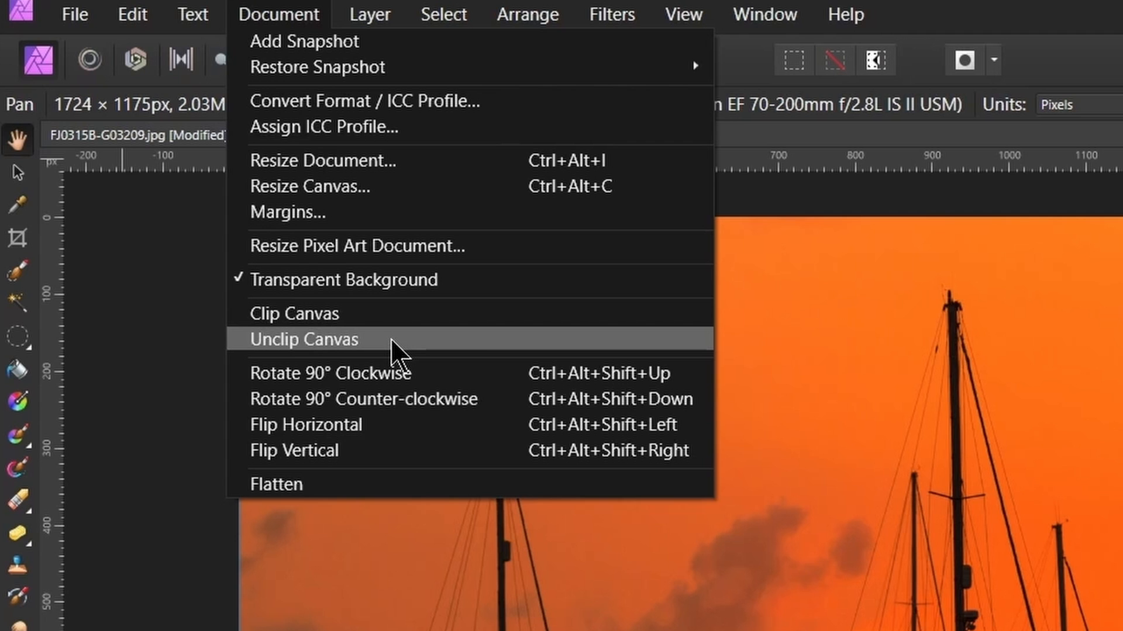
pyautogui.click(303, 338)
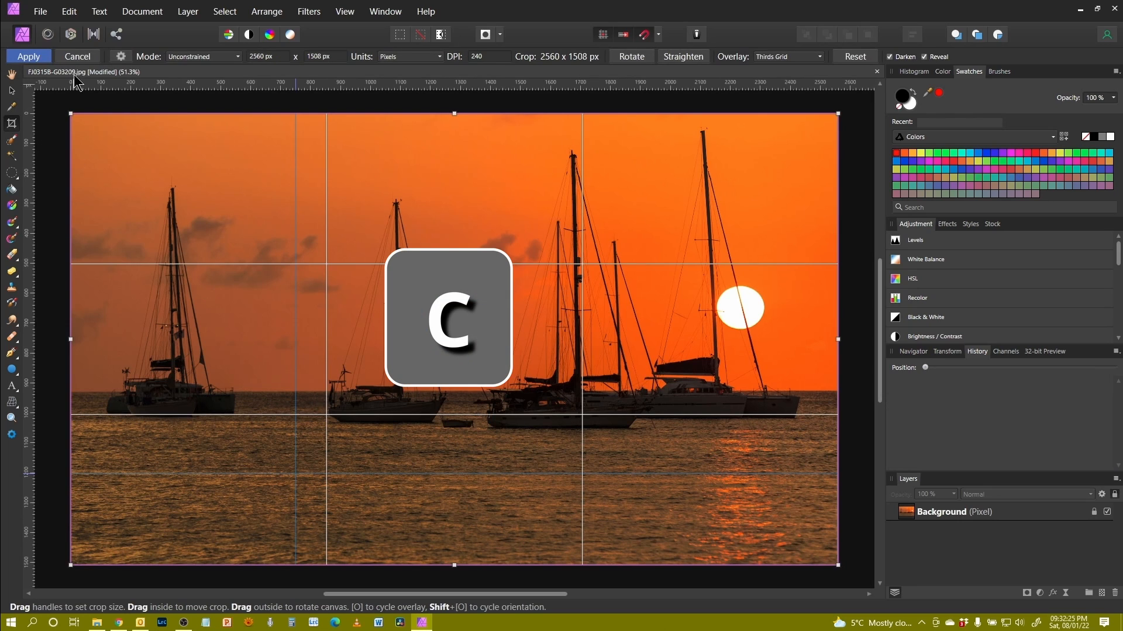
# Pull the crop's top-left and bottom-right corners in to 1906 × 1110 px around the boats
pyautogui.moveTo(70, 113); pyautogui.dragTo(174, 155)
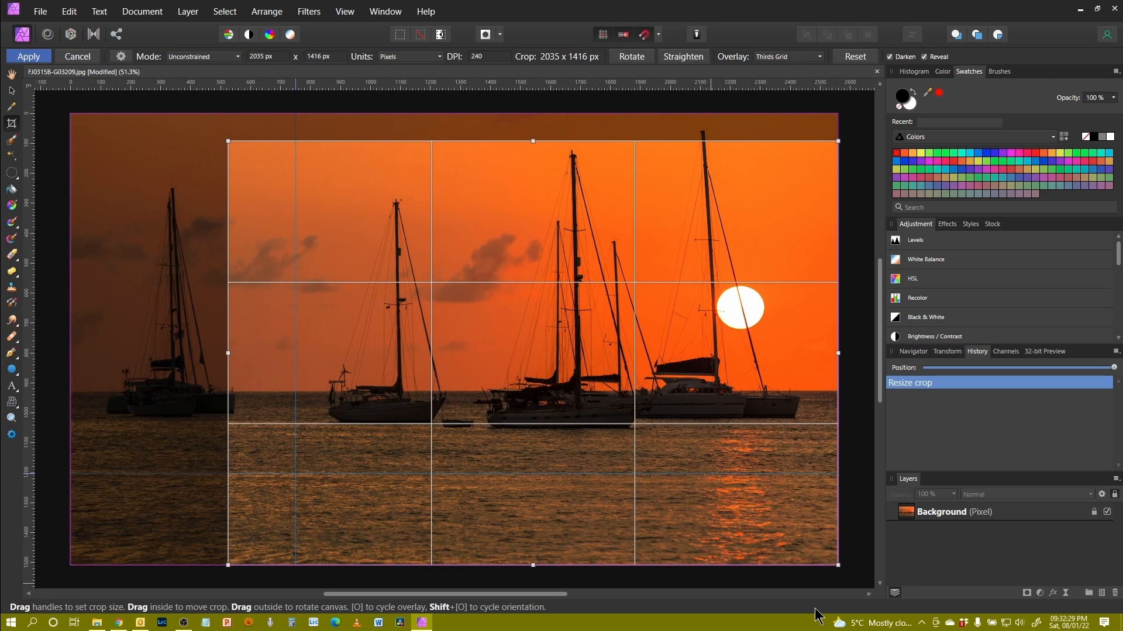
pyautogui.moveTo(838, 562); pyautogui.dragTo(800, 472)
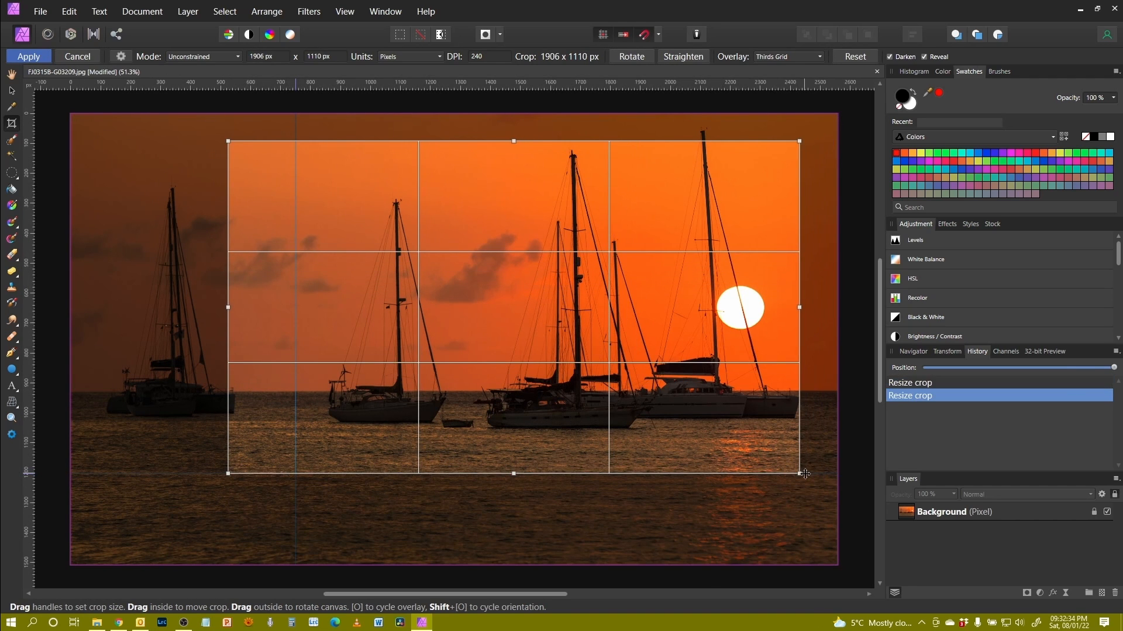
pyautogui.moveTo(814, 480)
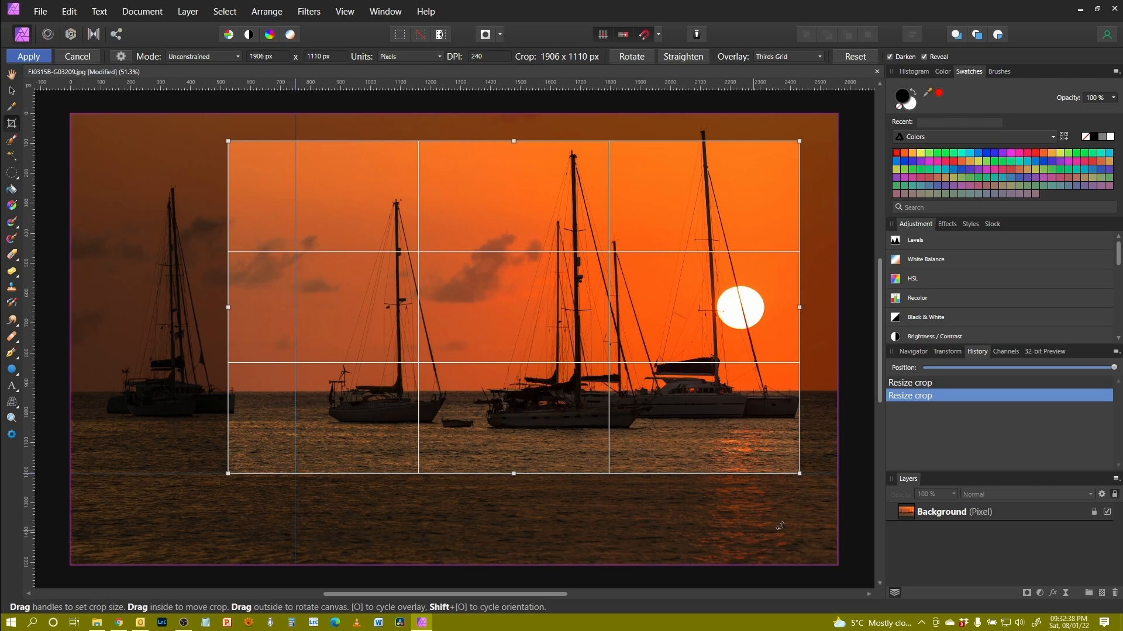
pyautogui.moveTo(156, 520)
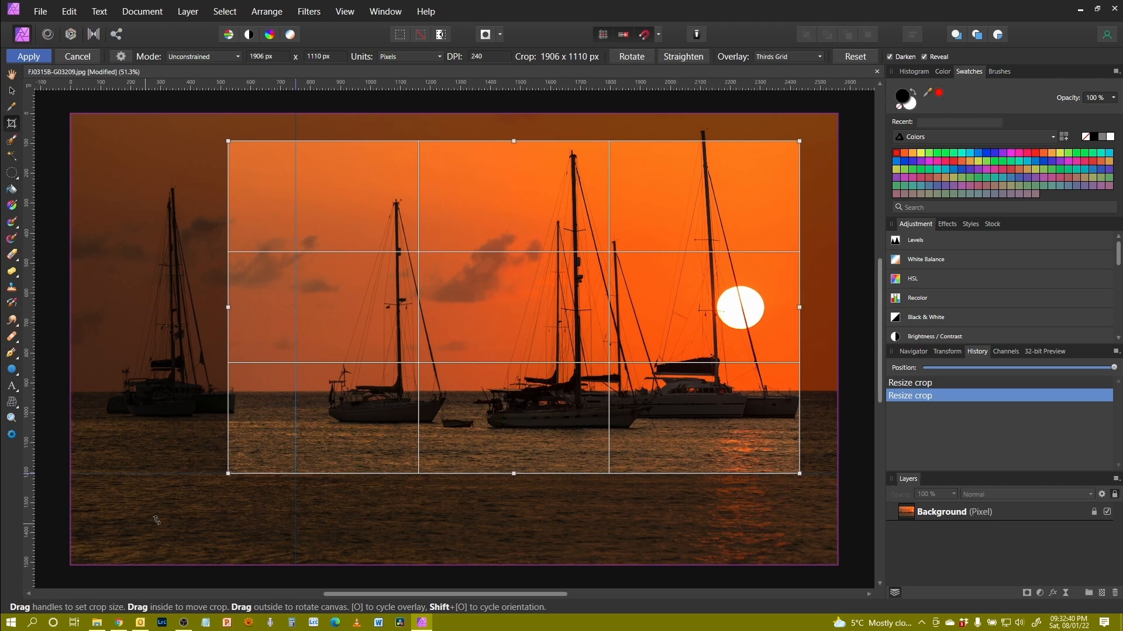
pyautogui.moveTo(202, 478)
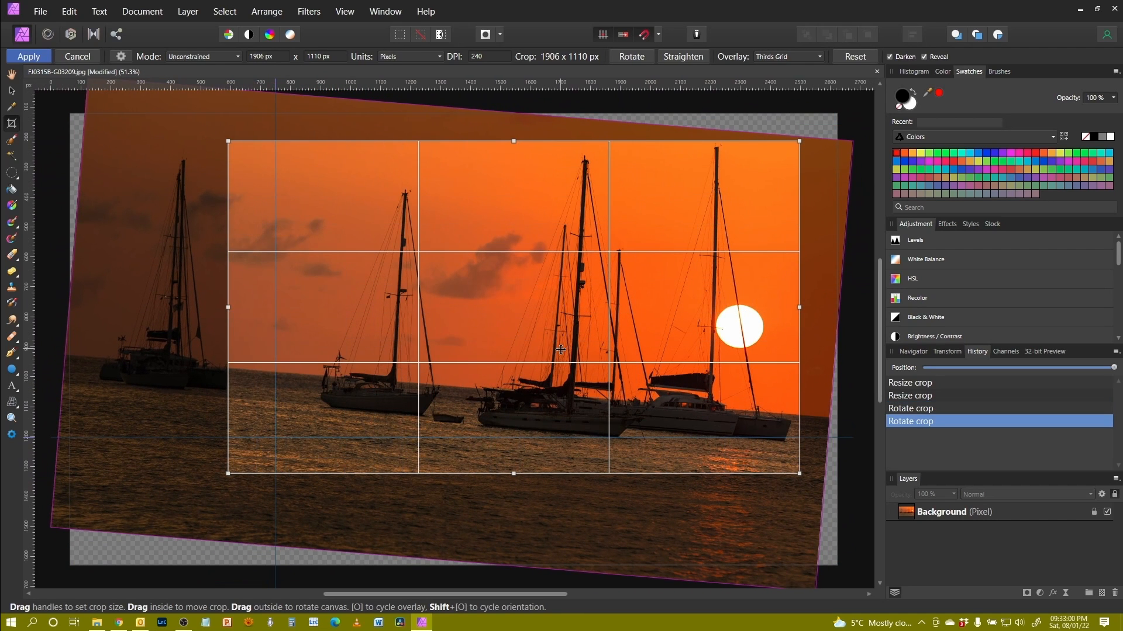
pyautogui.click(29, 56)
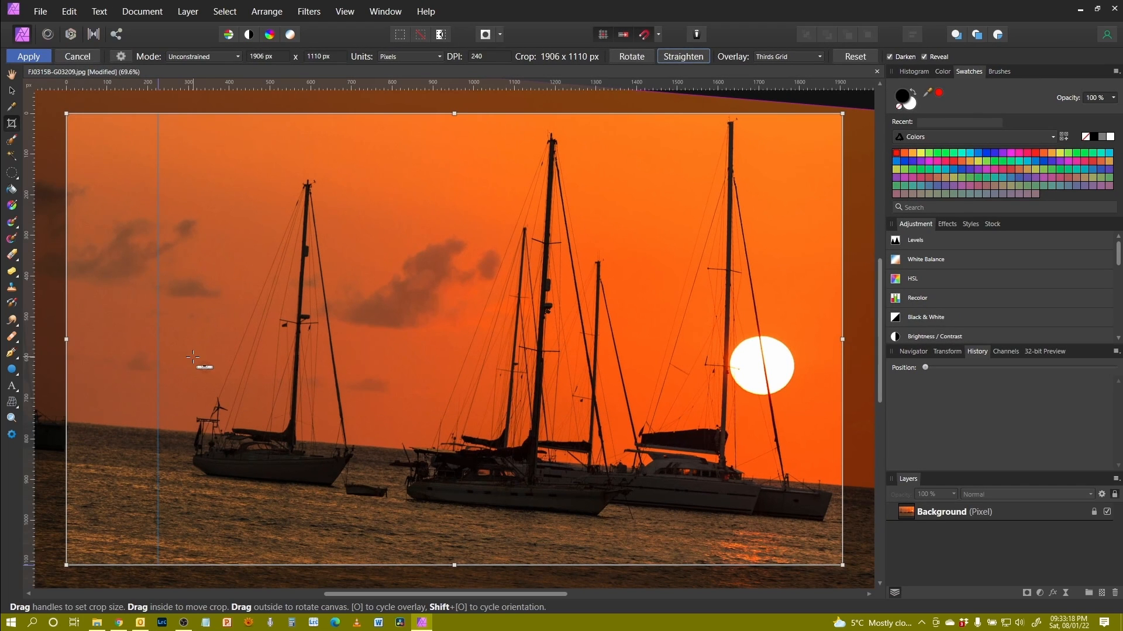
pyautogui.moveTo(97, 422)
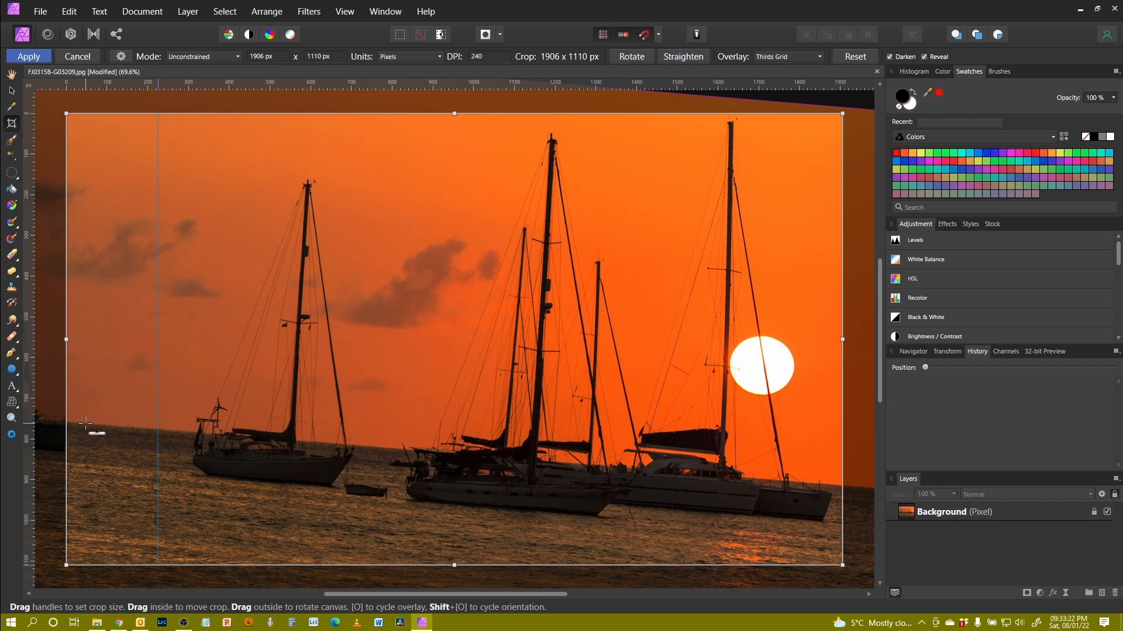
# Level the photo along the sea horizon, undoing a second mast-based straightening attempt
pyautogui.moveTo(86, 424); pyautogui.dragTo(849, 487)
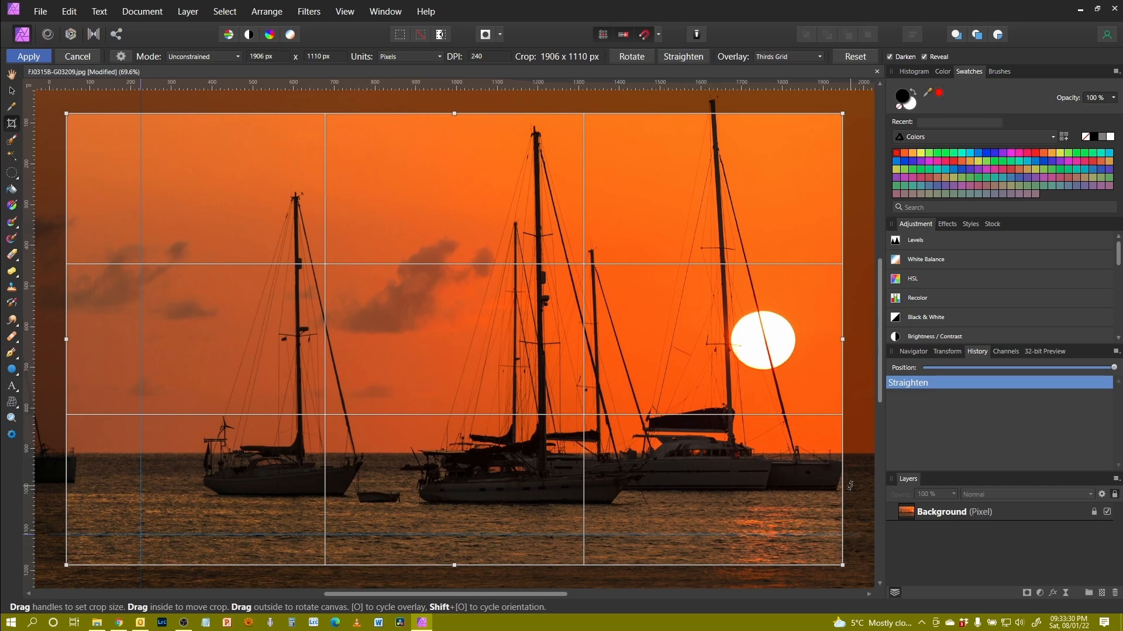
pyautogui.moveTo(358, 157)
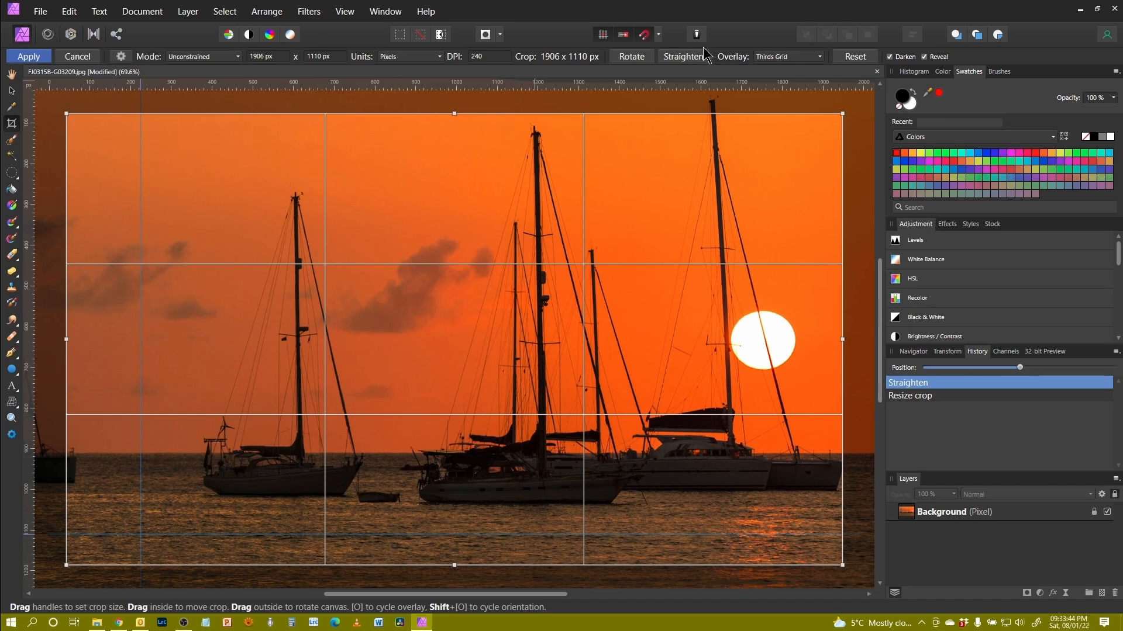
pyautogui.click(682, 57)
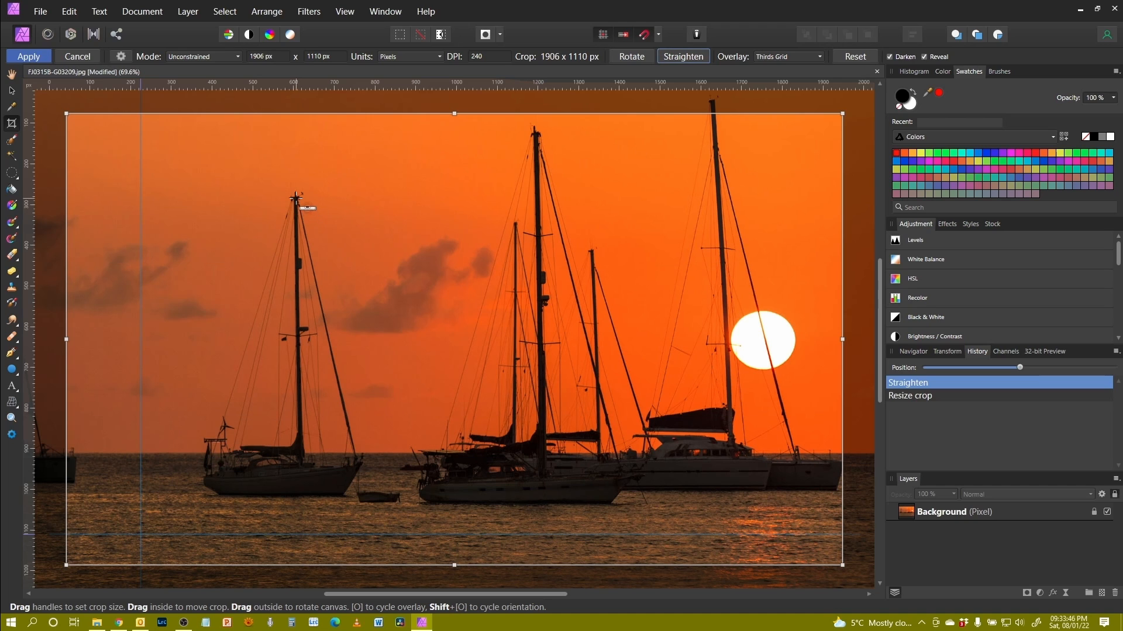
pyautogui.moveTo(294, 197); pyautogui.dragTo(300, 451)
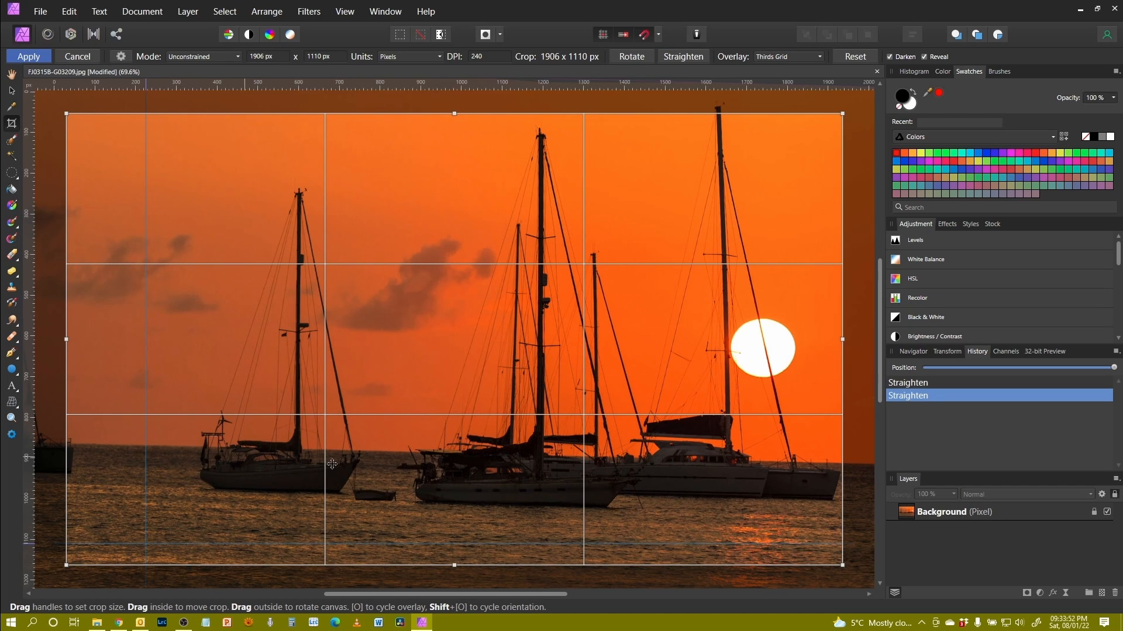
pyautogui.moveTo(393, 466)
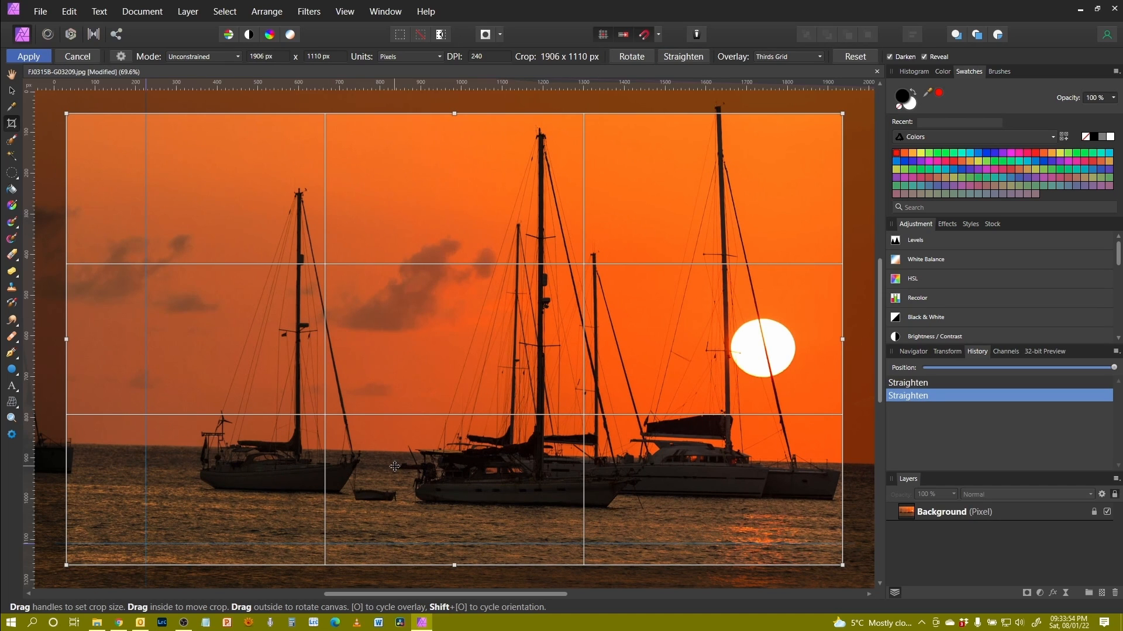
pyautogui.press('ctrl+z')
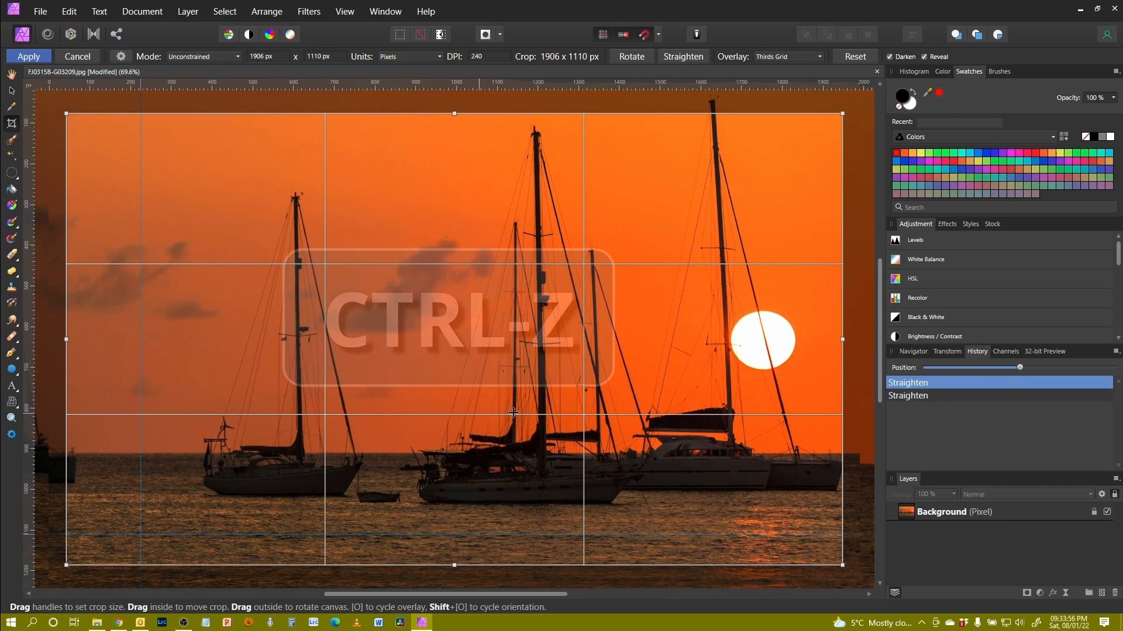
pyautogui.click(29, 56)
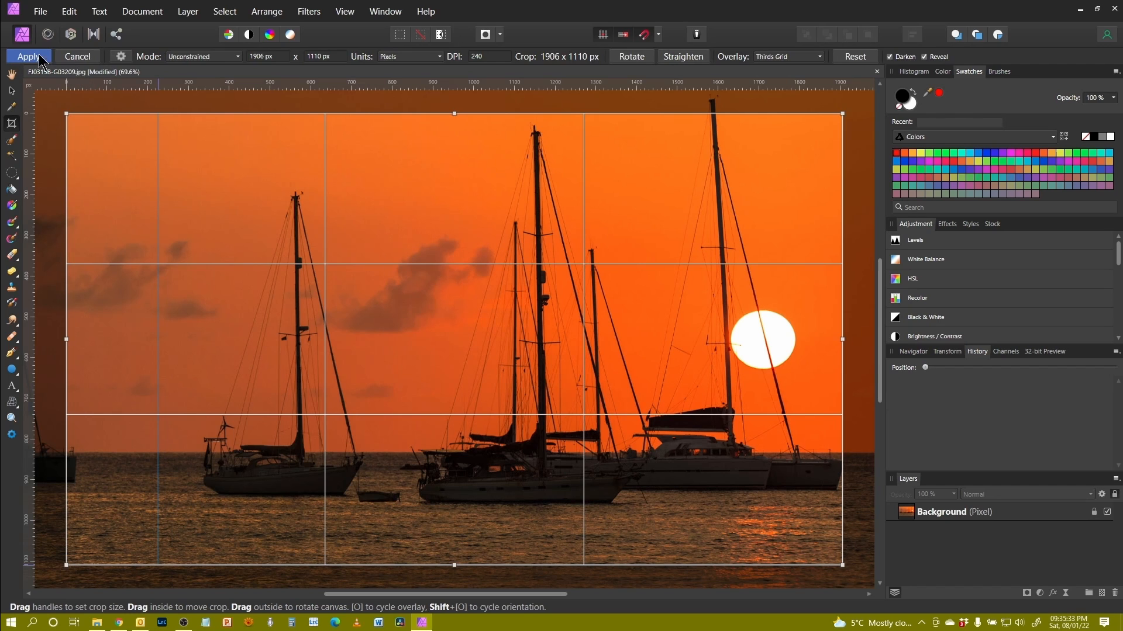
pyautogui.moveTo(408, 79)
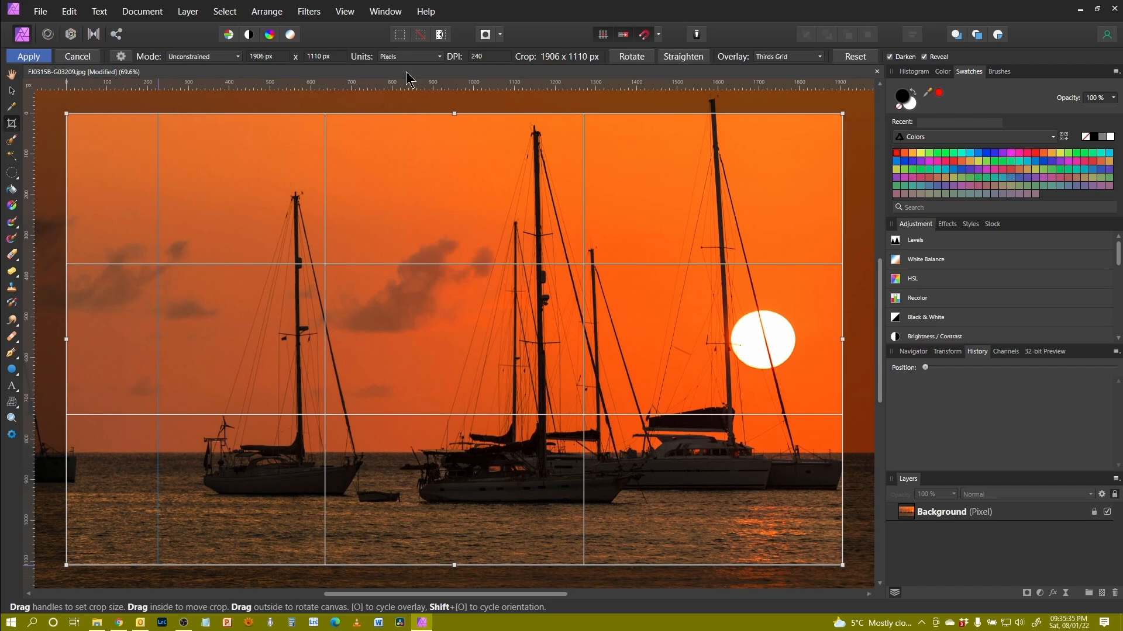
pyautogui.moveTo(86, 71)
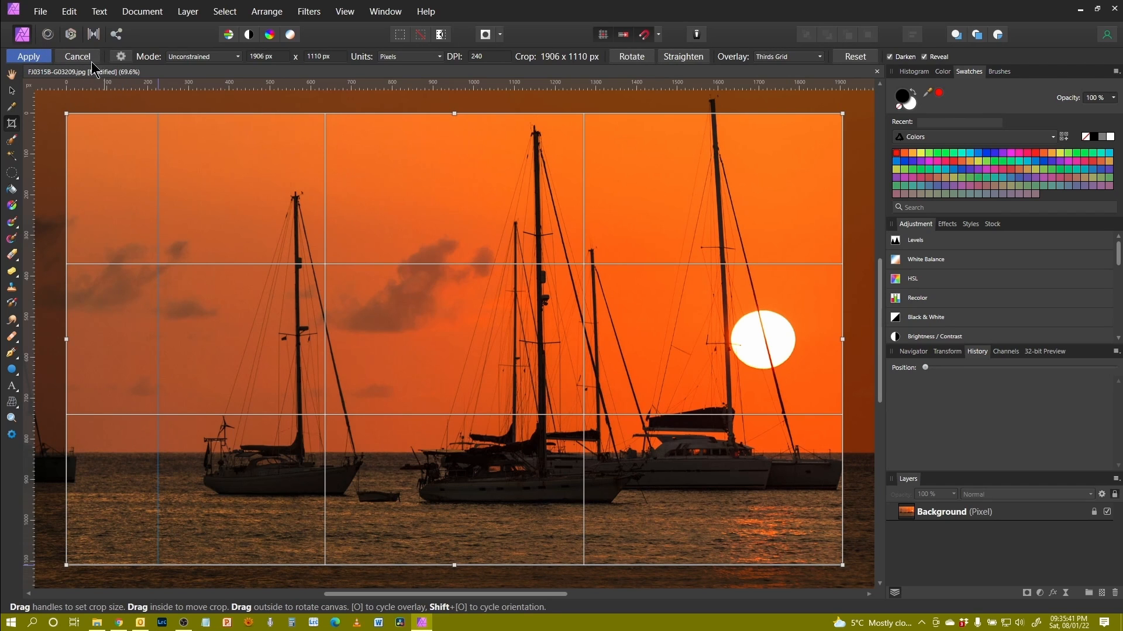
pyautogui.moveTo(58, 72)
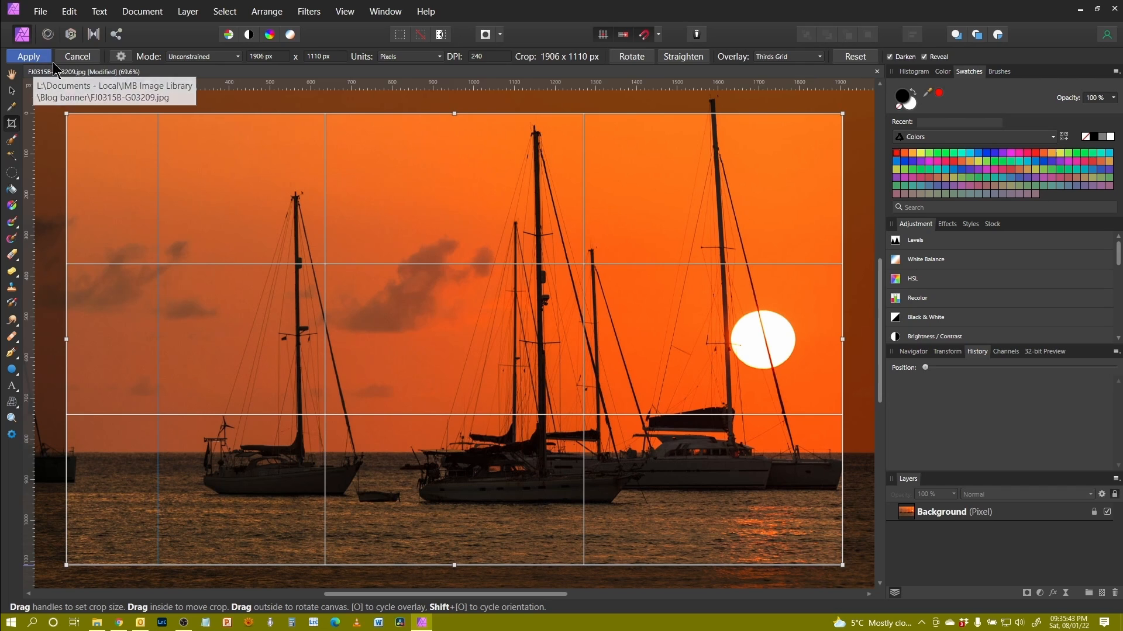
pyautogui.moveTo(106, 76)
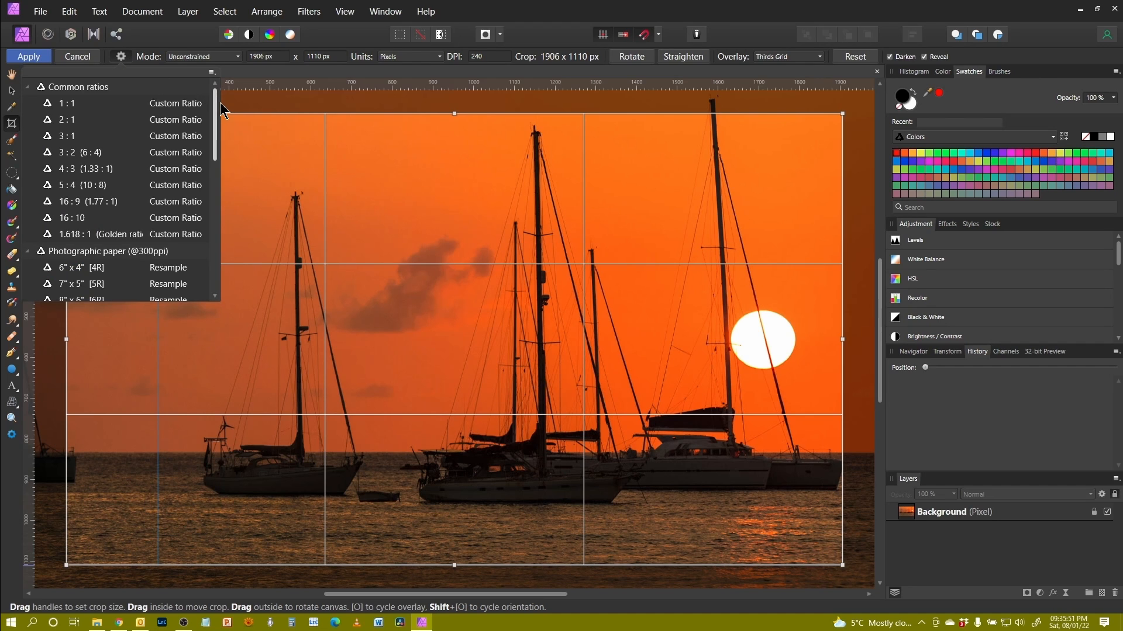
pyautogui.scroll(-3)
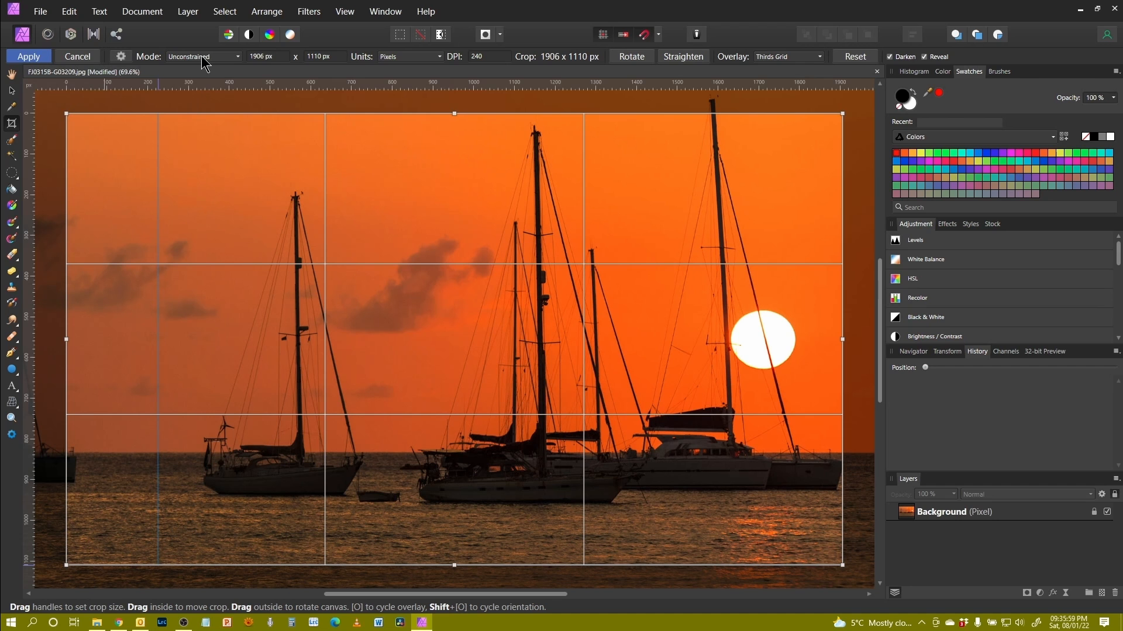
# Open the crop Mode dropdown to list the available crop constraint modes
pyautogui.click(203, 57)
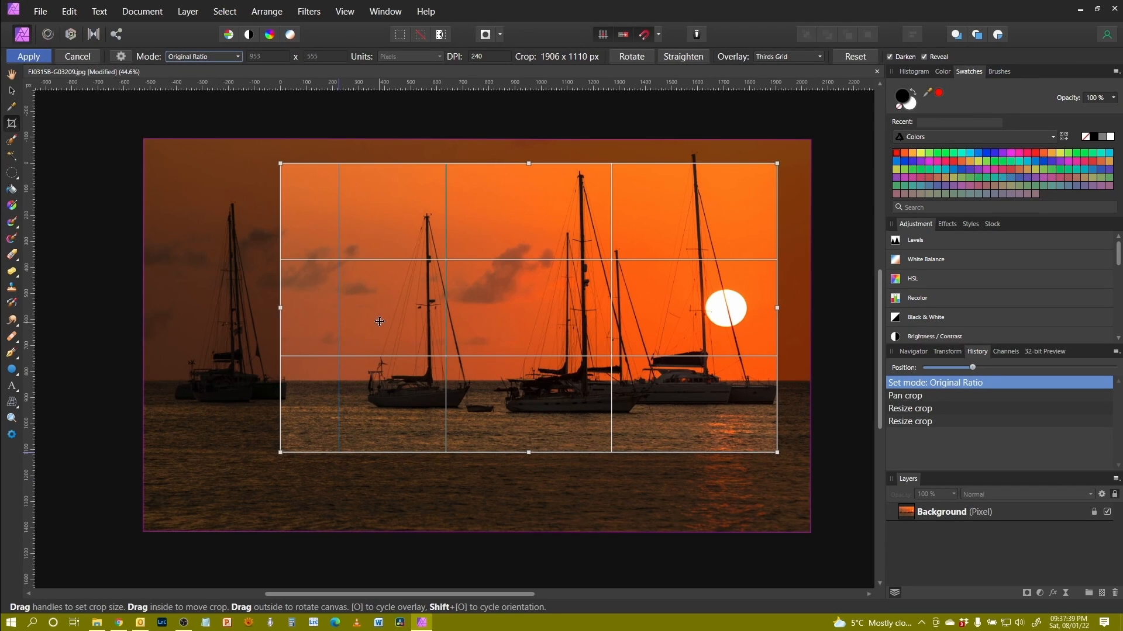
pyautogui.moveTo(529, 163)
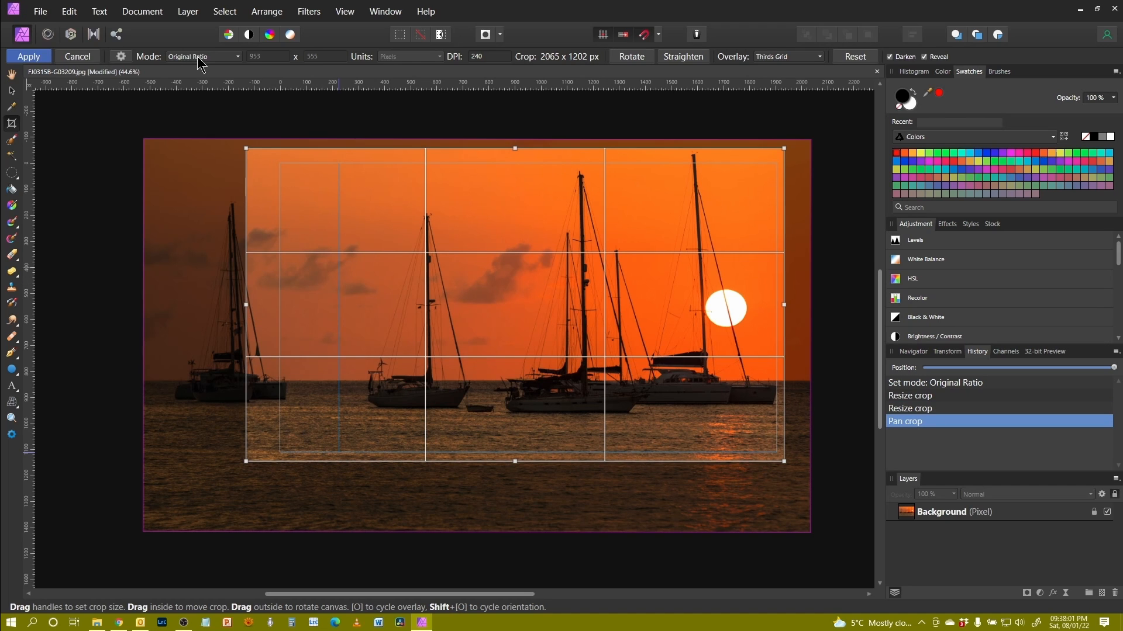
pyautogui.click(203, 56)
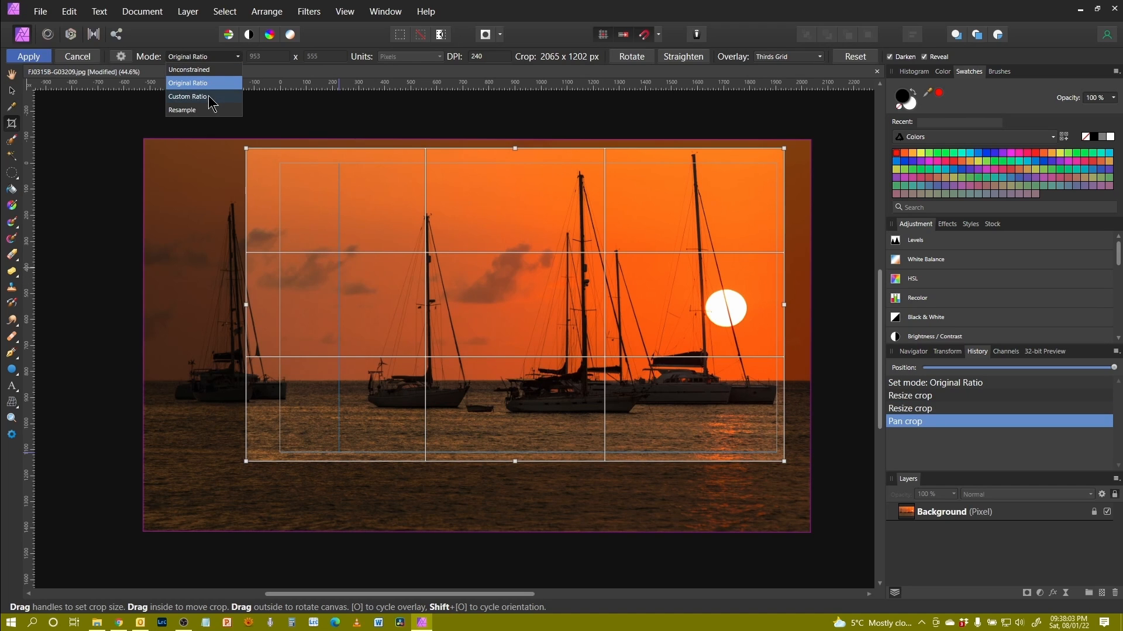
# Switch to a 1:2 Custom Ratio crop and drag it over the rightmost boat, sun and water
pyautogui.click(187, 96)
pyautogui.write('2')
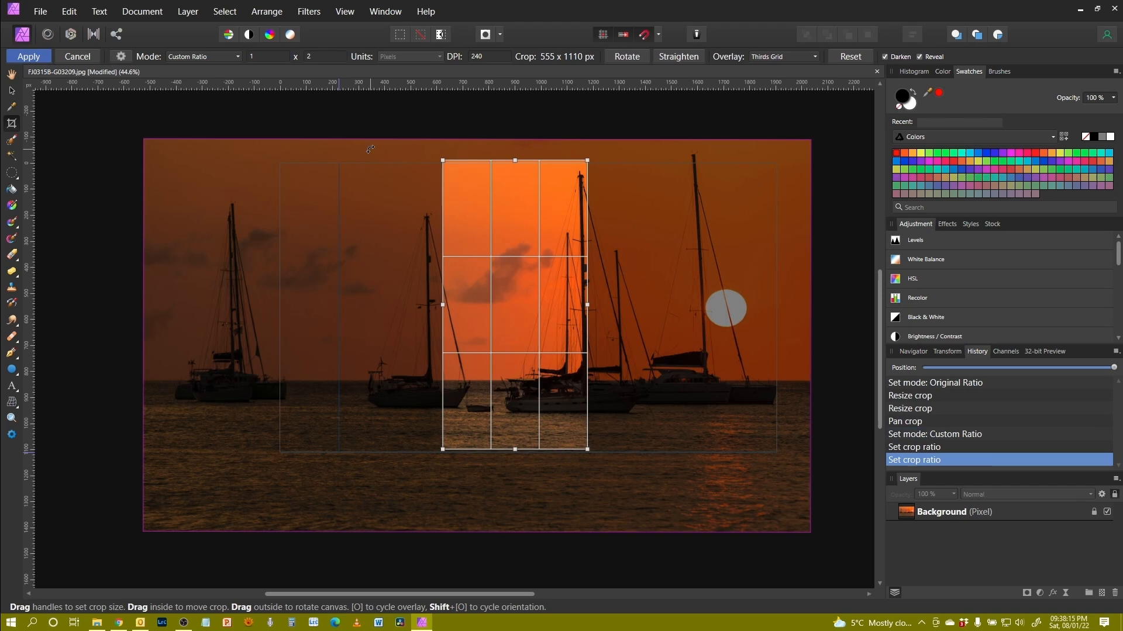
pyautogui.moveTo(446, 271)
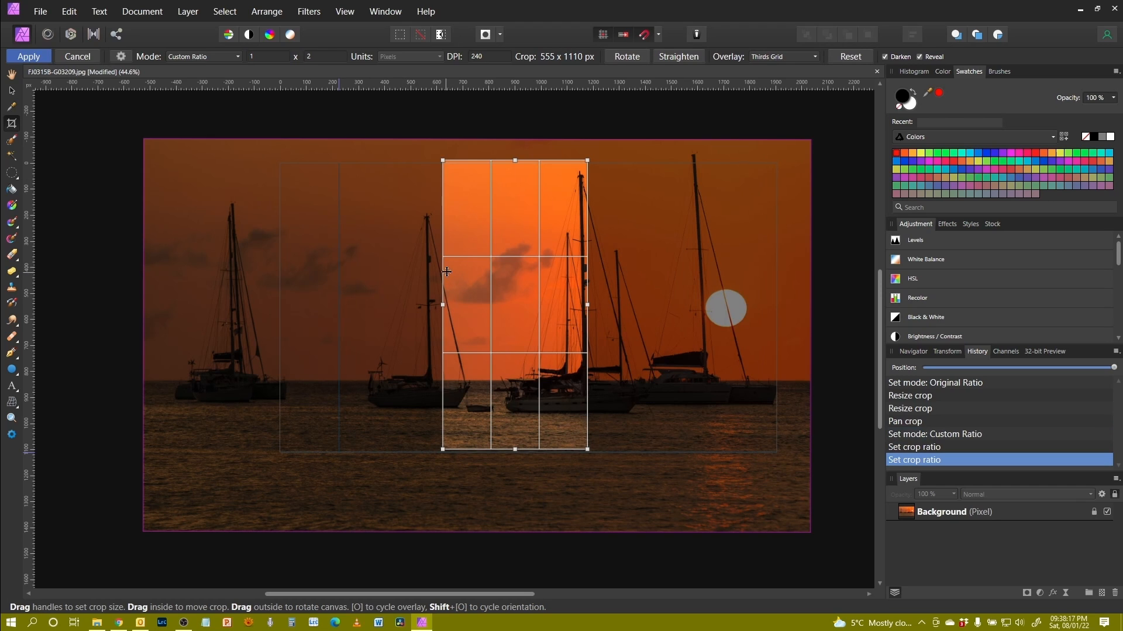
pyautogui.moveTo(439, 302)
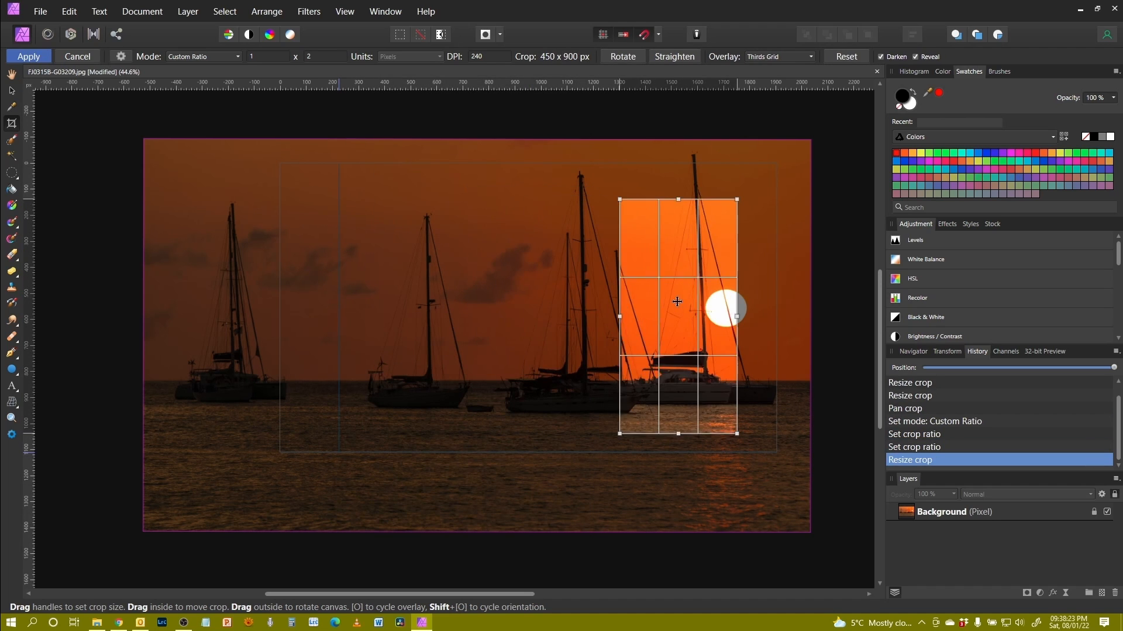
pyautogui.moveTo(676, 302); pyautogui.dragTo(707, 256)
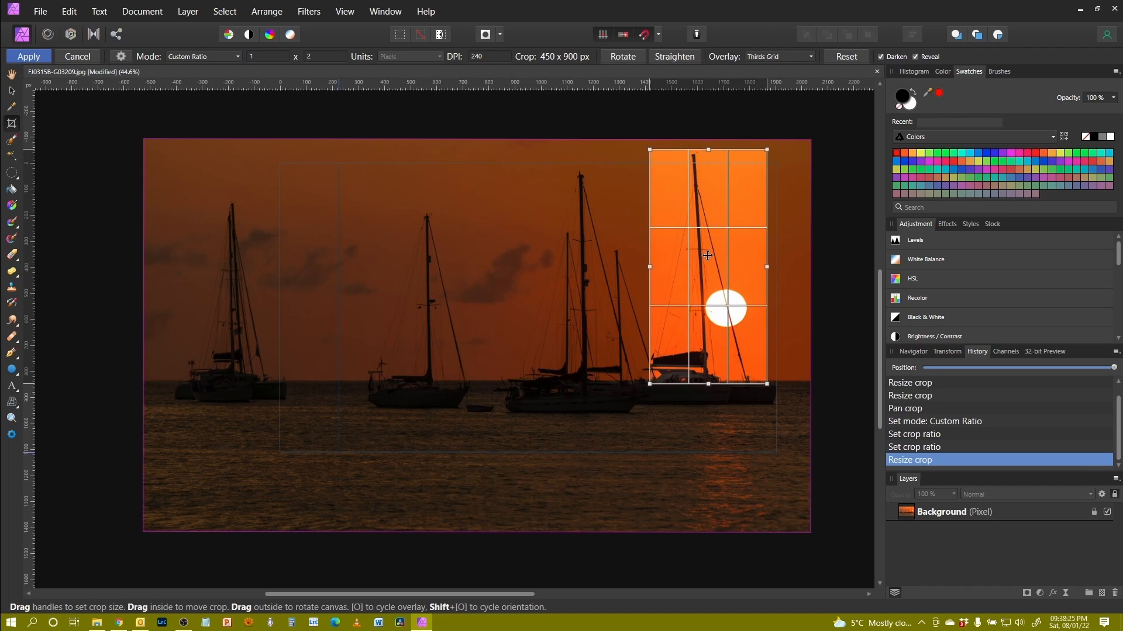
pyautogui.moveTo(707, 255); pyautogui.dragTo(658, 386)
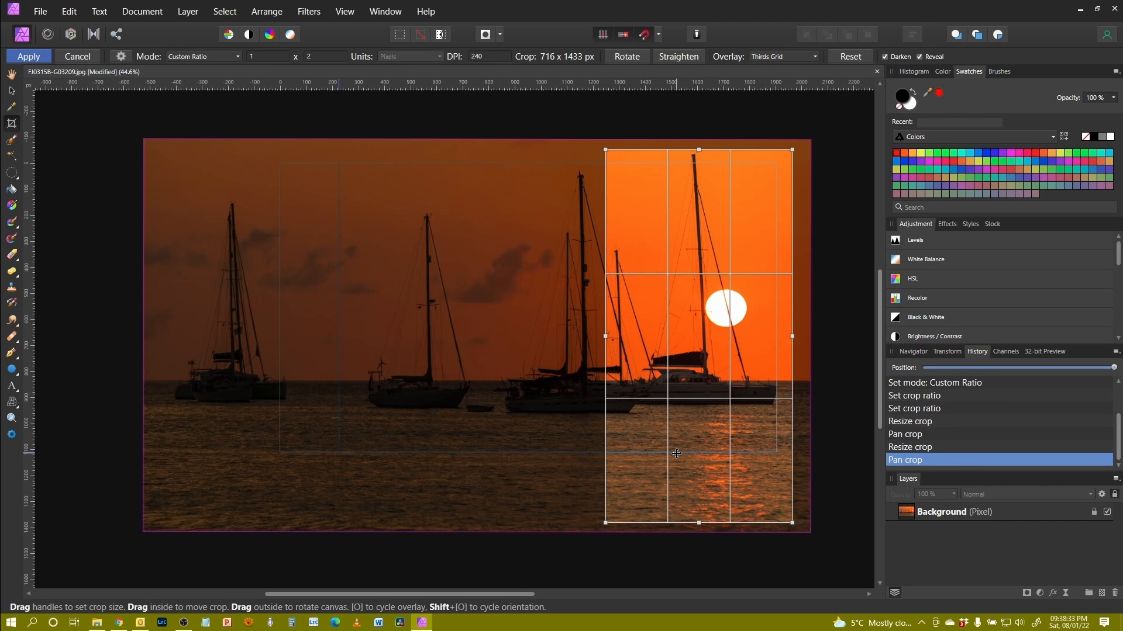
pyautogui.moveTo(680, 256)
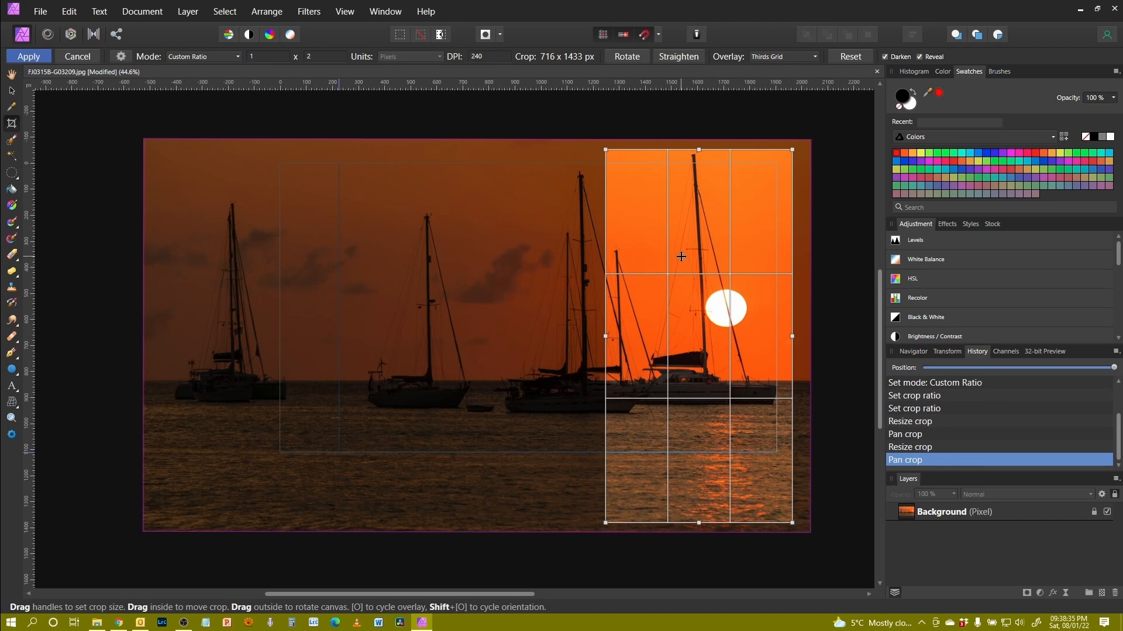
pyautogui.click(29, 57)
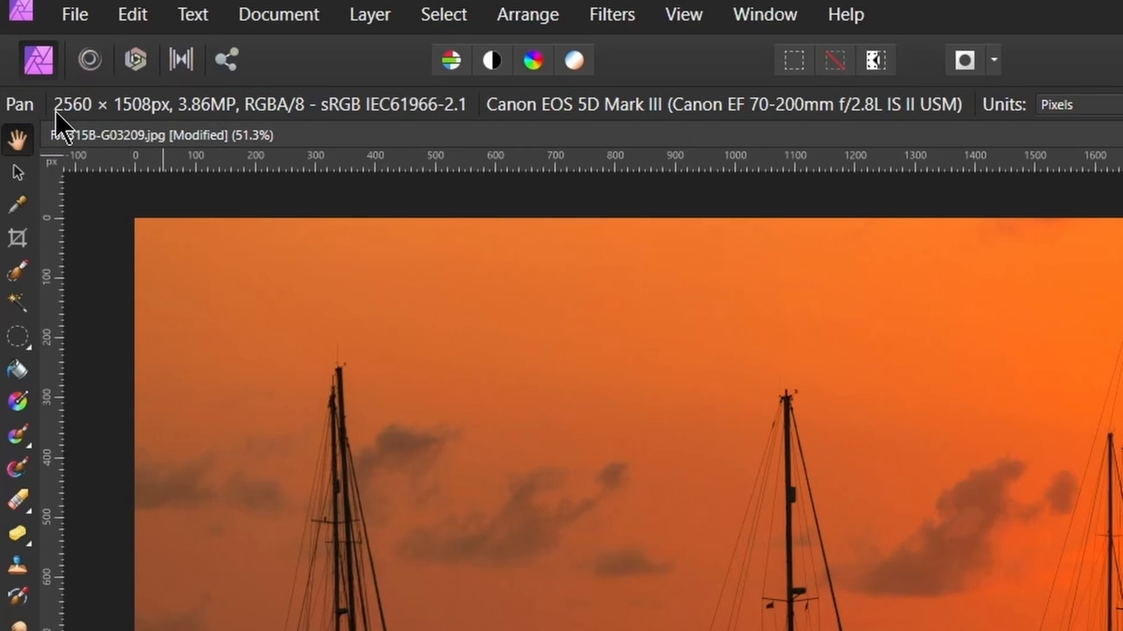
pyautogui.moveTo(251, 136)
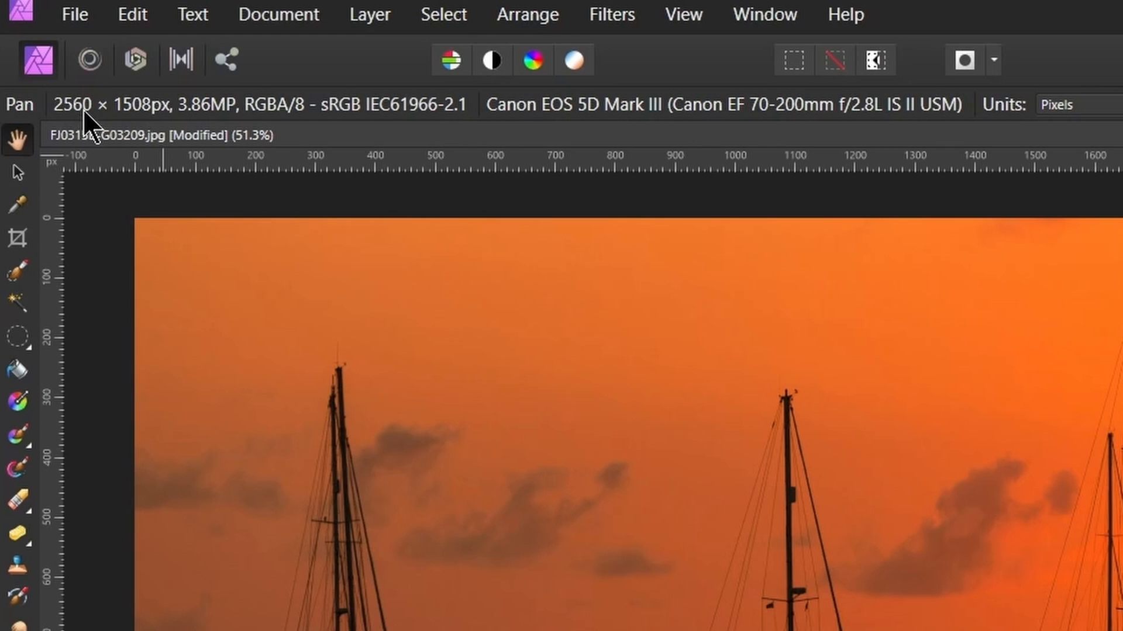
pyautogui.moveTo(146, 128)
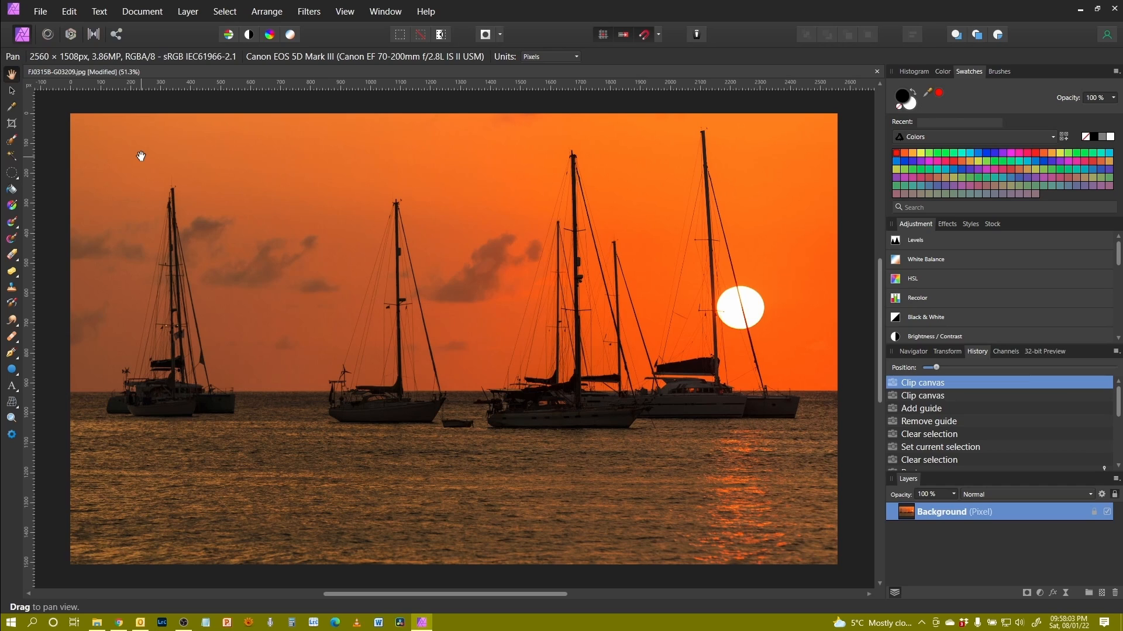
pyautogui.moveTo(80, 67)
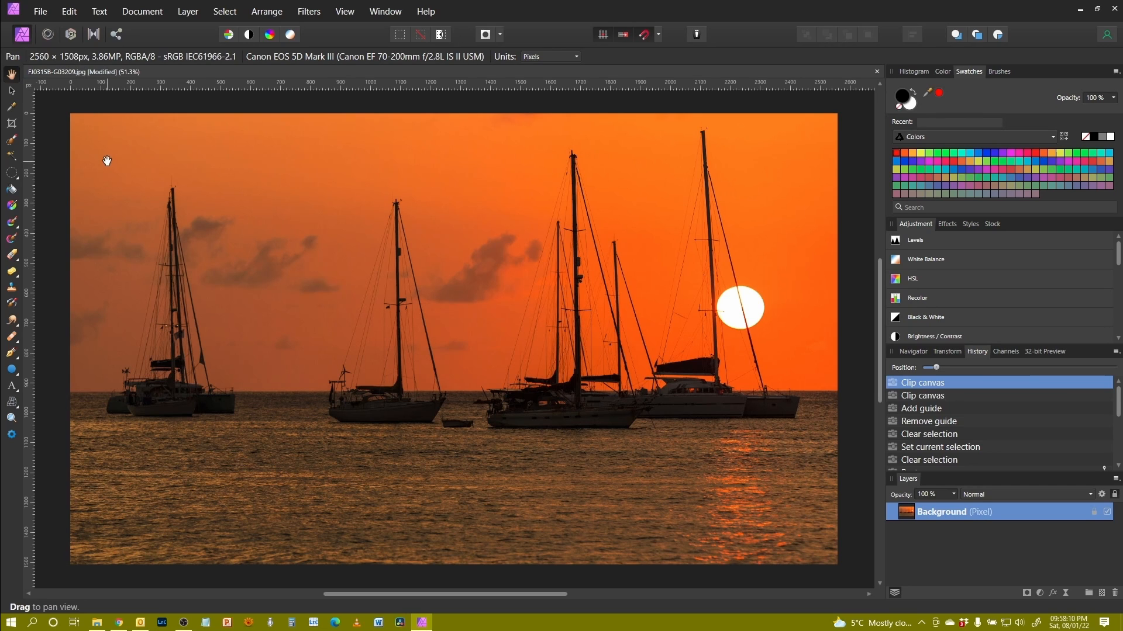
pyautogui.moveTo(142, 230)
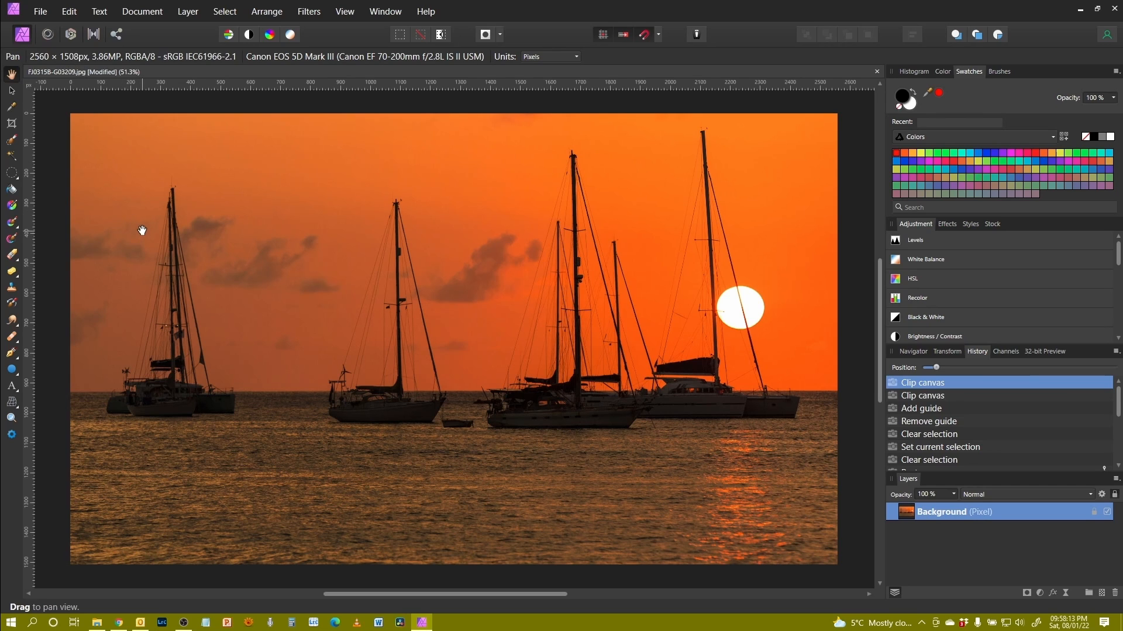
pyautogui.moveTo(141, 236)
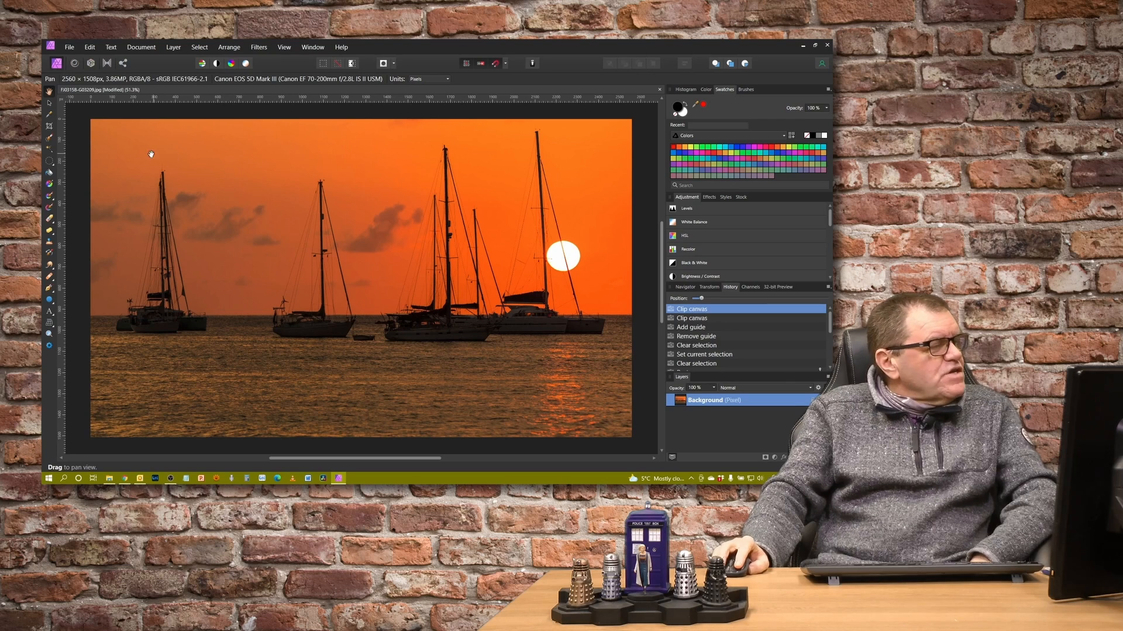
pyautogui.moveTo(103, 165)
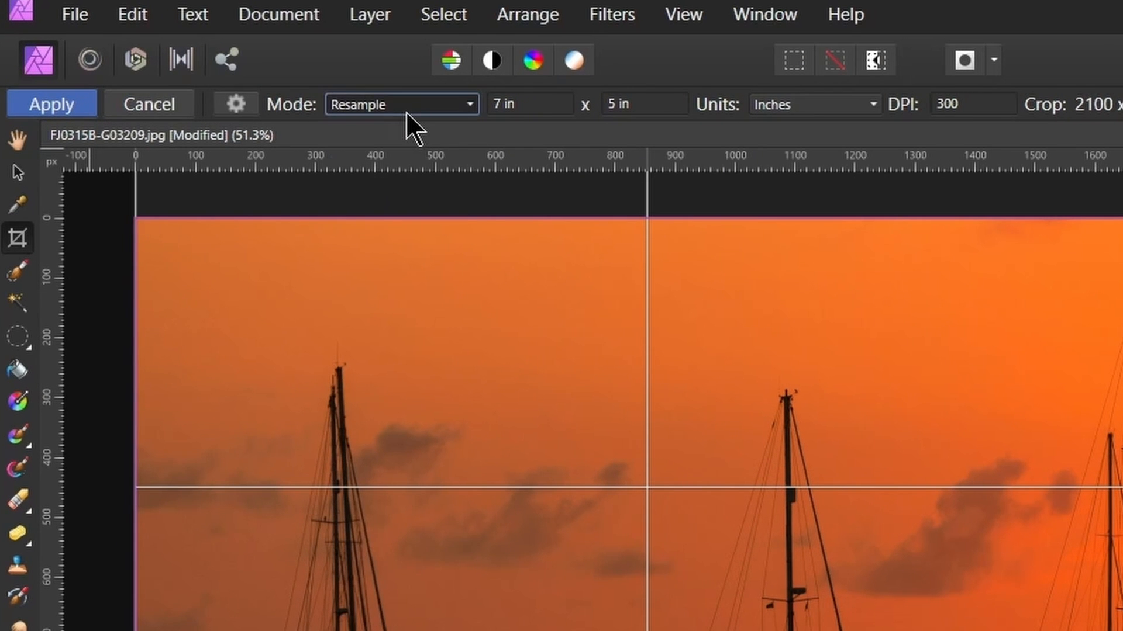
# Toggle the 7×5 crop units to pixels and back to inches, then position it over the boats
pyautogui.click(529, 104)
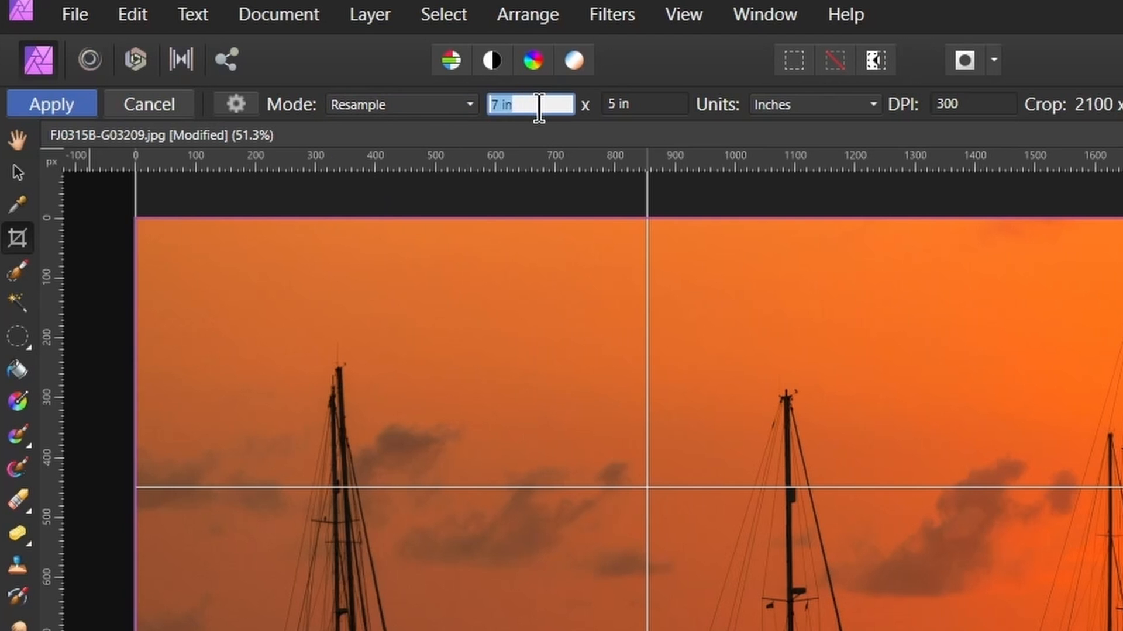
pyautogui.click(813, 104)
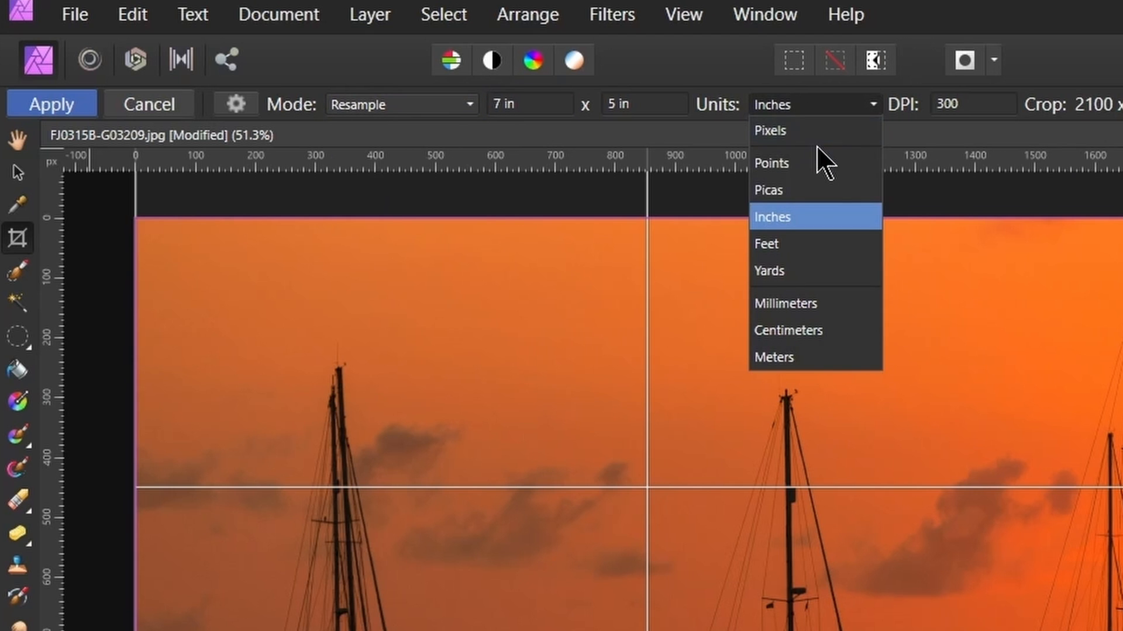
pyautogui.click(771, 131)
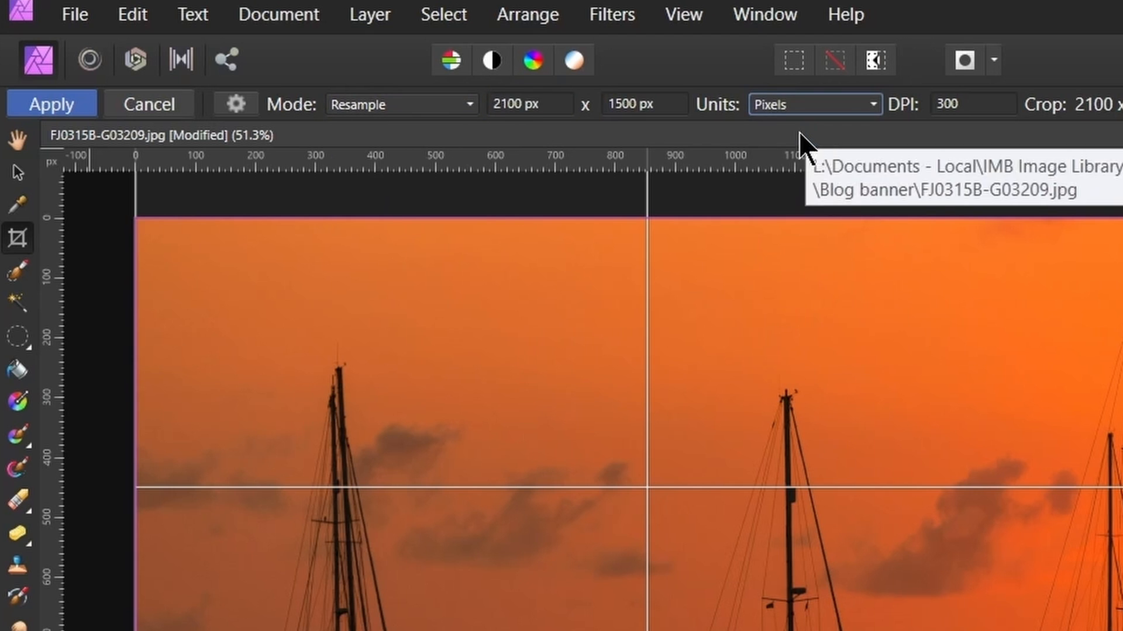
pyautogui.moveTo(659, 147)
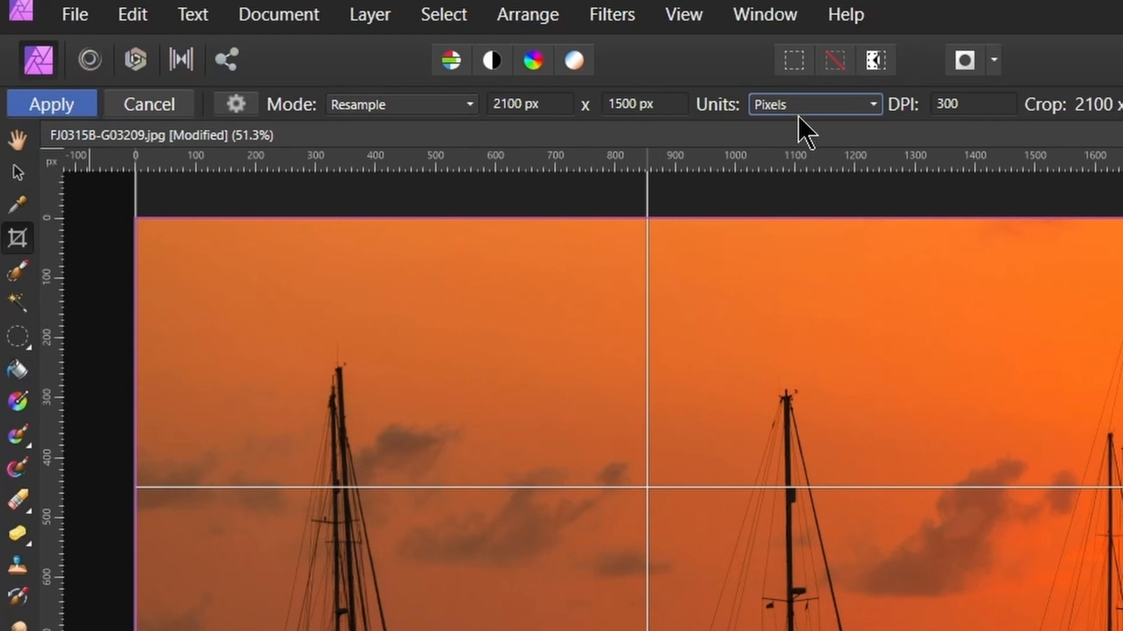
pyautogui.click(812, 104)
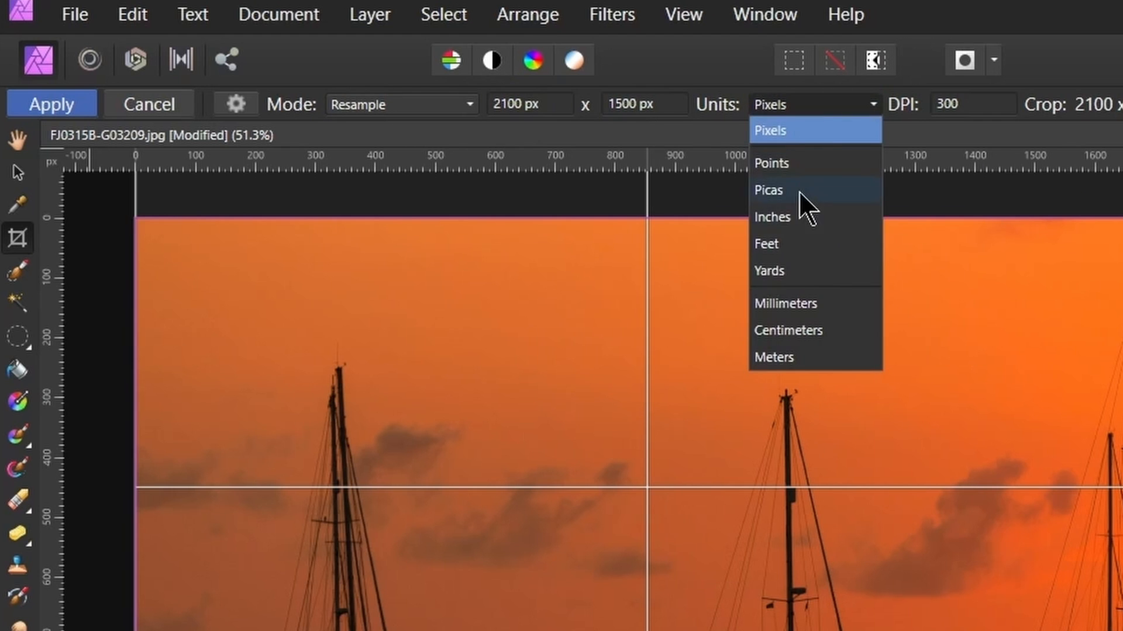
pyautogui.click(772, 217)
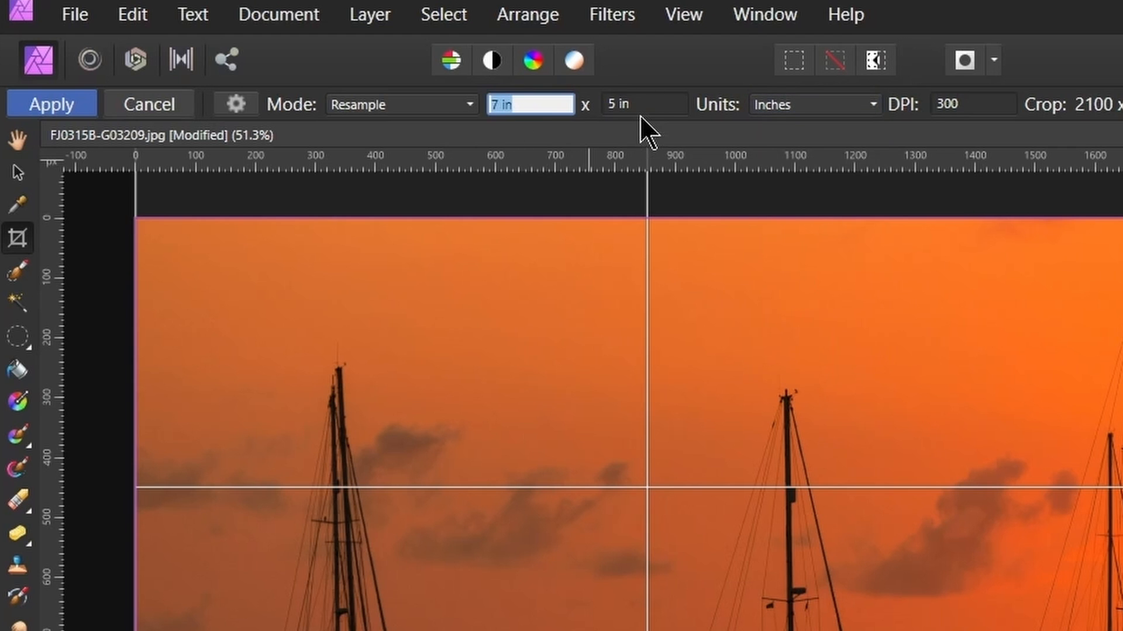
pyautogui.moveTo(977, 150)
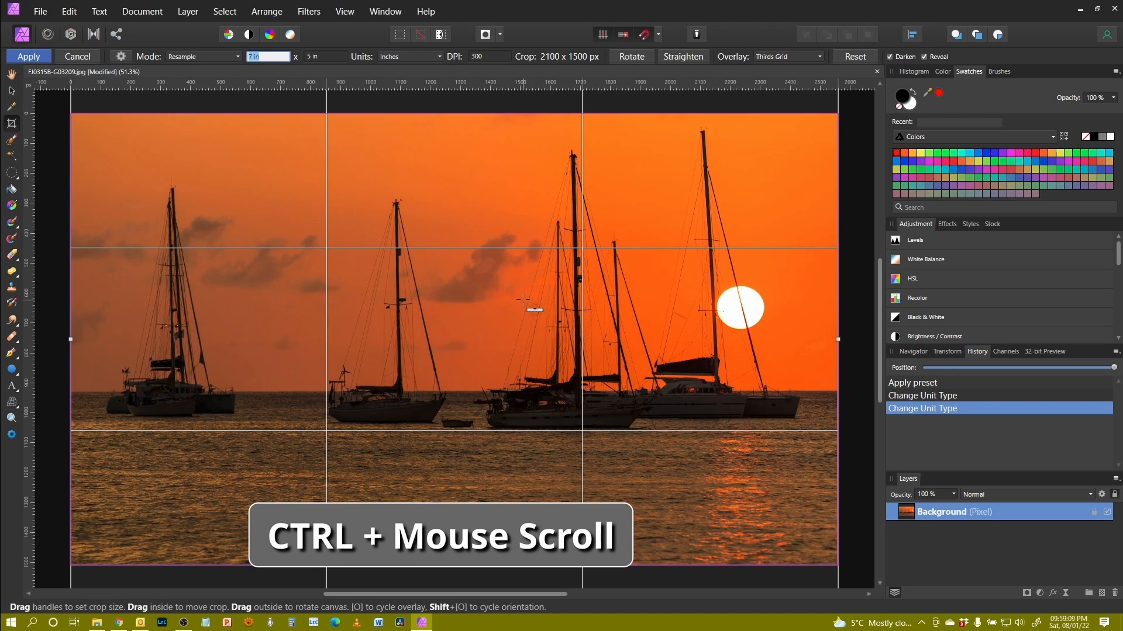
pyautogui.scroll(-3)
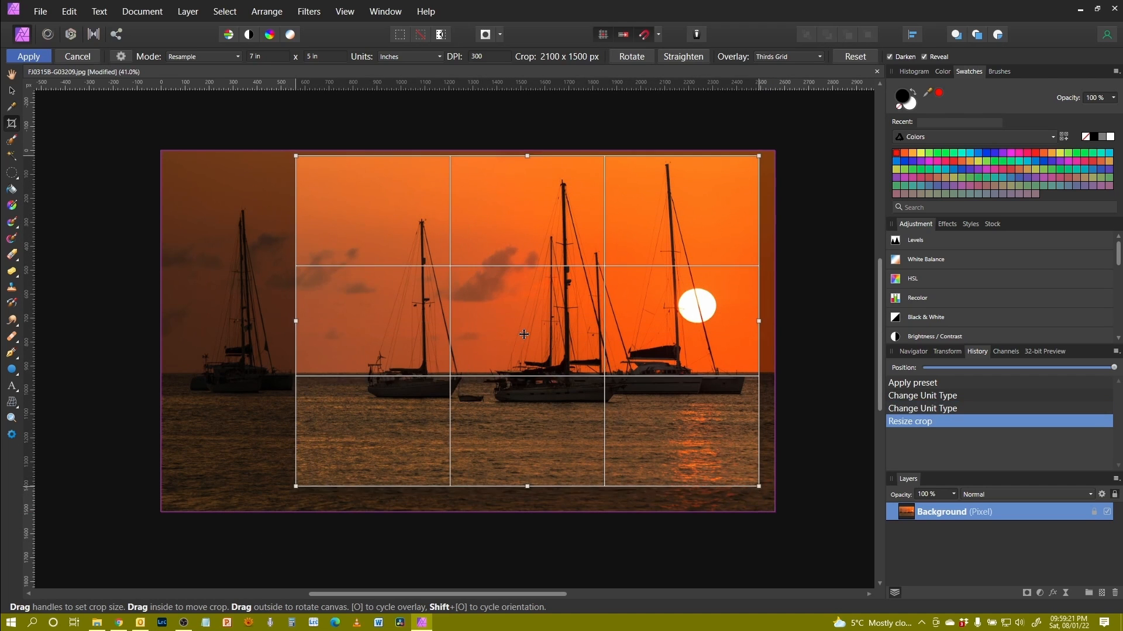
pyautogui.moveTo(526, 332); pyautogui.dragTo(526, 326)
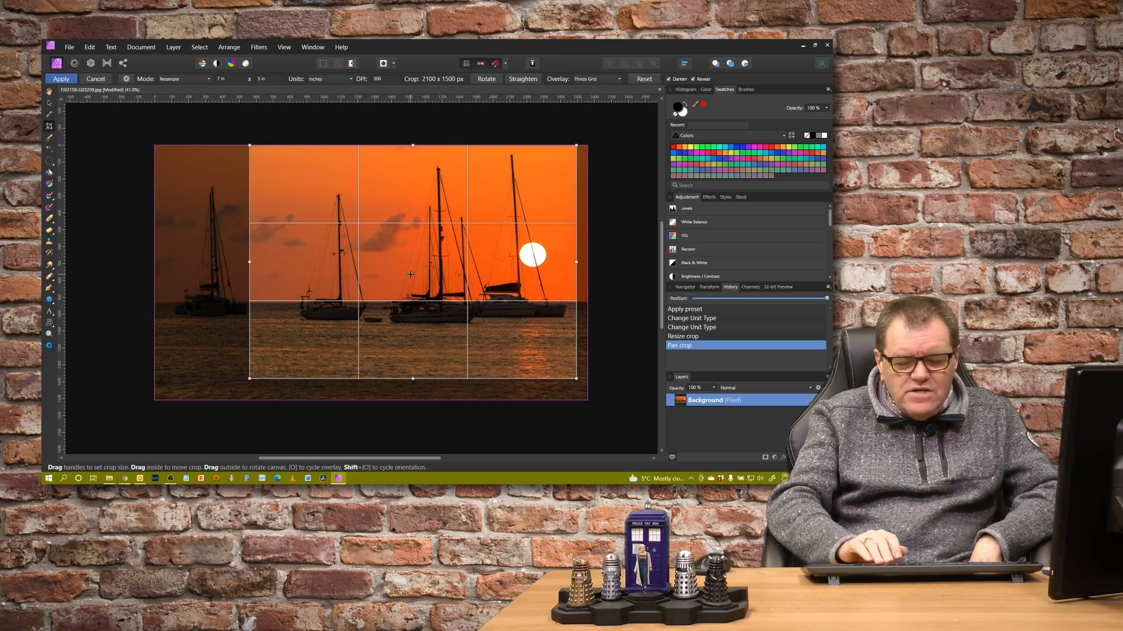
pyautogui.click(61, 79)
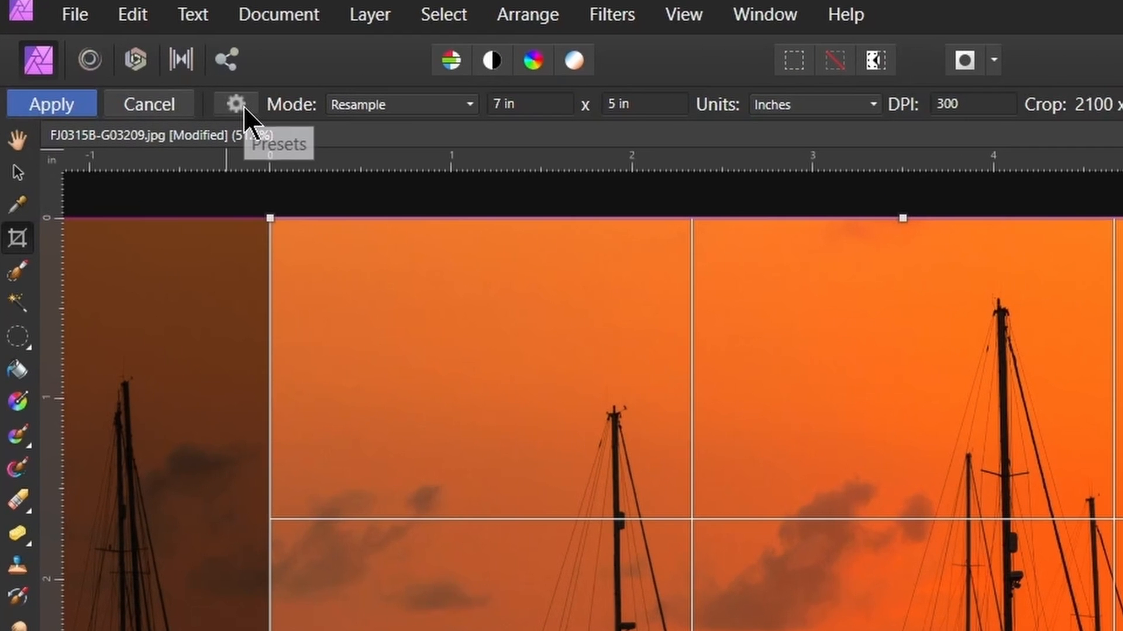
# Resize the 16:9 custom-ratio crop to about 2170 px wide over the boats and sun
pyautogui.click(235, 104)
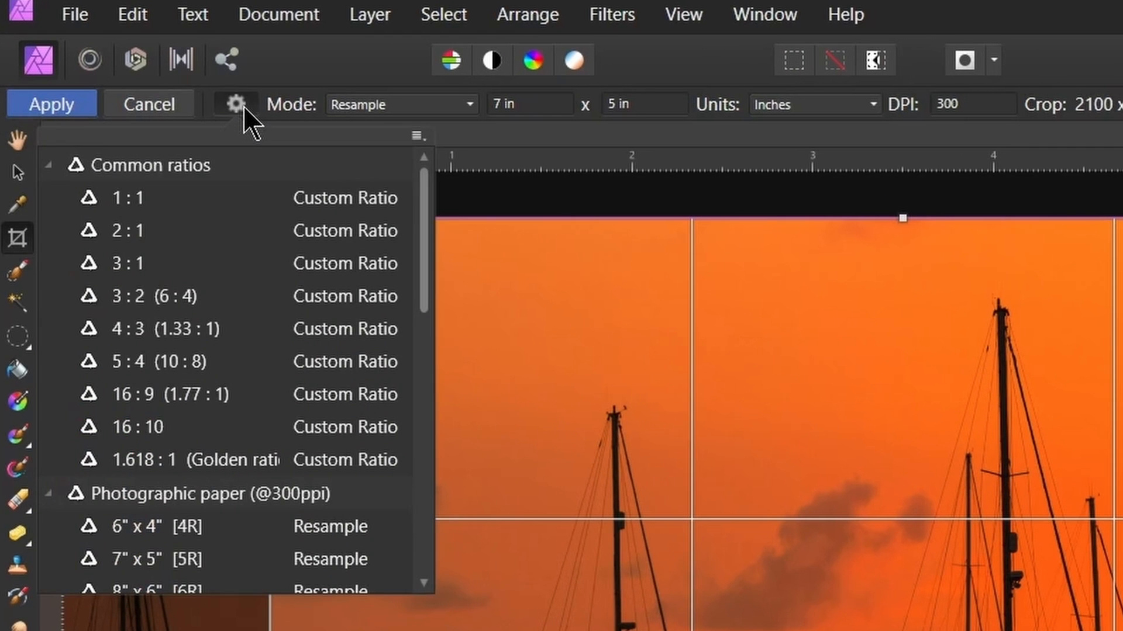
pyautogui.scroll(-3)
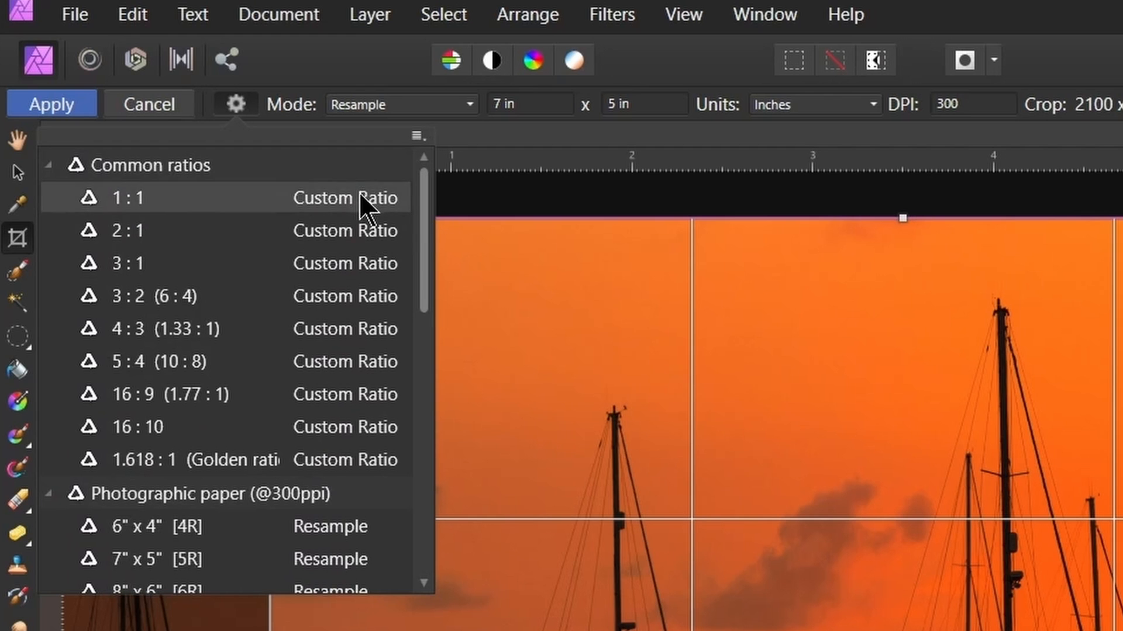
pyautogui.moveTo(369, 466)
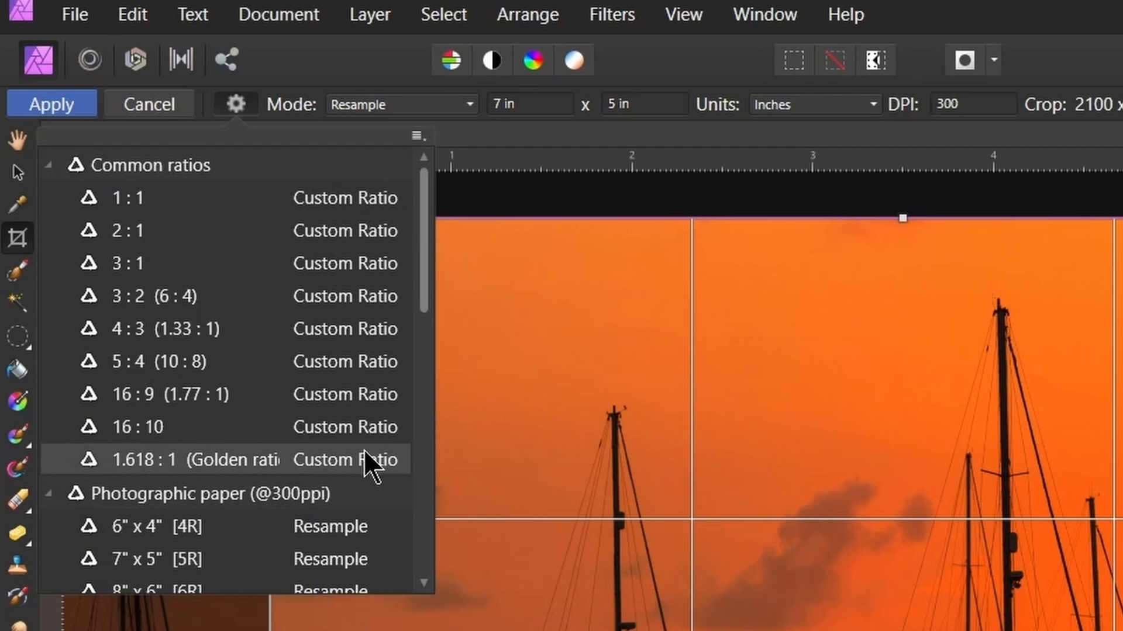
pyautogui.moveTo(357, 394)
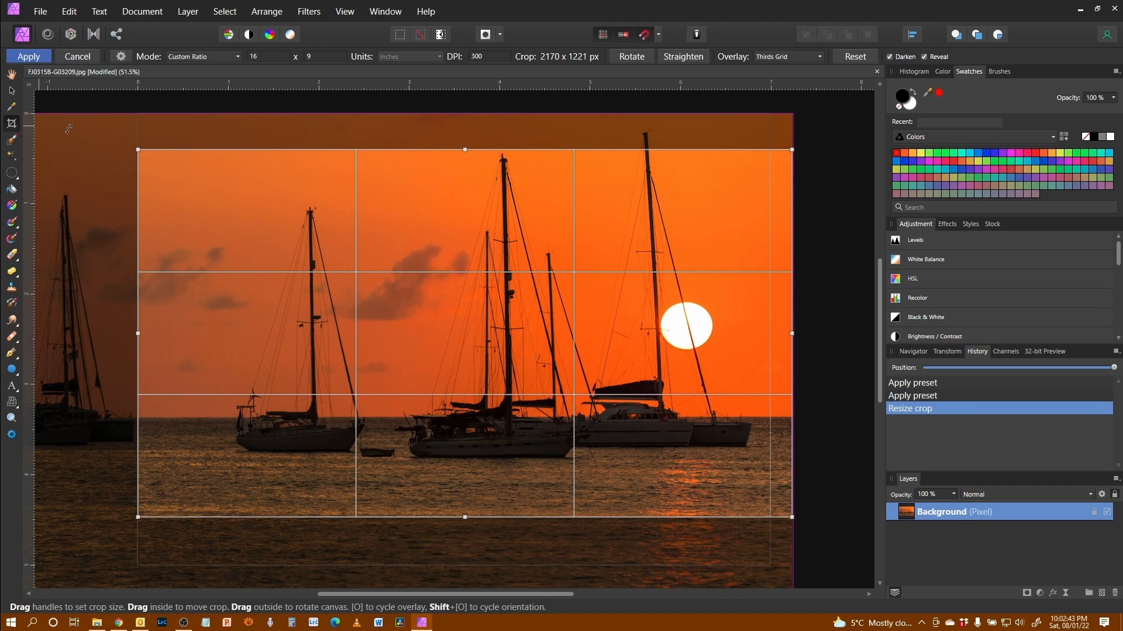
pyautogui.moveTo(140, 150); pyautogui.dragTo(92, 122)
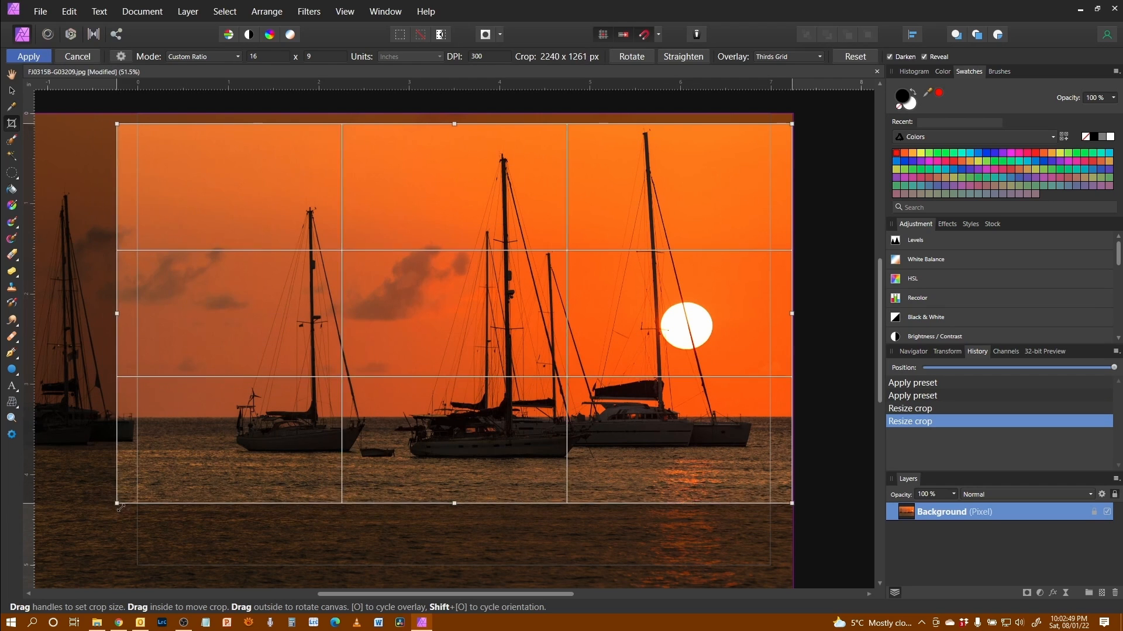
pyautogui.moveTo(118, 504); pyautogui.dragTo(137, 492)
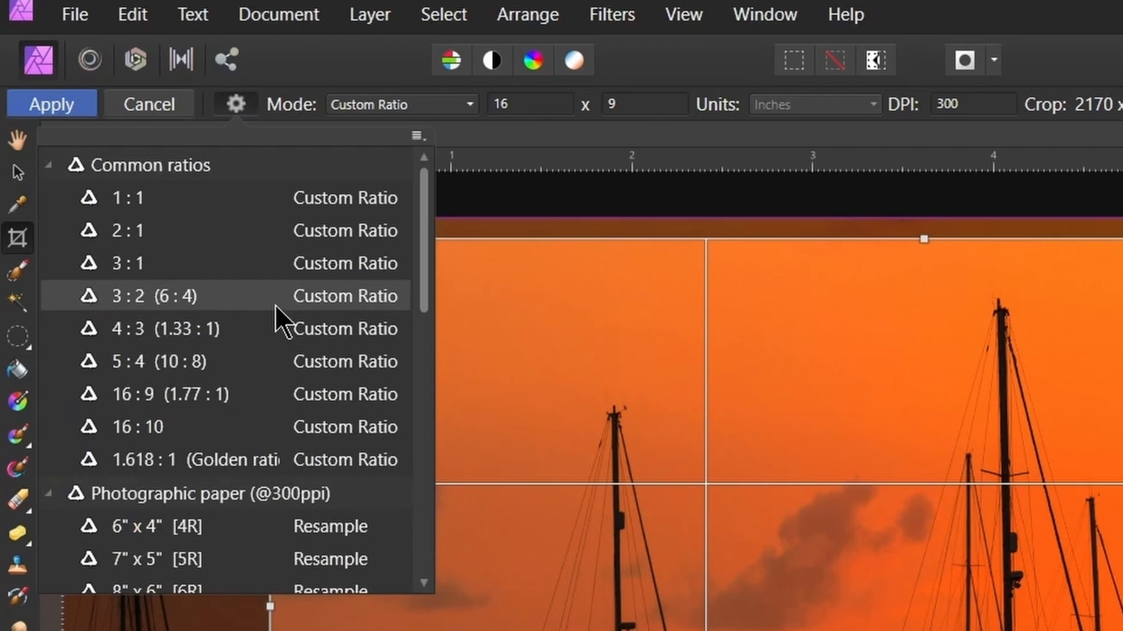
# Choose the 7" x 5" [5R] photographic preset, giving a 2100 × 1500 px crop
pyautogui.scroll(-3)
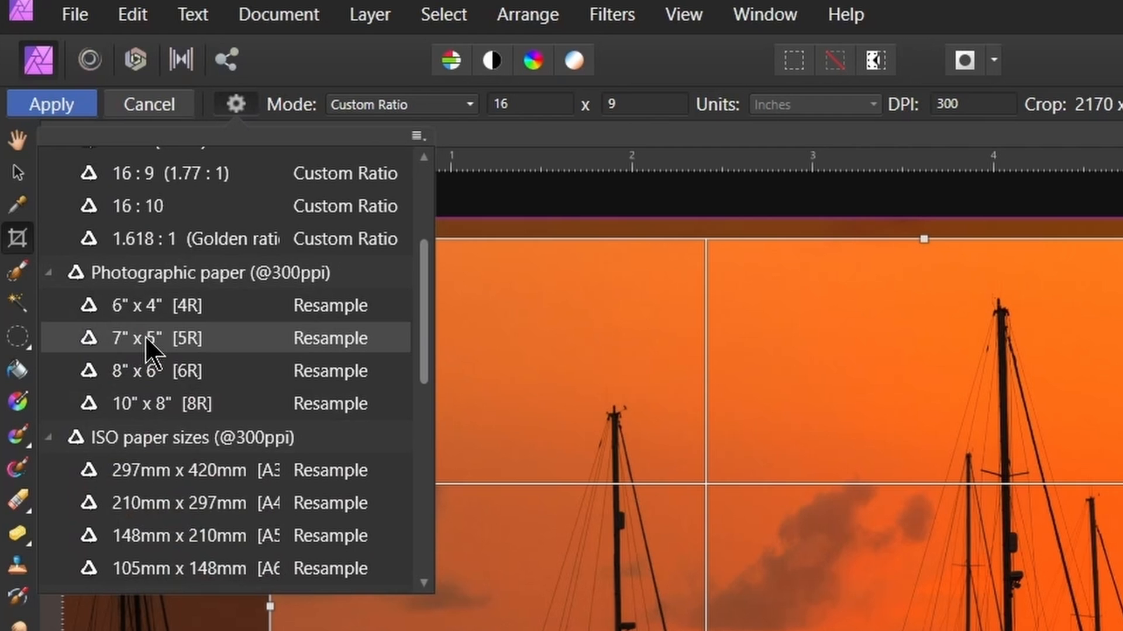
pyautogui.moveTo(155, 351)
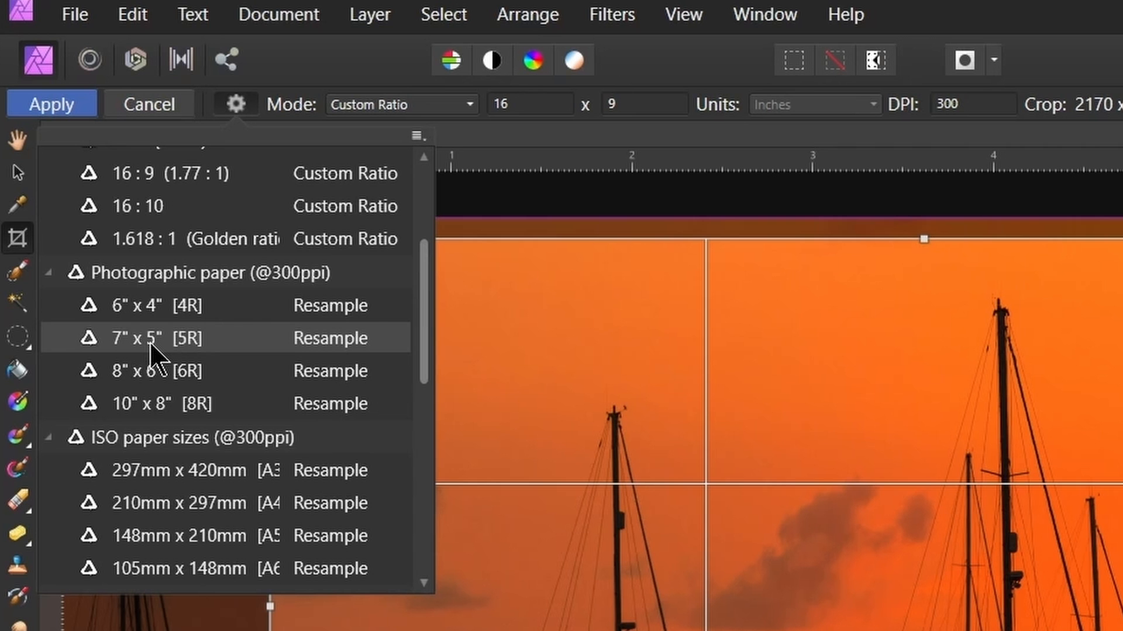
pyautogui.click(143, 338)
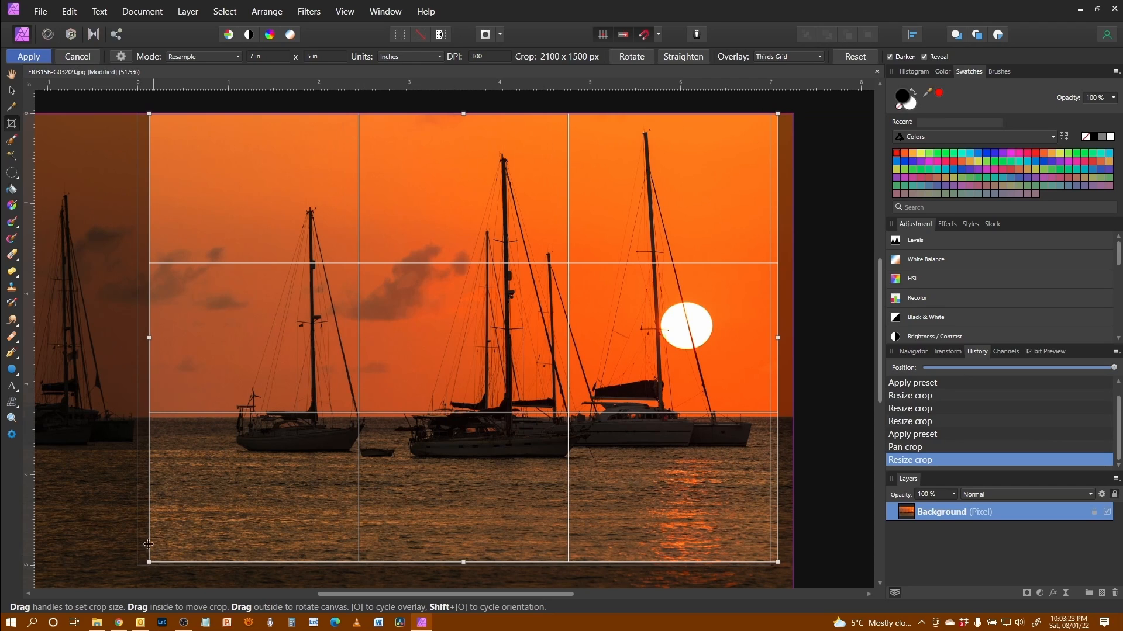
# Pick the 1920 x 1080 [HD 1080] screen-size preset from the crop presets list
pyautogui.click(121, 56)
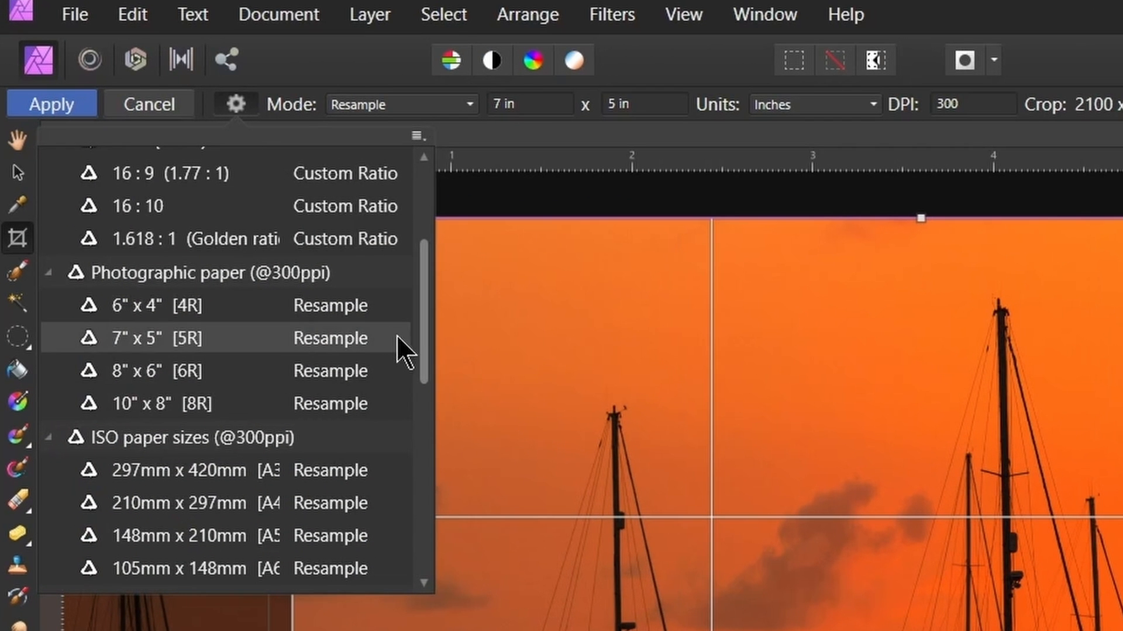
pyautogui.scroll(-3)
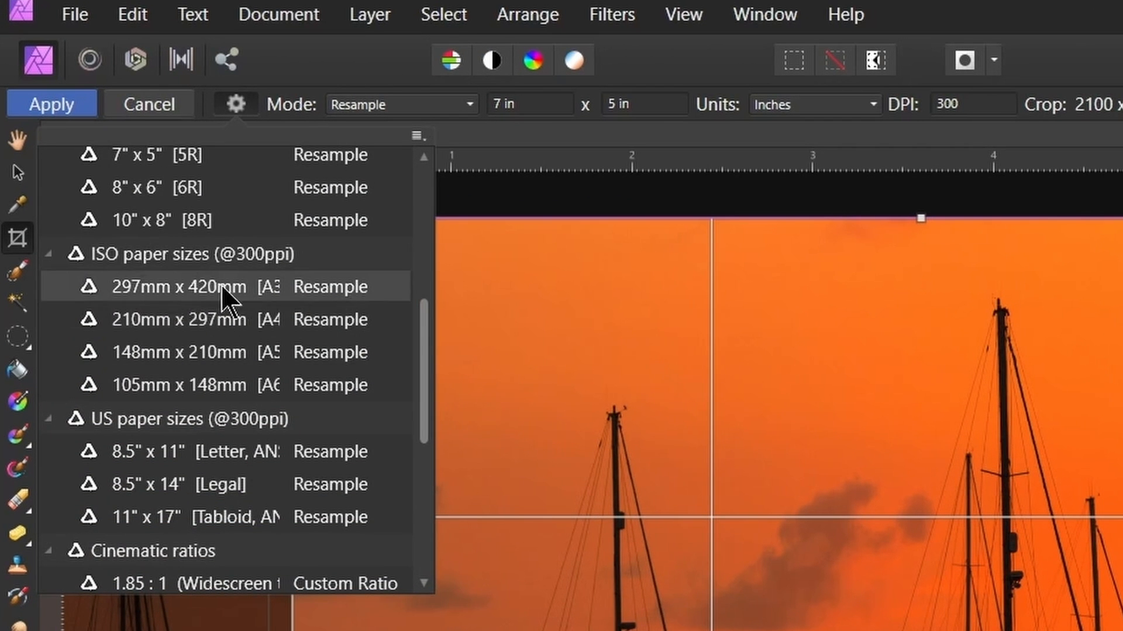
pyautogui.moveTo(343, 401)
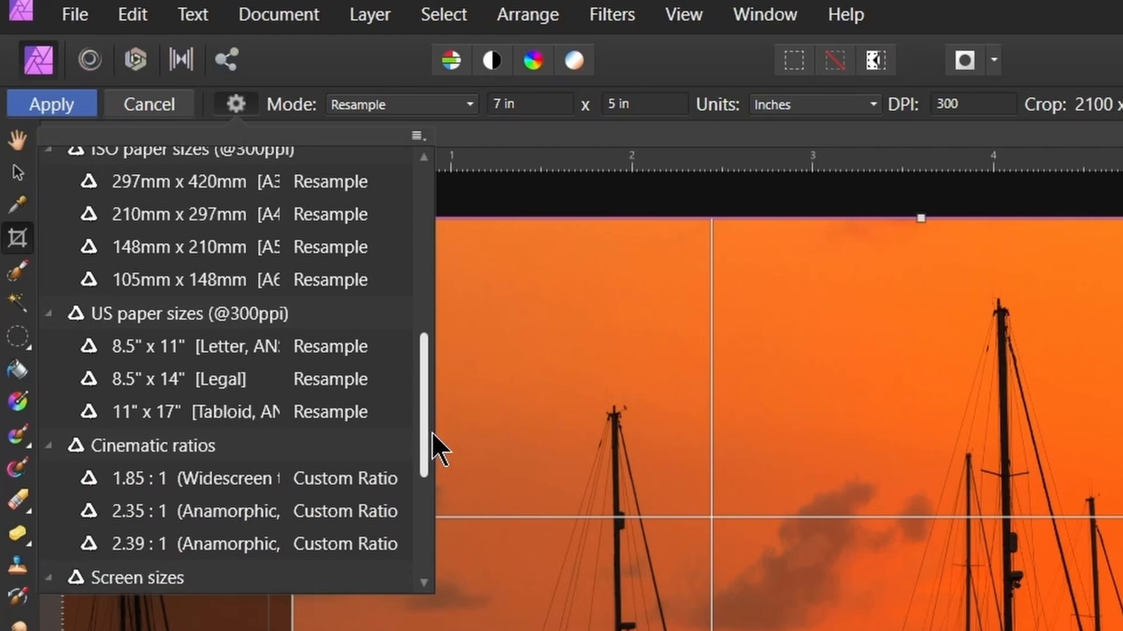
pyautogui.scroll(-3)
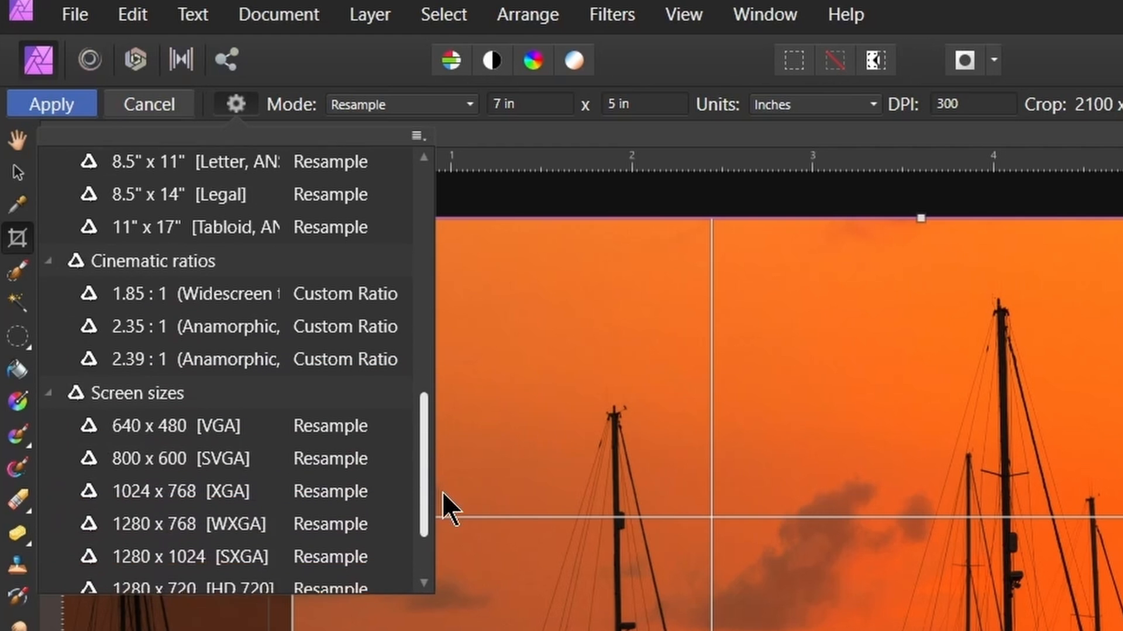
pyautogui.moveTo(290, 393)
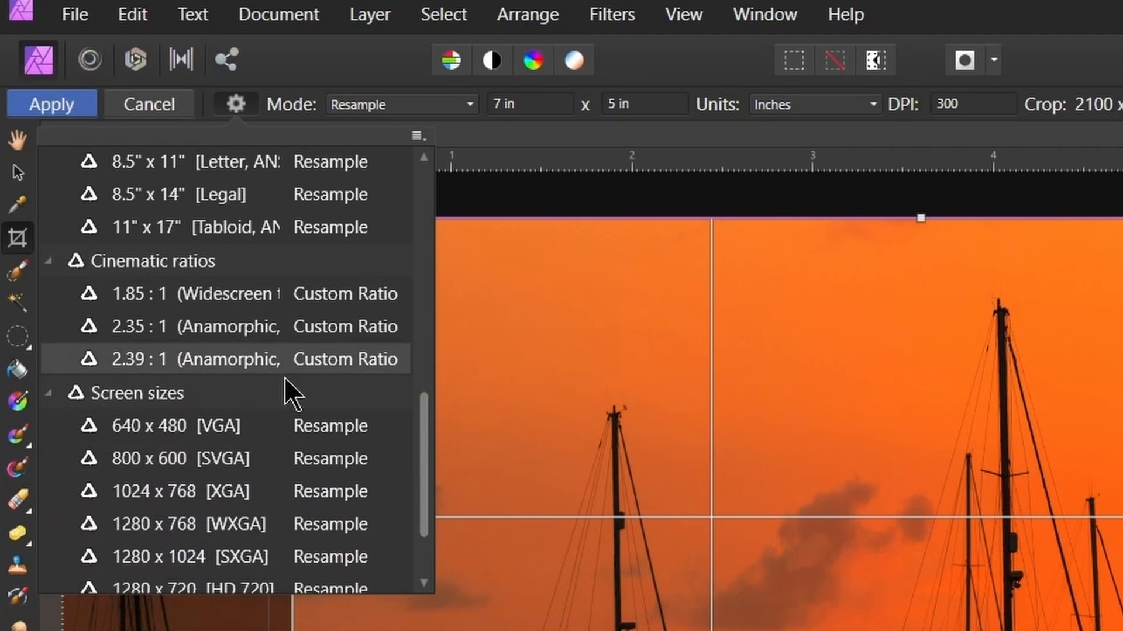
pyautogui.scroll(-3)
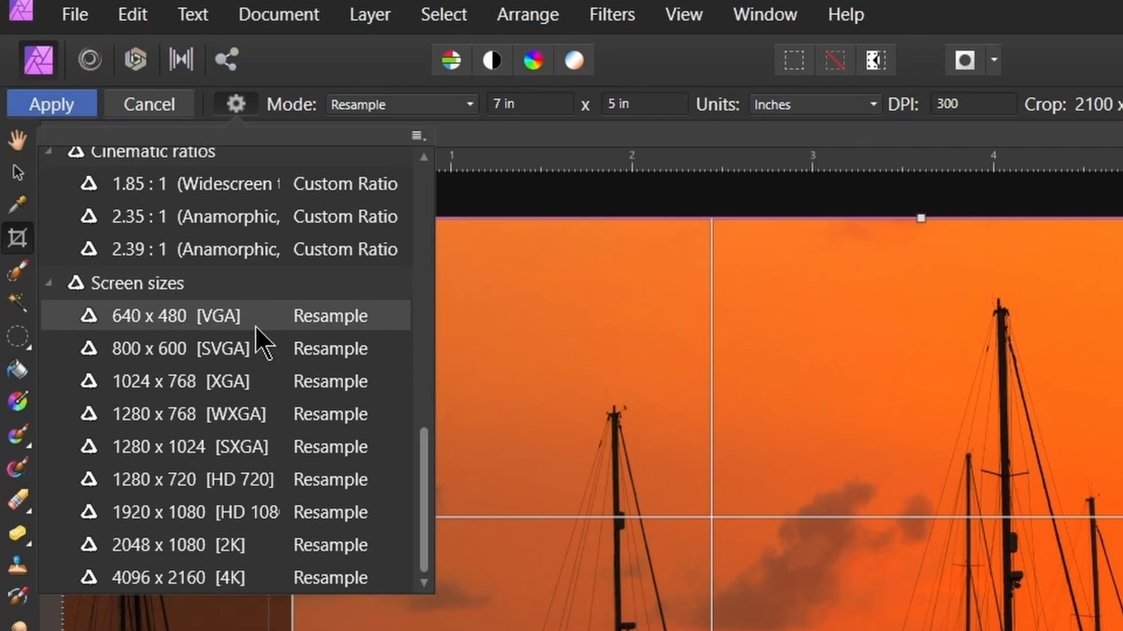
pyautogui.moveTo(172, 336)
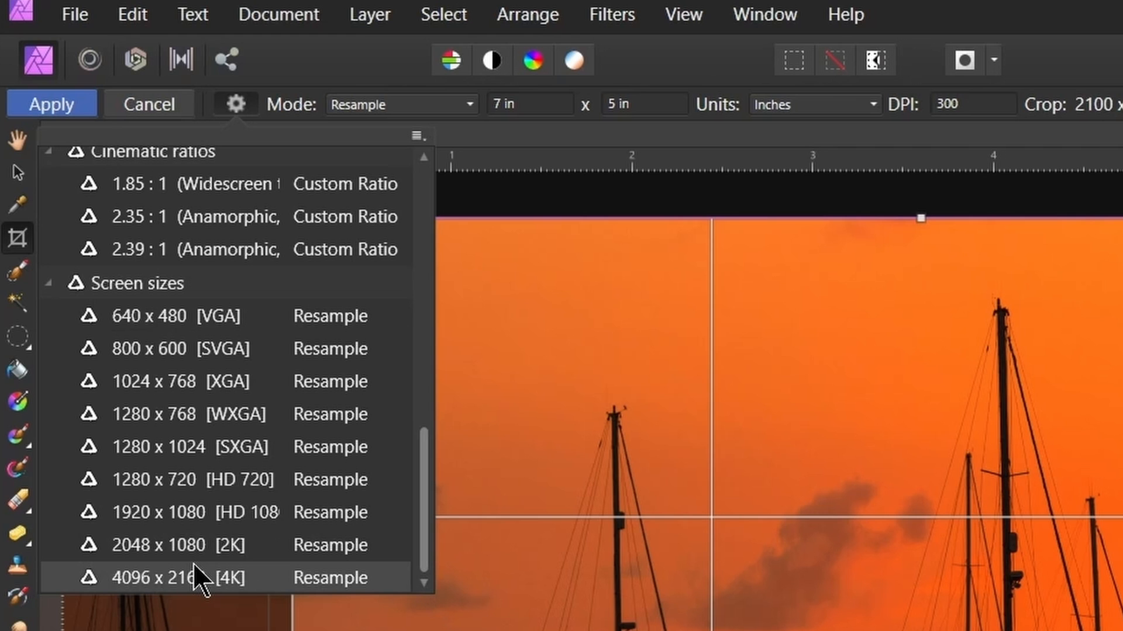
pyautogui.moveTo(176, 414)
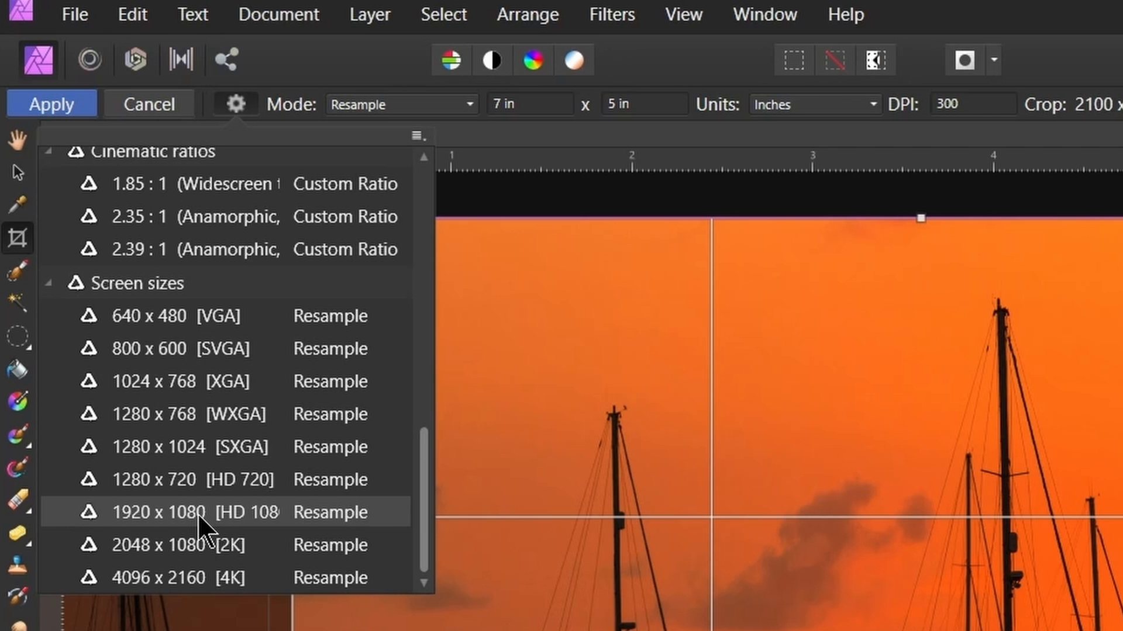
pyautogui.click(186, 512)
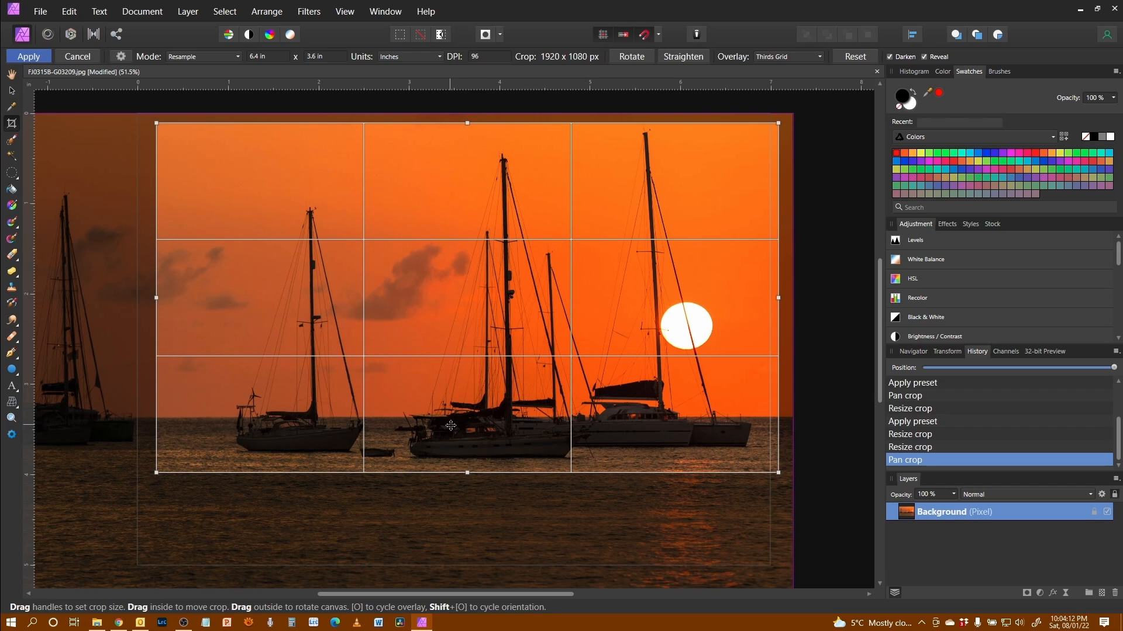
pyautogui.click(28, 57)
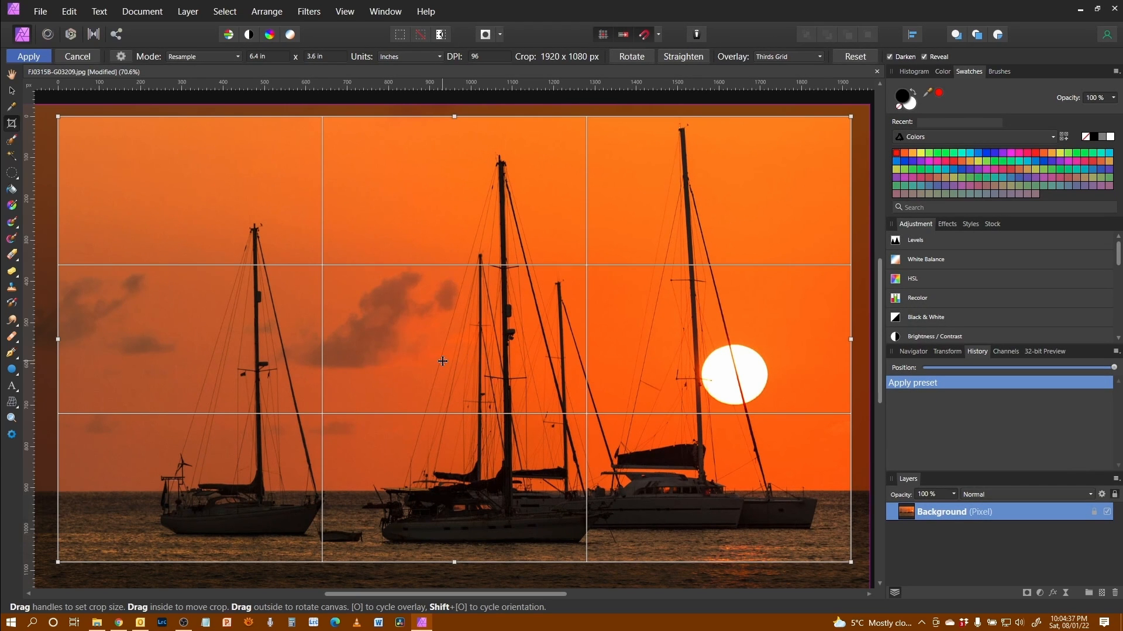
pyautogui.moveTo(765, 64)
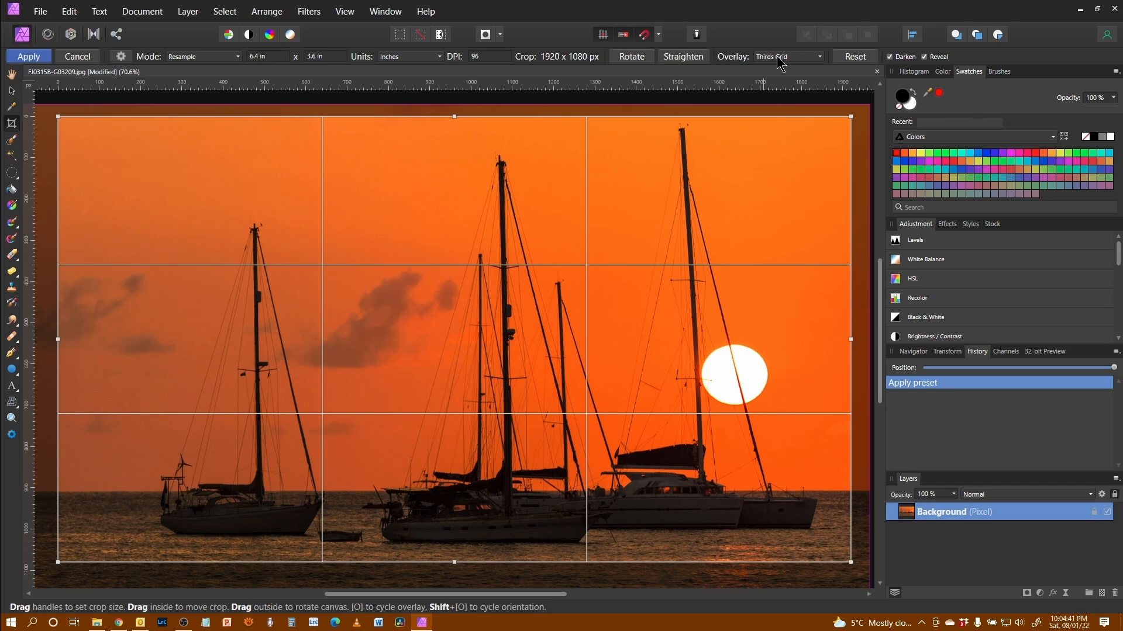
pyautogui.moveTo(745, 252)
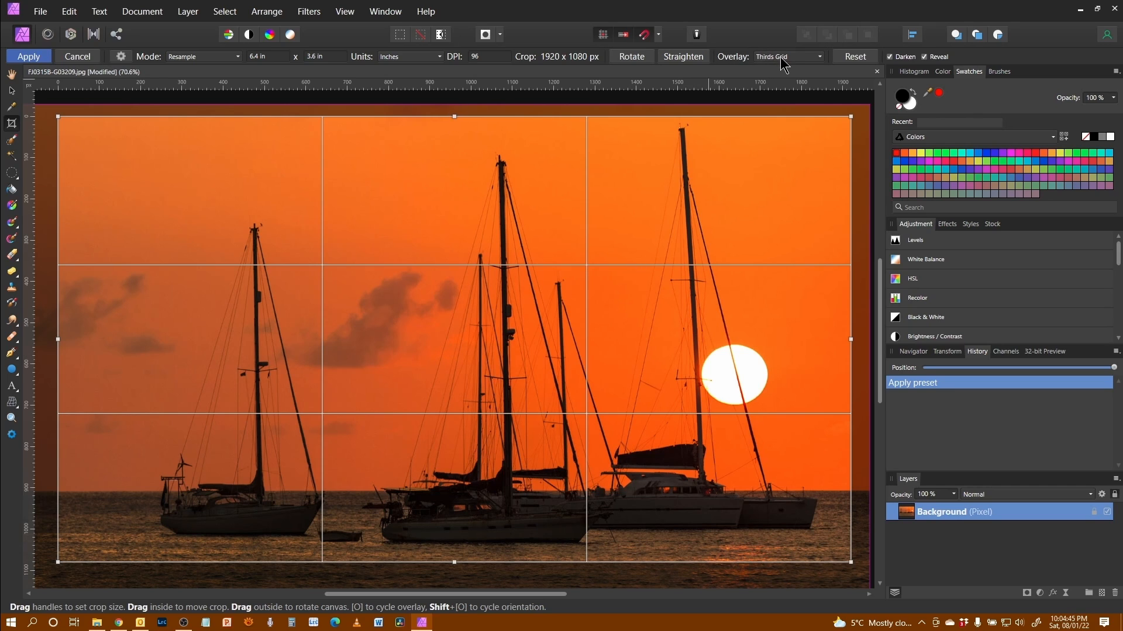
pyautogui.click(786, 56)
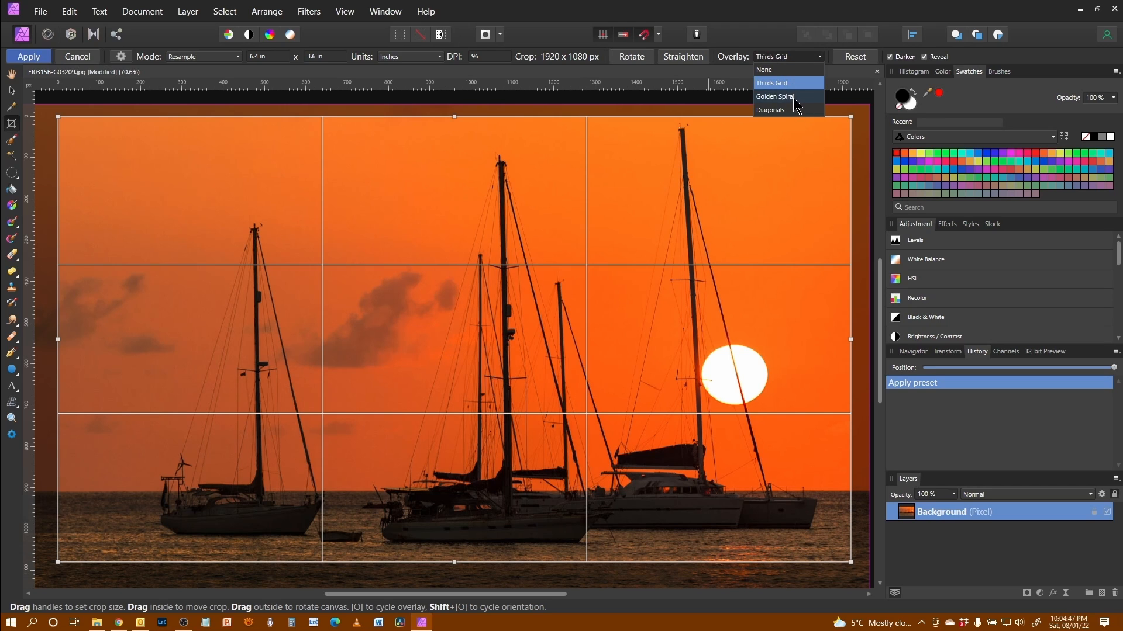
pyautogui.click(775, 96)
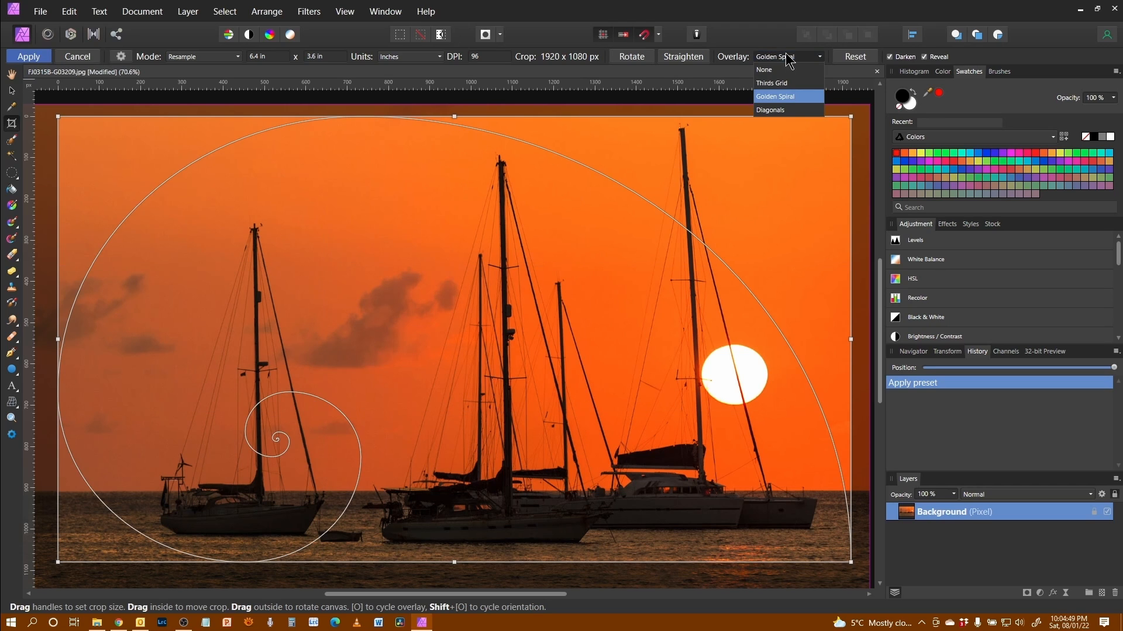
pyautogui.click(771, 109)
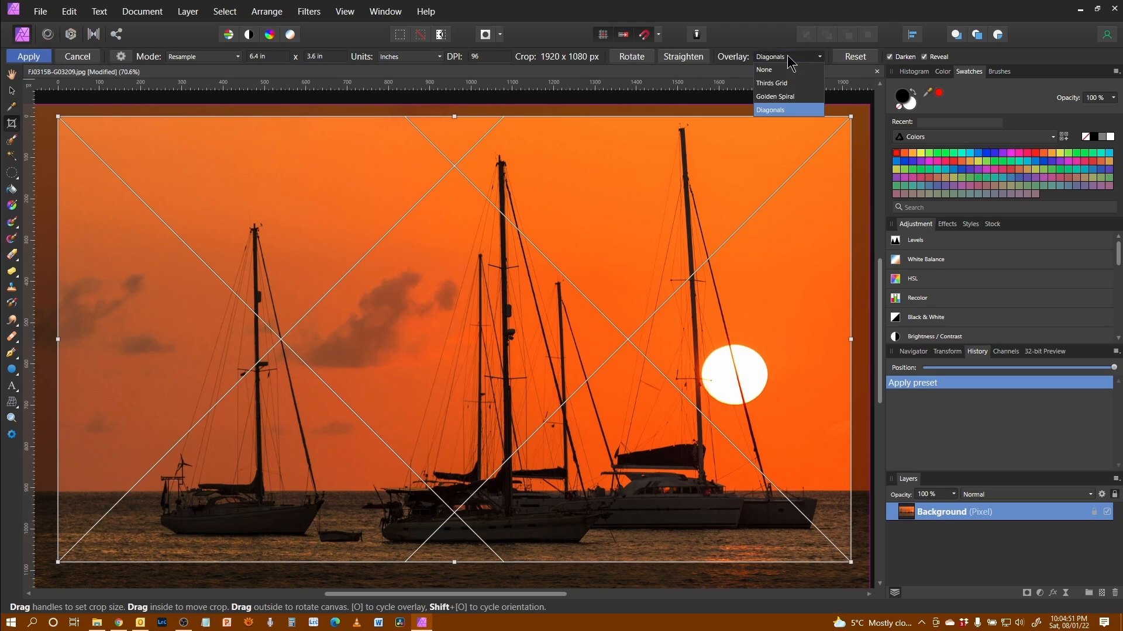
pyautogui.click(771, 83)
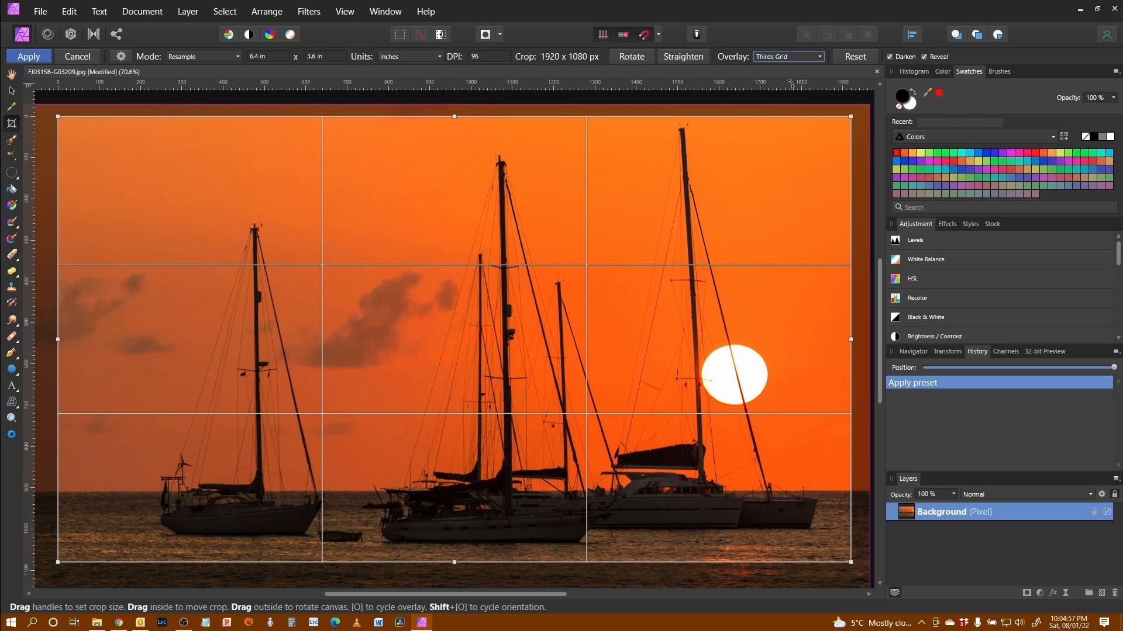
# Unconstrain the crop, extend it down to 1920 × 1361 px, and add a golden spiral overlay
pyautogui.press('o')
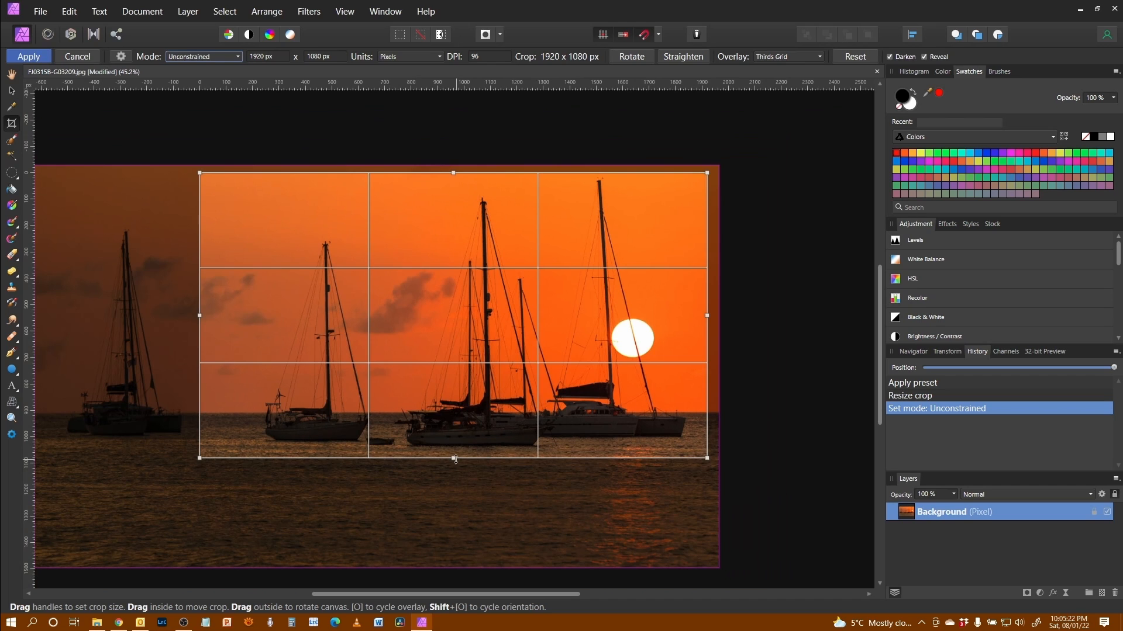
pyautogui.moveTo(454, 458); pyautogui.dragTo(456, 532)
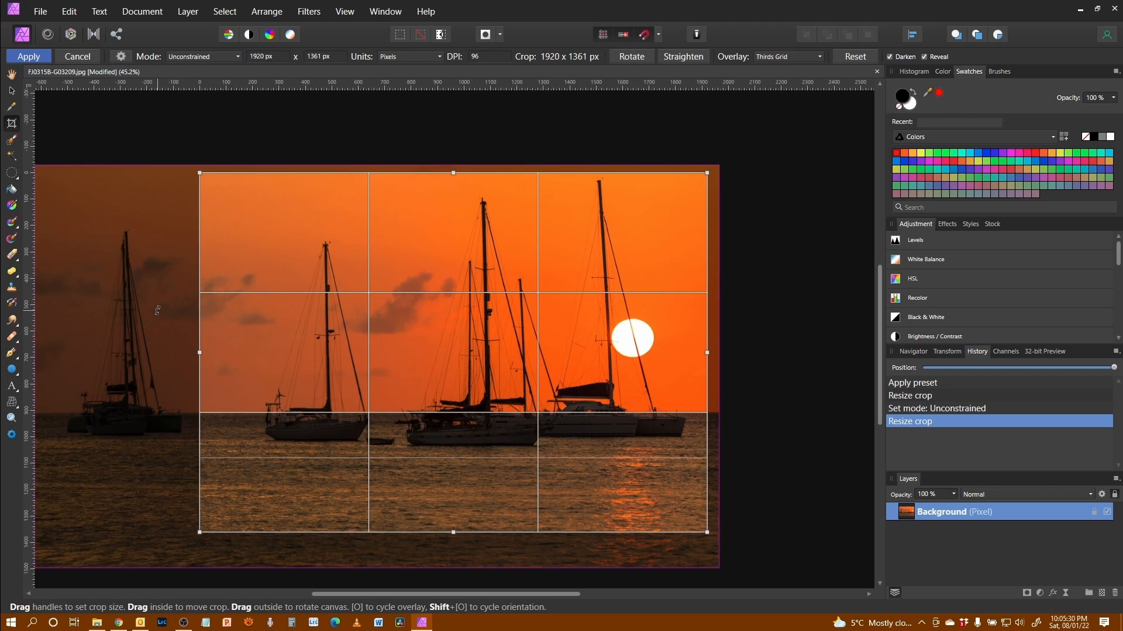
pyautogui.moveTo(147, 215)
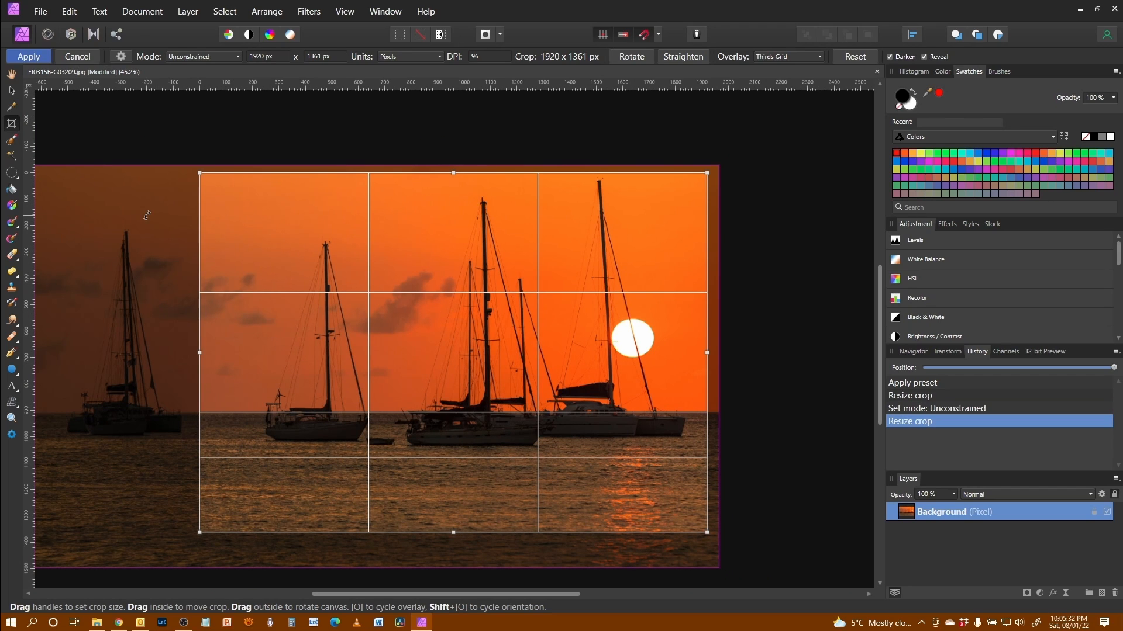
pyautogui.click(786, 56)
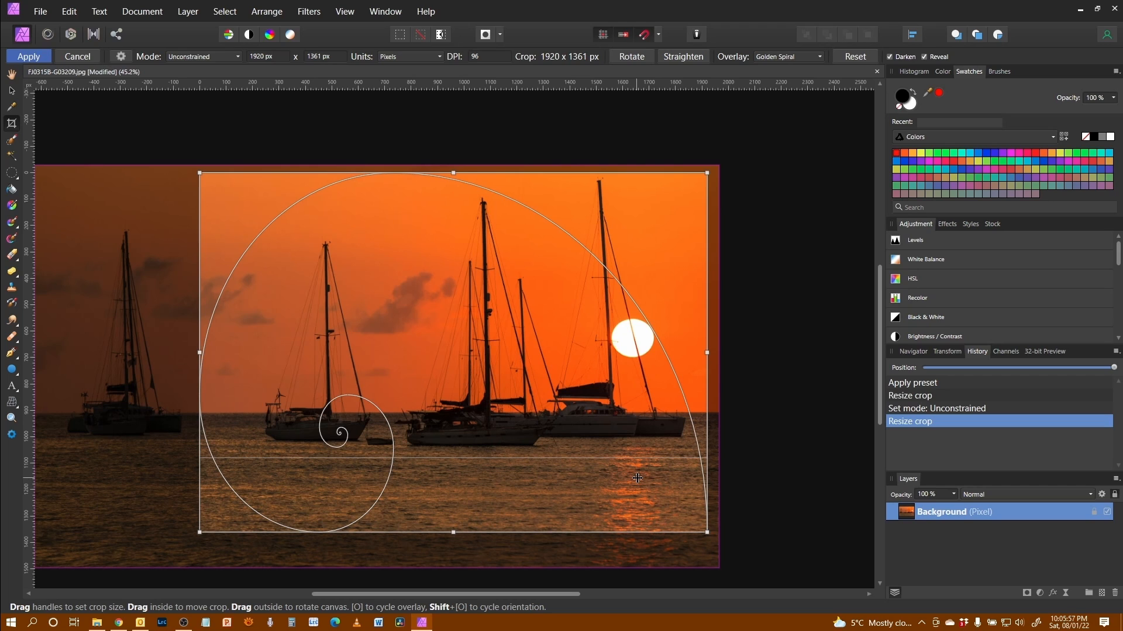
# Flip the golden spiral overlay's orientation twice with Shift+O
pyautogui.press('shift+o')
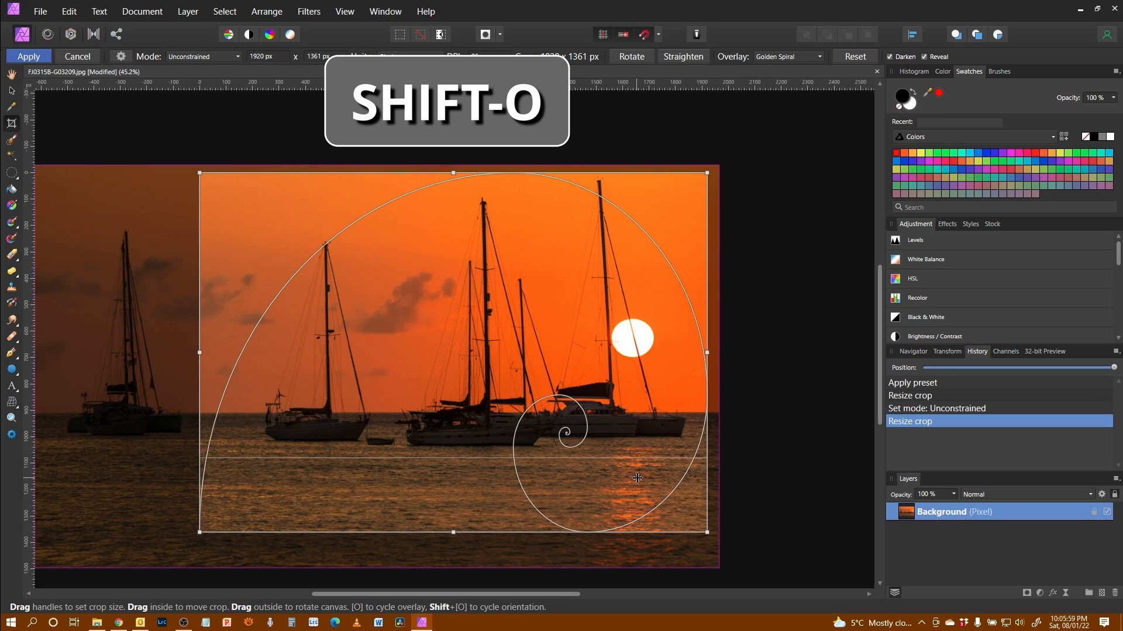
pyautogui.press('shift+o')
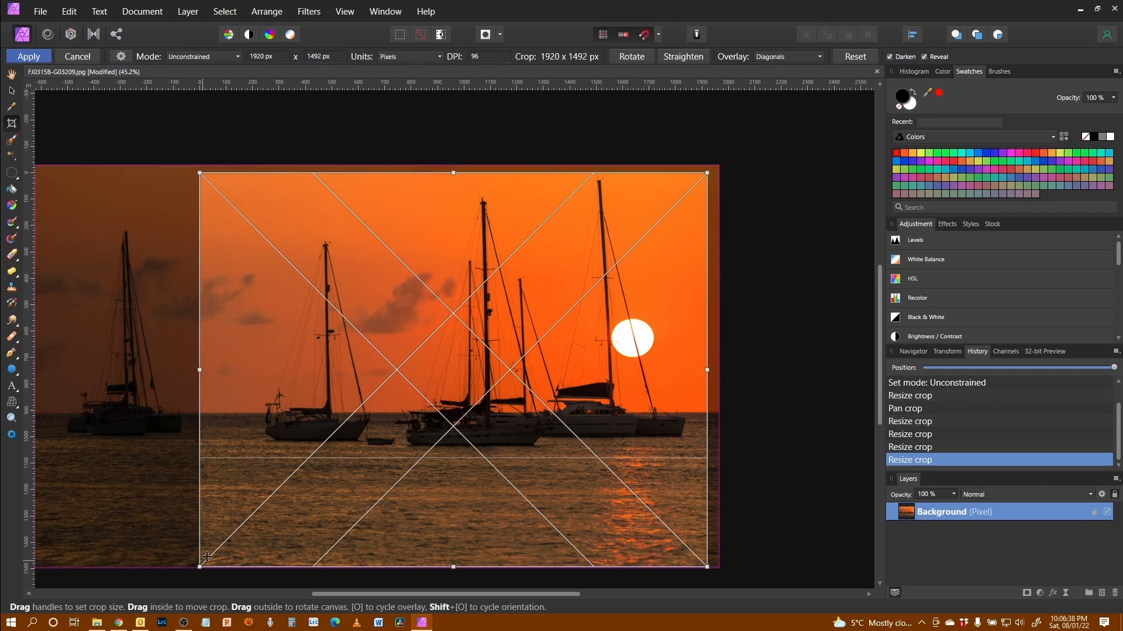
pyautogui.moveTo(447, 236)
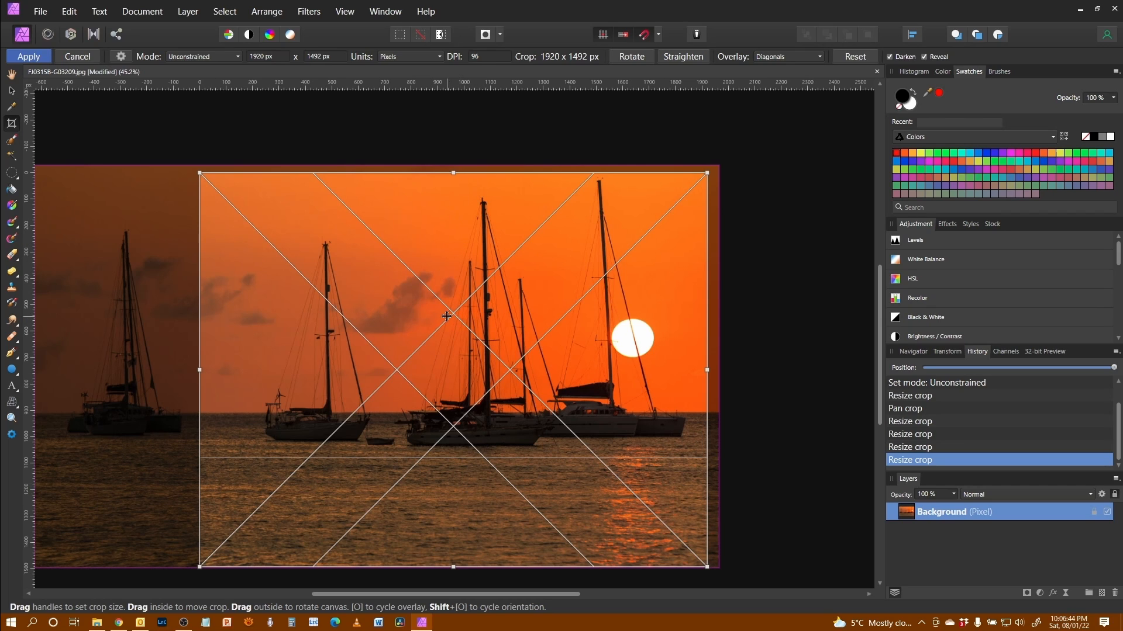
pyautogui.moveTo(471, 438)
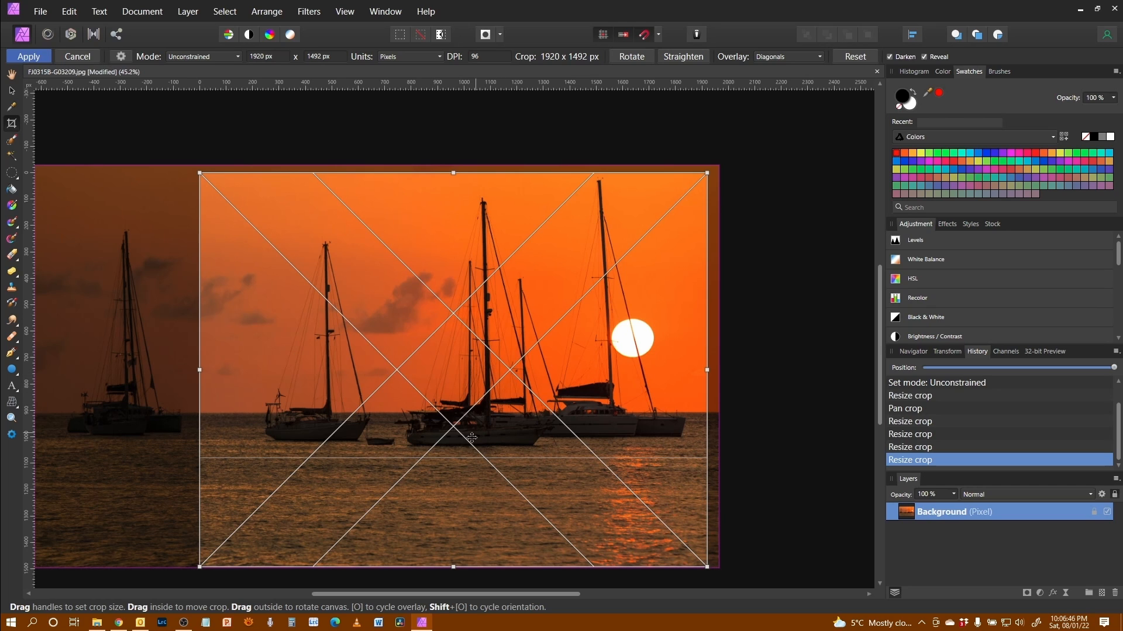
pyautogui.moveTo(452, 434)
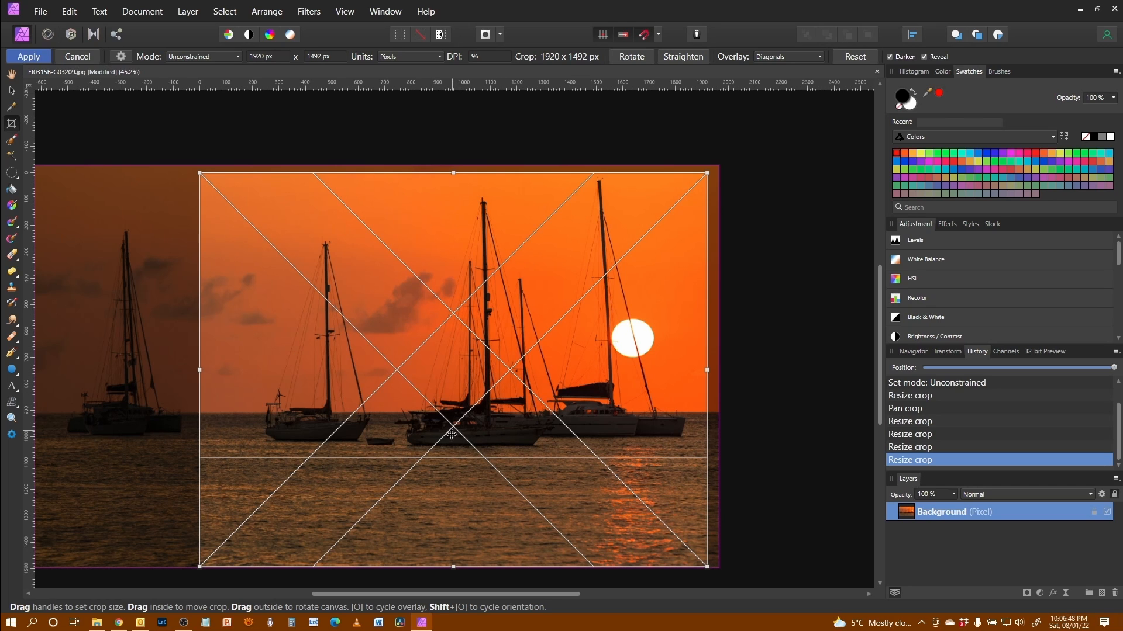